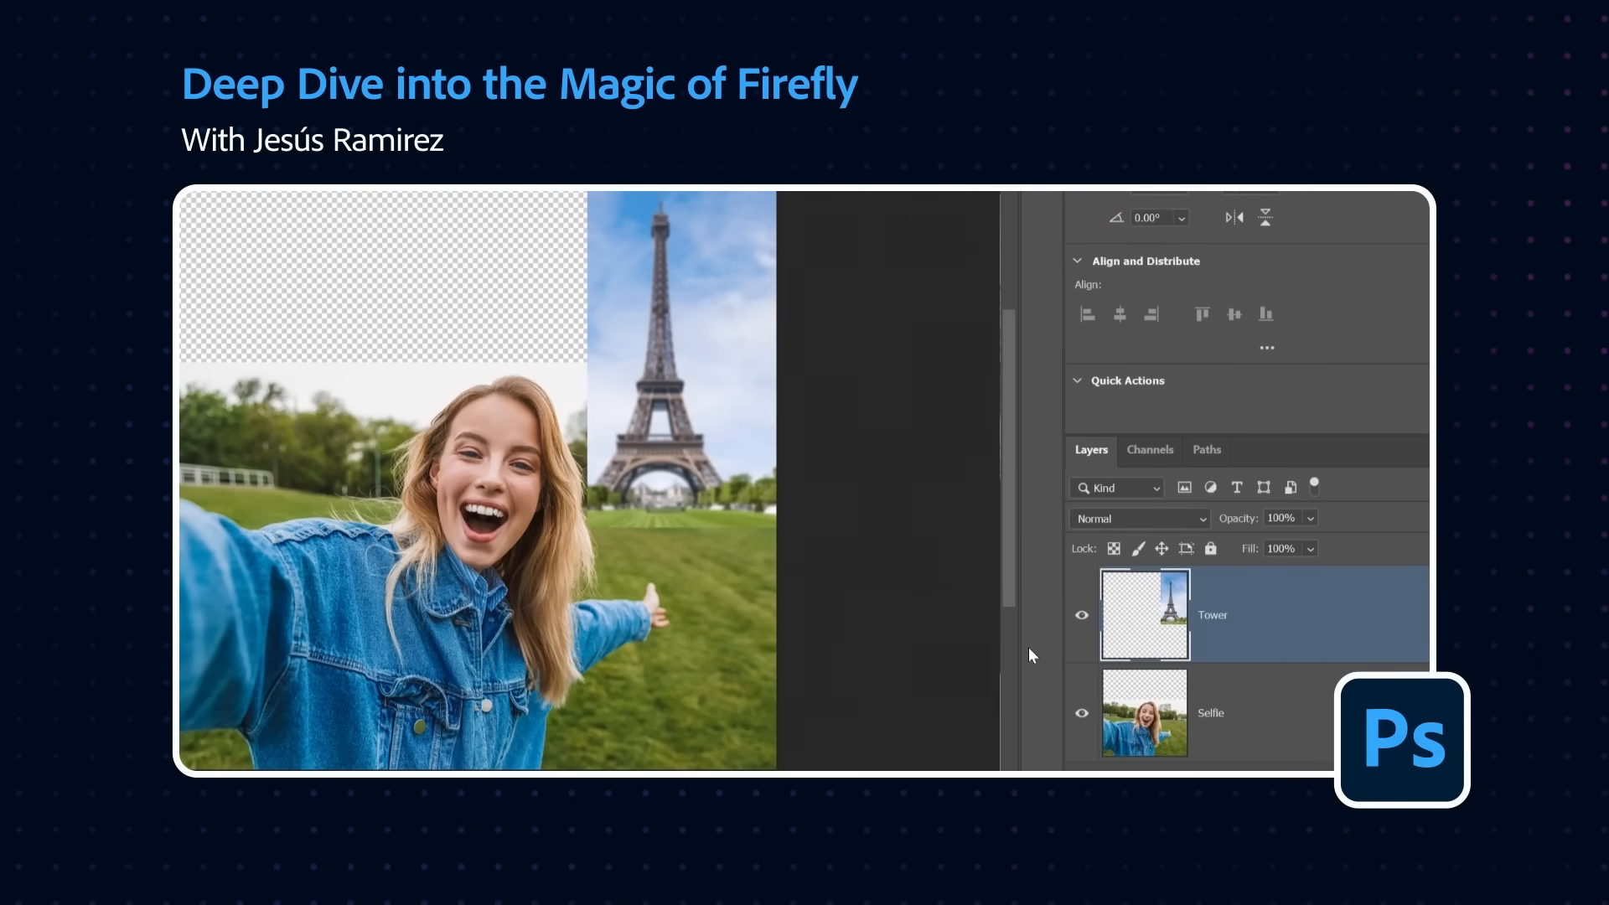
- Compare the Tower and Selfie layers, then snap the Eiffel Tower image to the top edge
left_click(1080, 614)
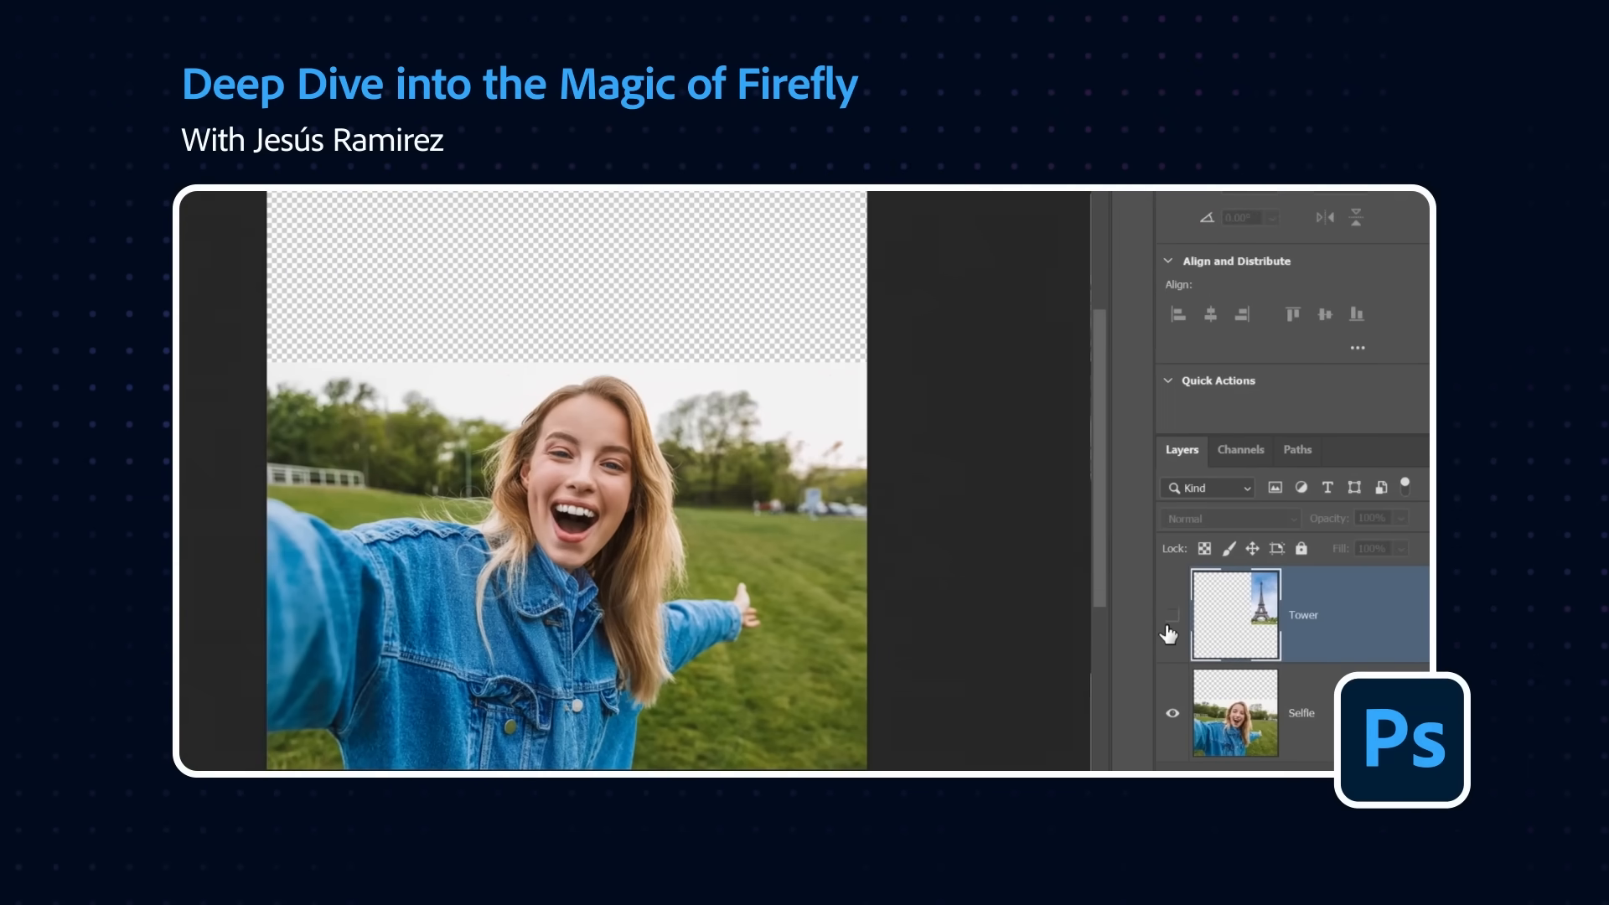
left_click(1172, 614)
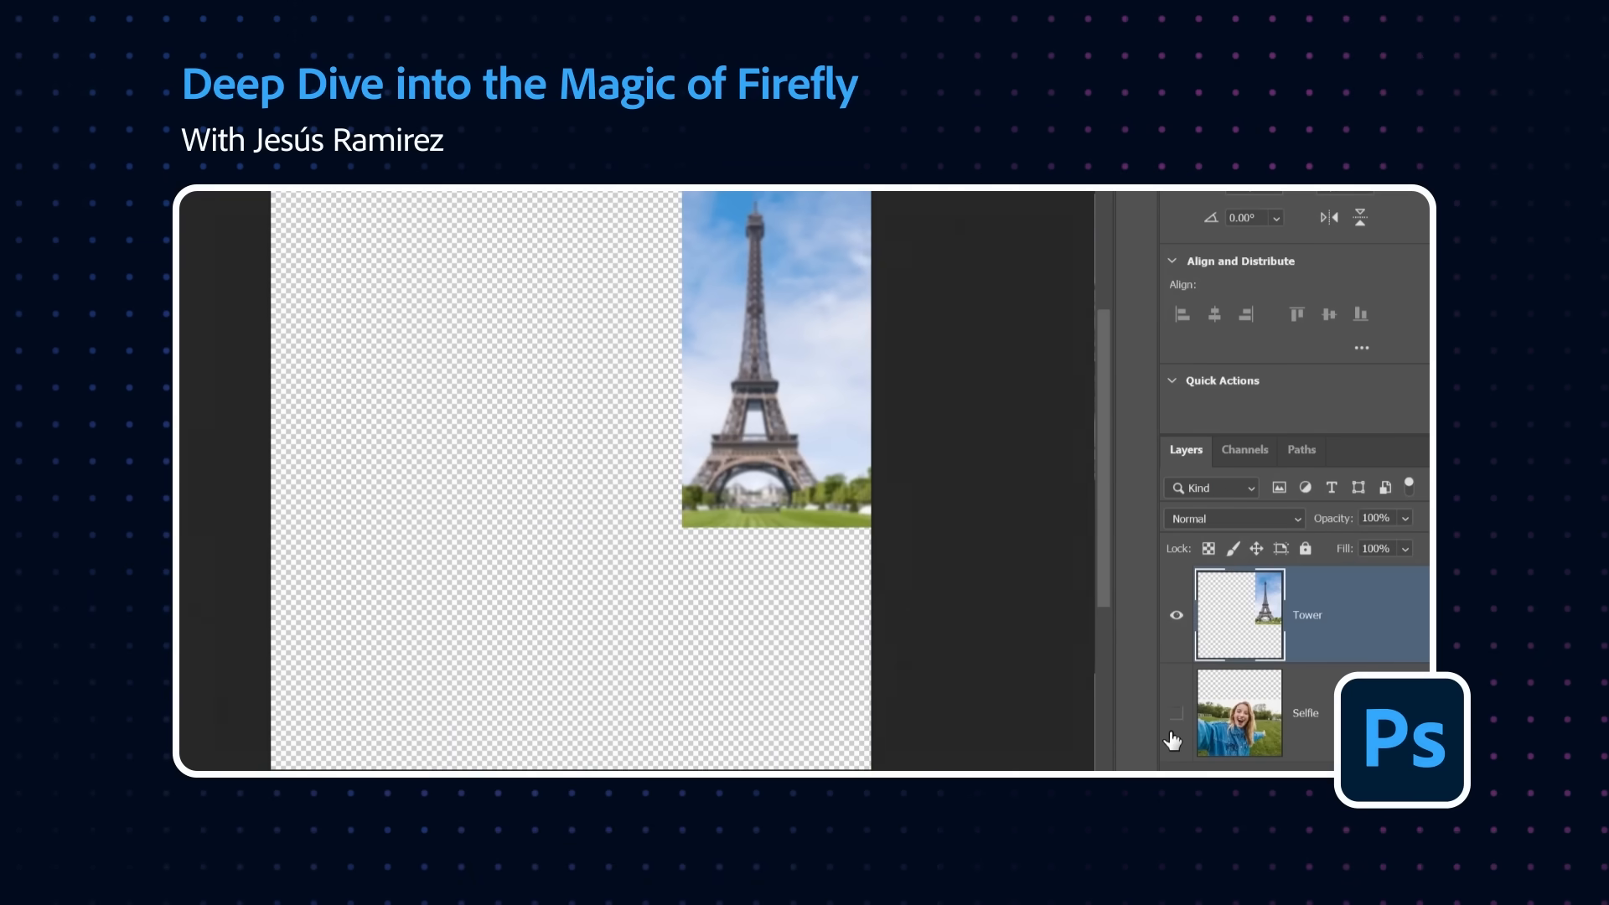
mouse_move(1174, 717)
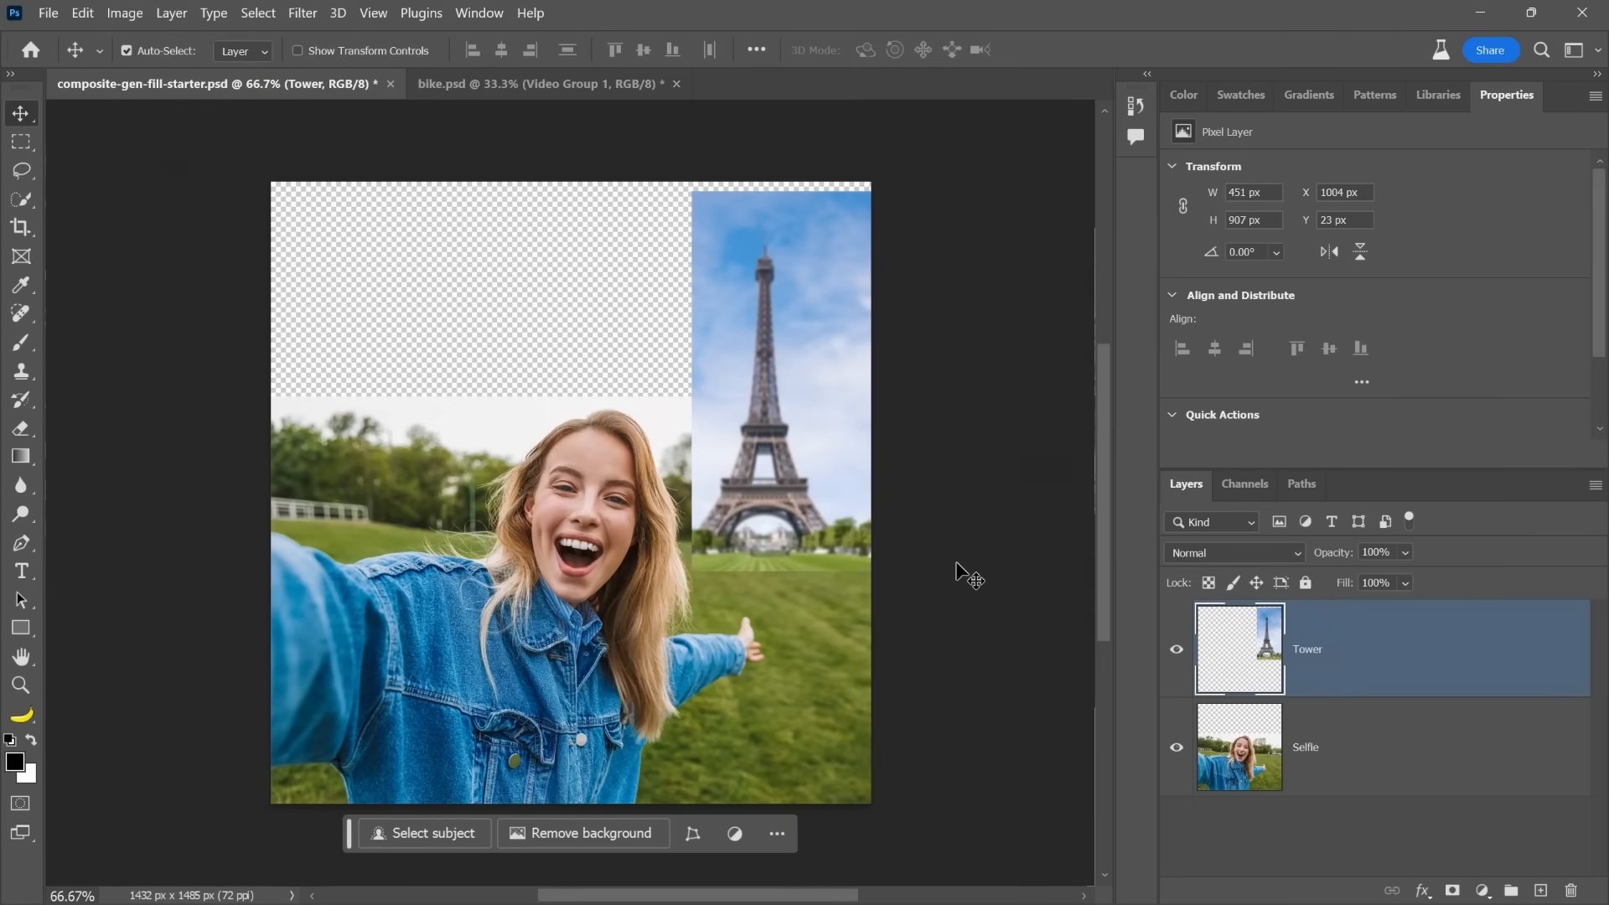
left_click(1176, 747)
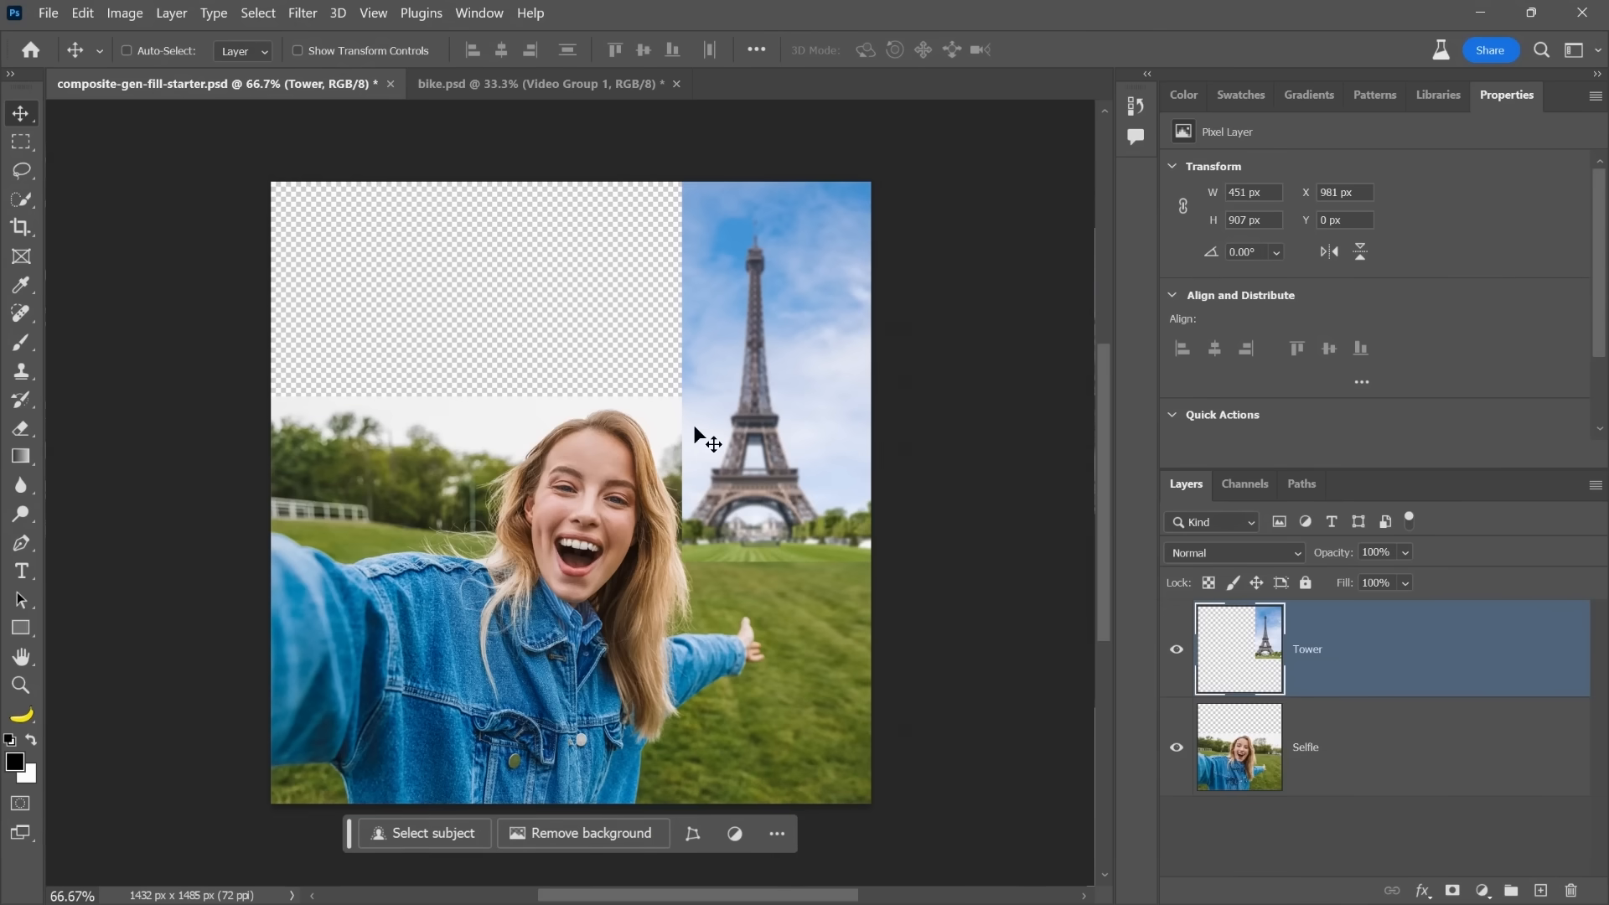
mouse_move(420, 439)
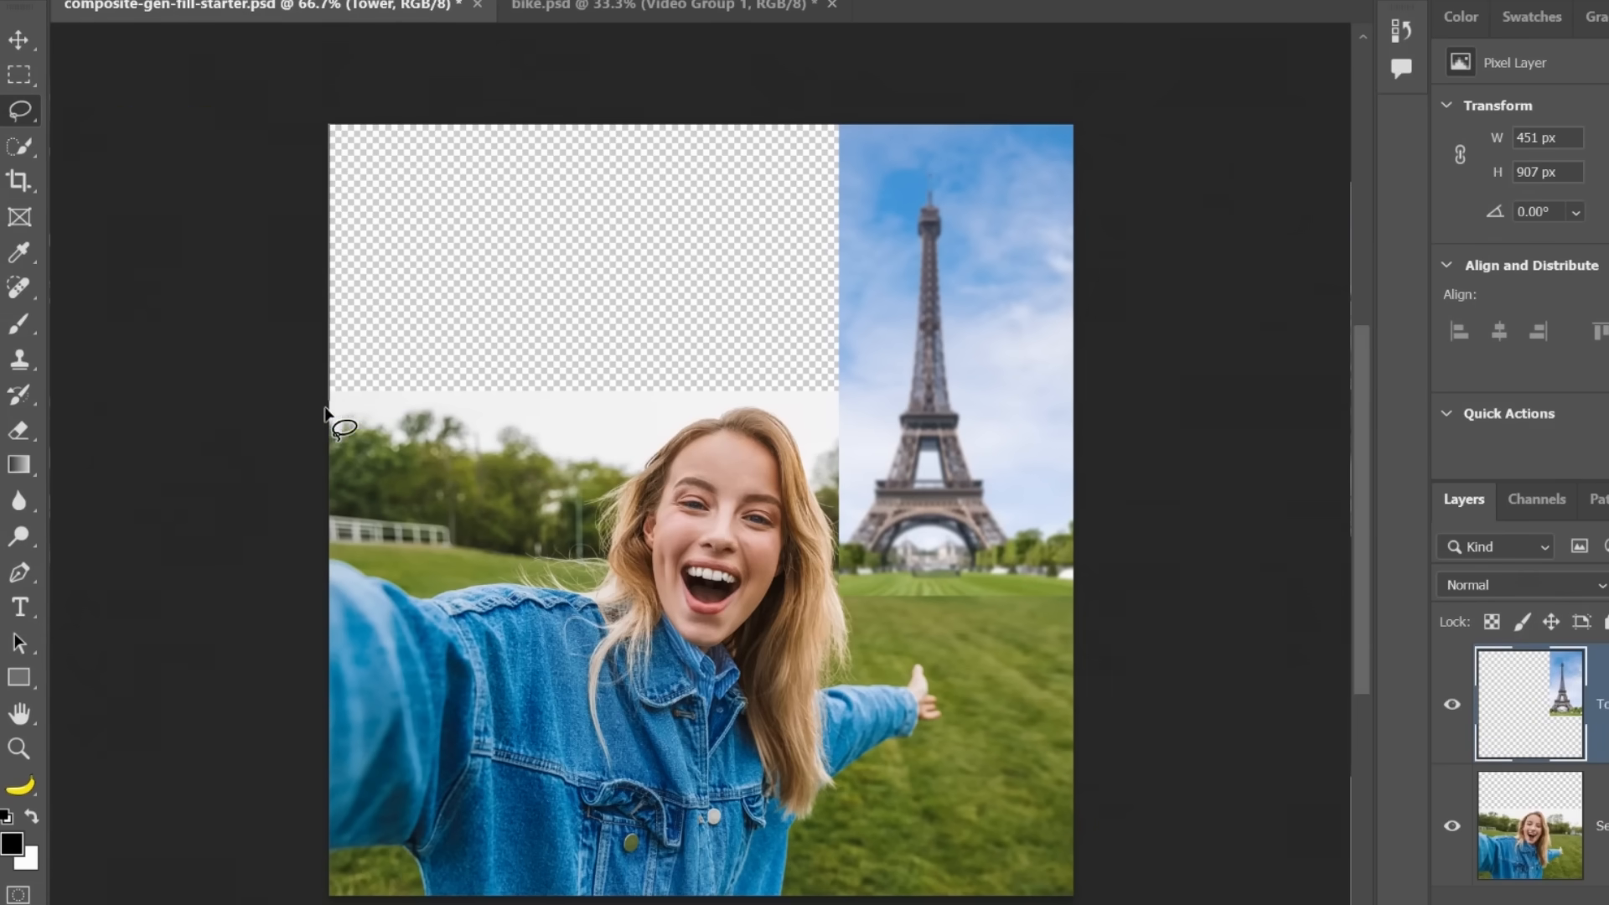
mouse_move(410, 461)
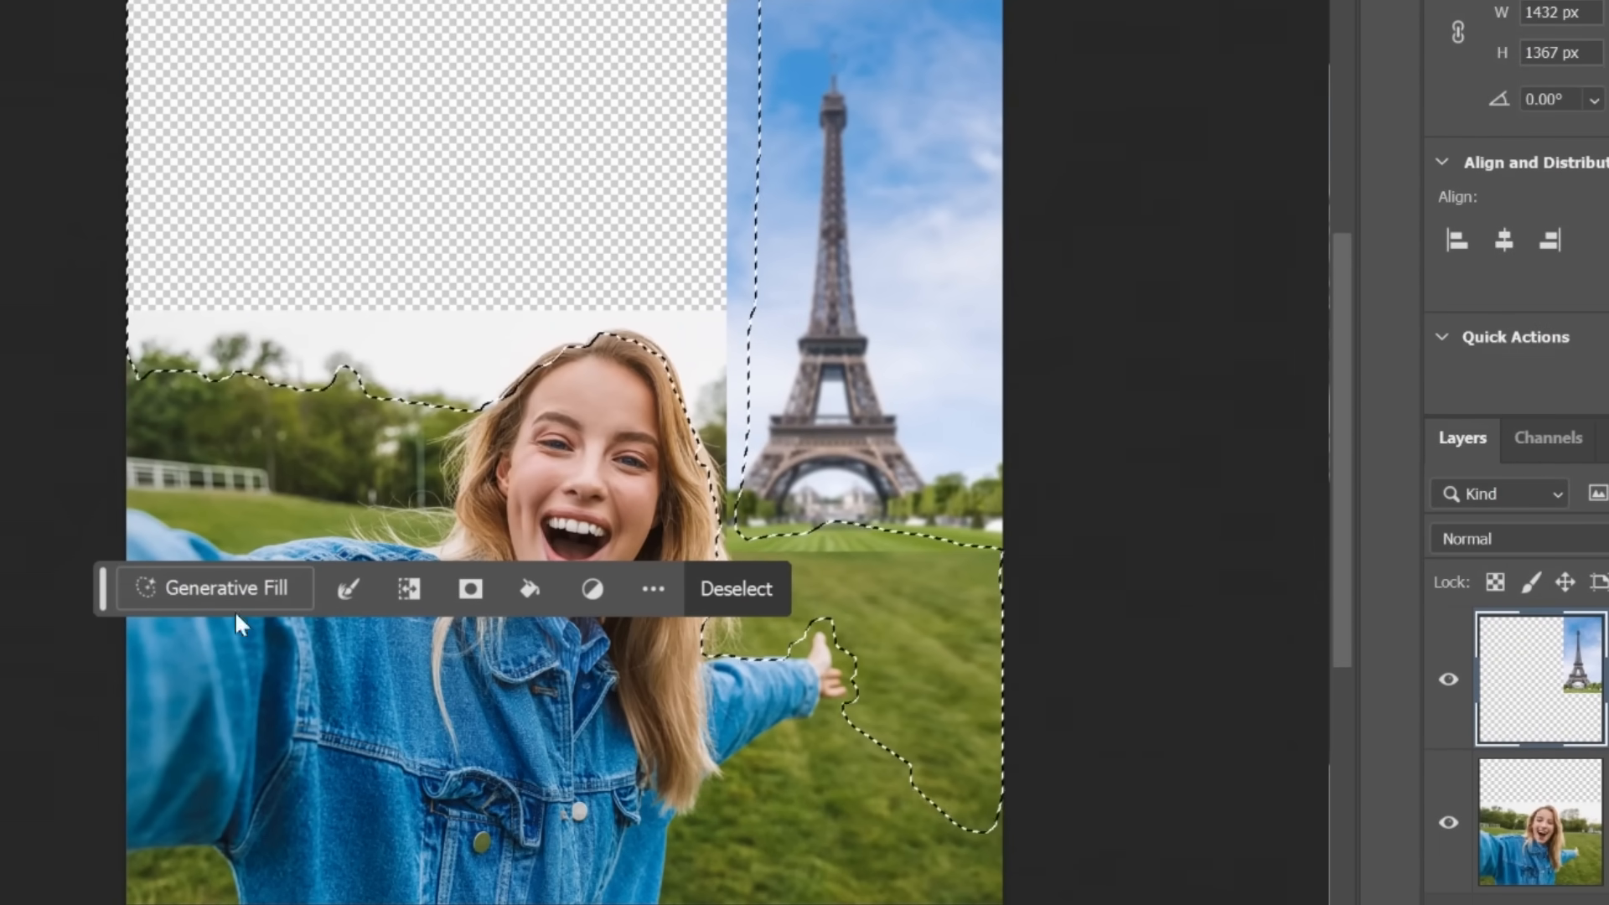
- Run promptless Generative Fill on the lassoed sky and seams to merge tower and park
left_click(215, 588)
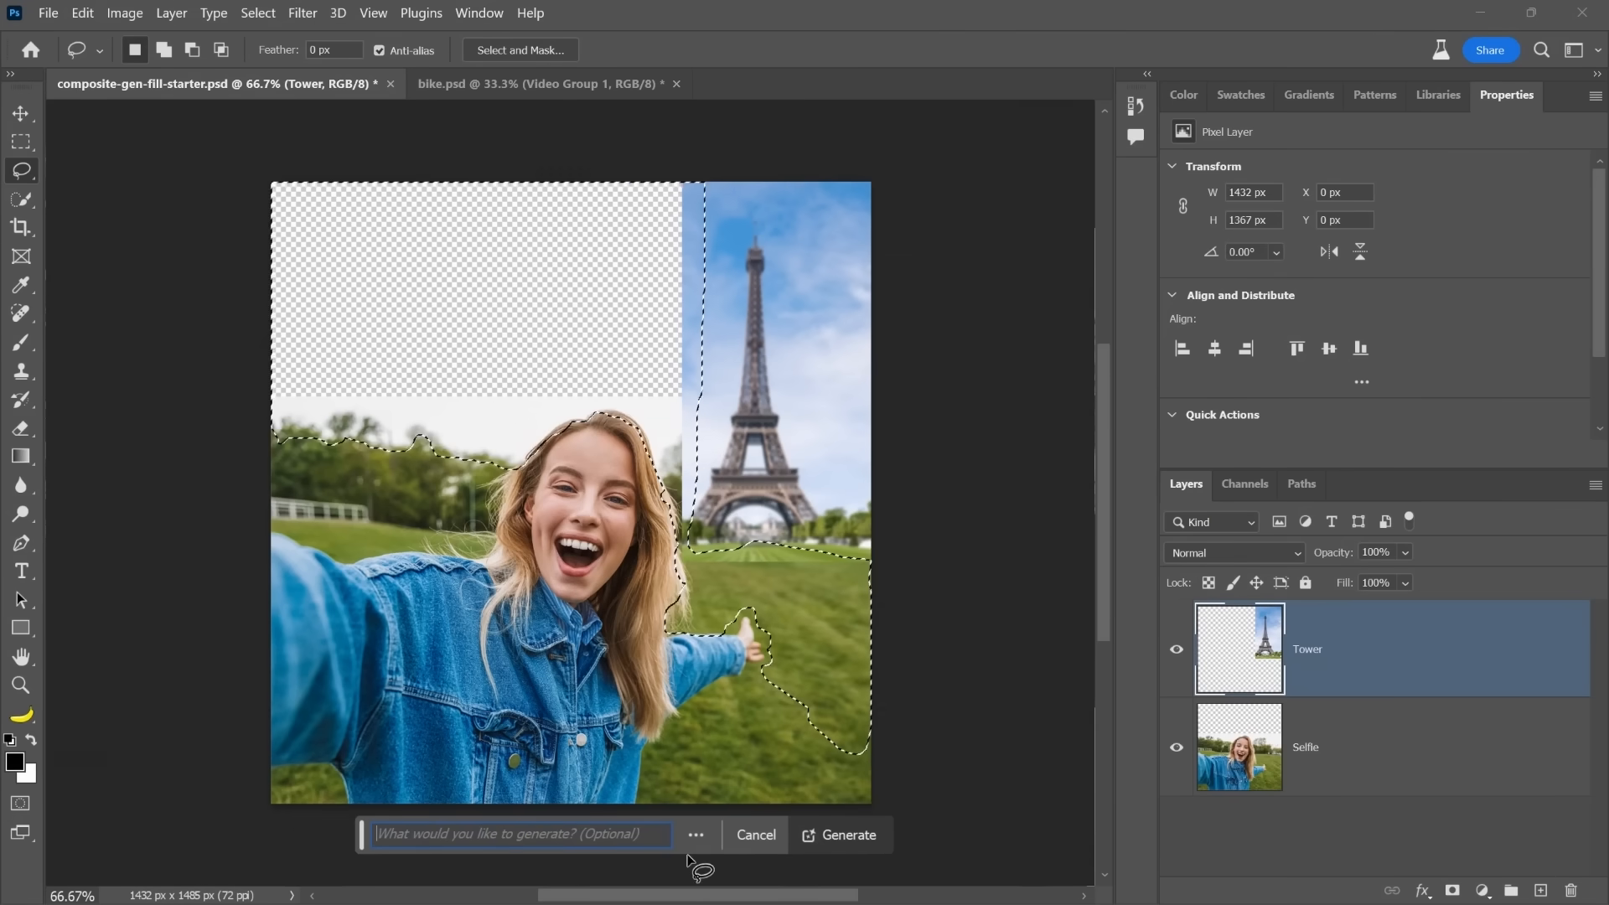
left_click(847, 835)
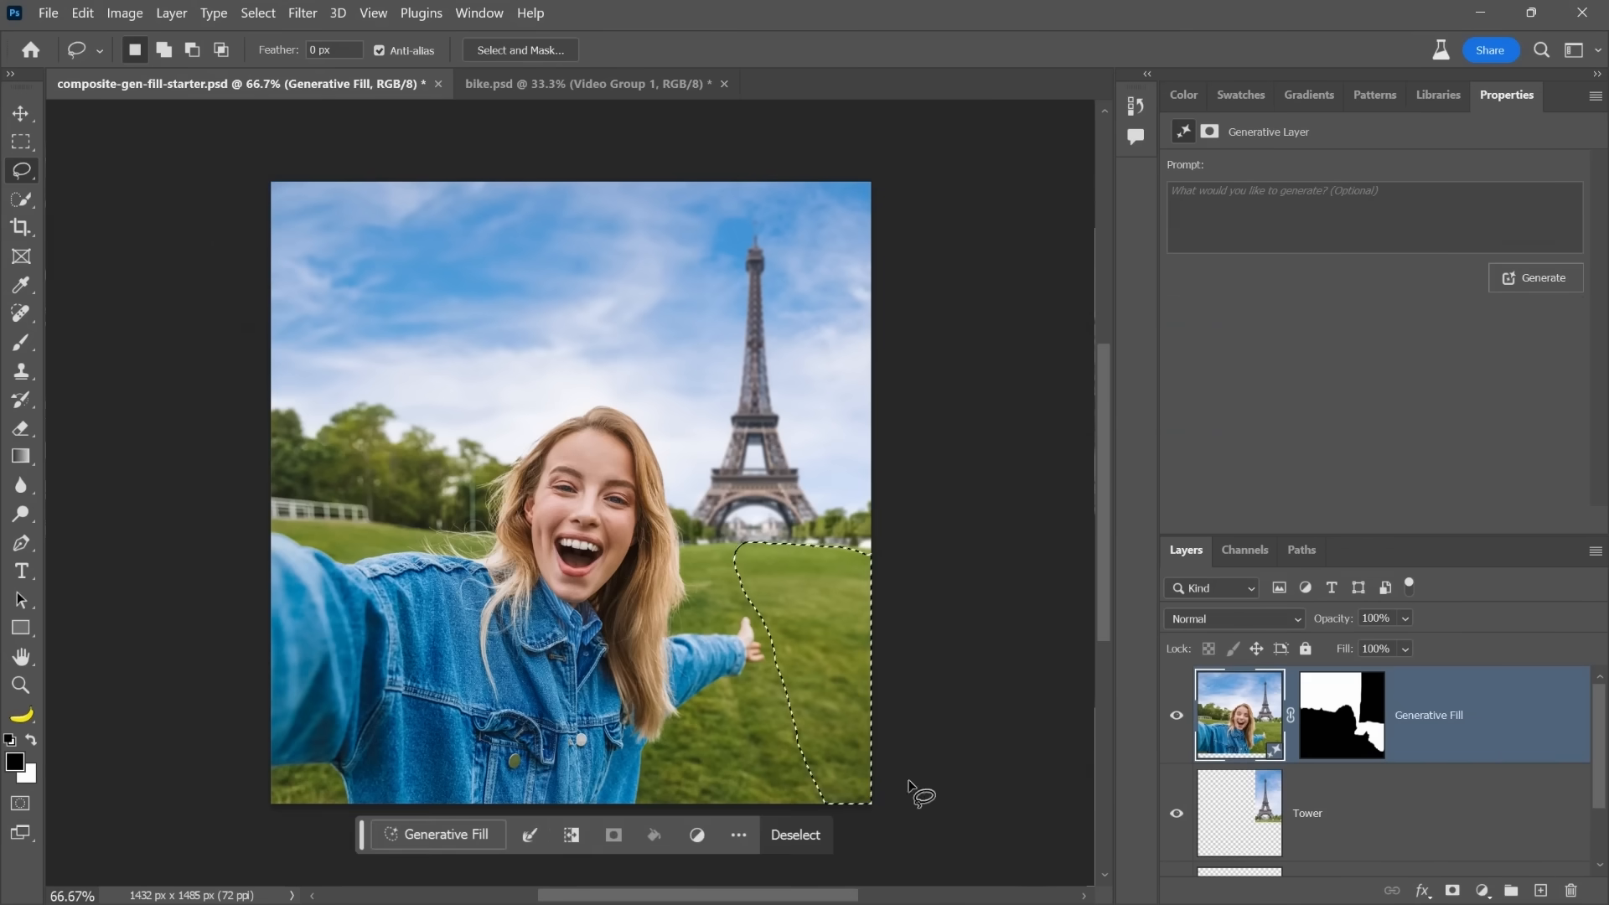
- Generative Fill the lassoed grass beside the woman with the prompt 'lake'
left_click(444, 834)
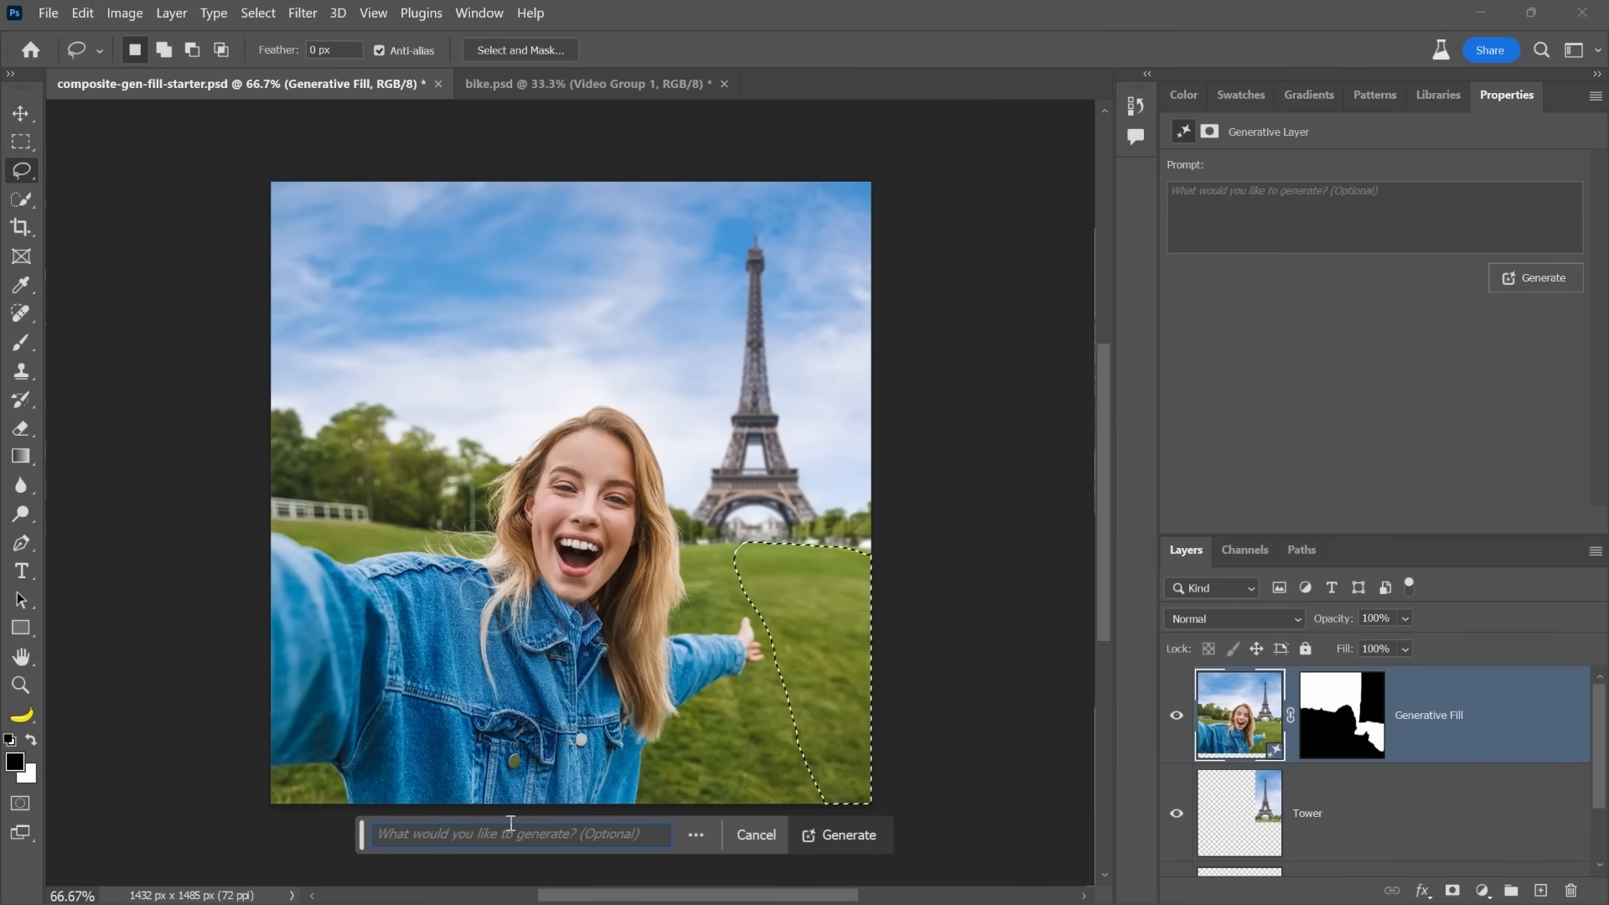
type("lake")
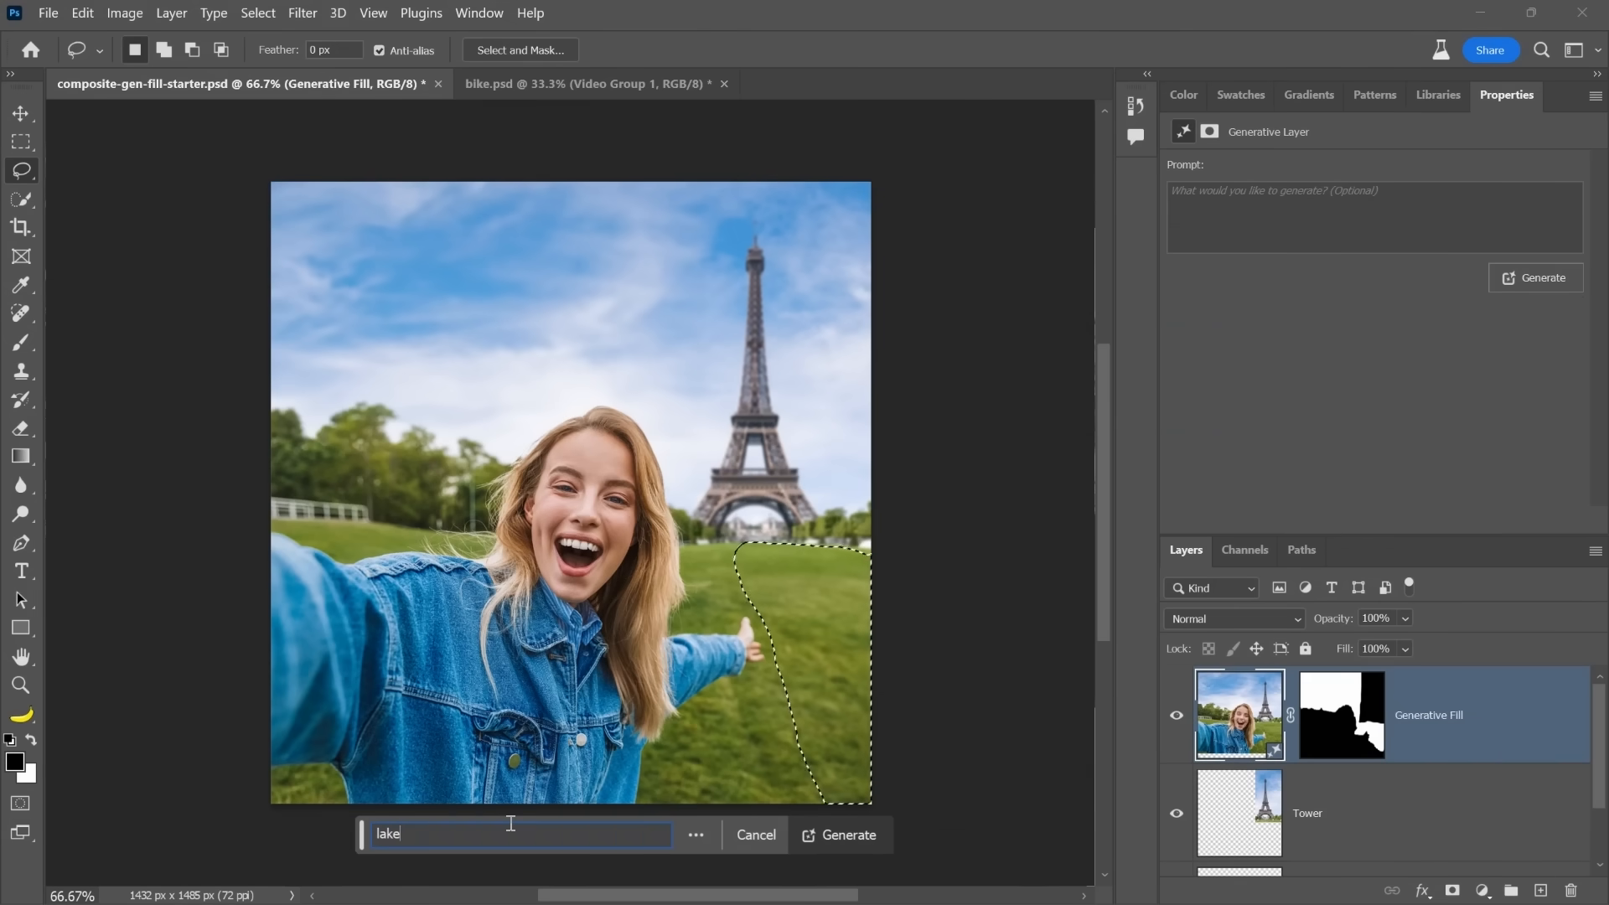
left_click(847, 834)
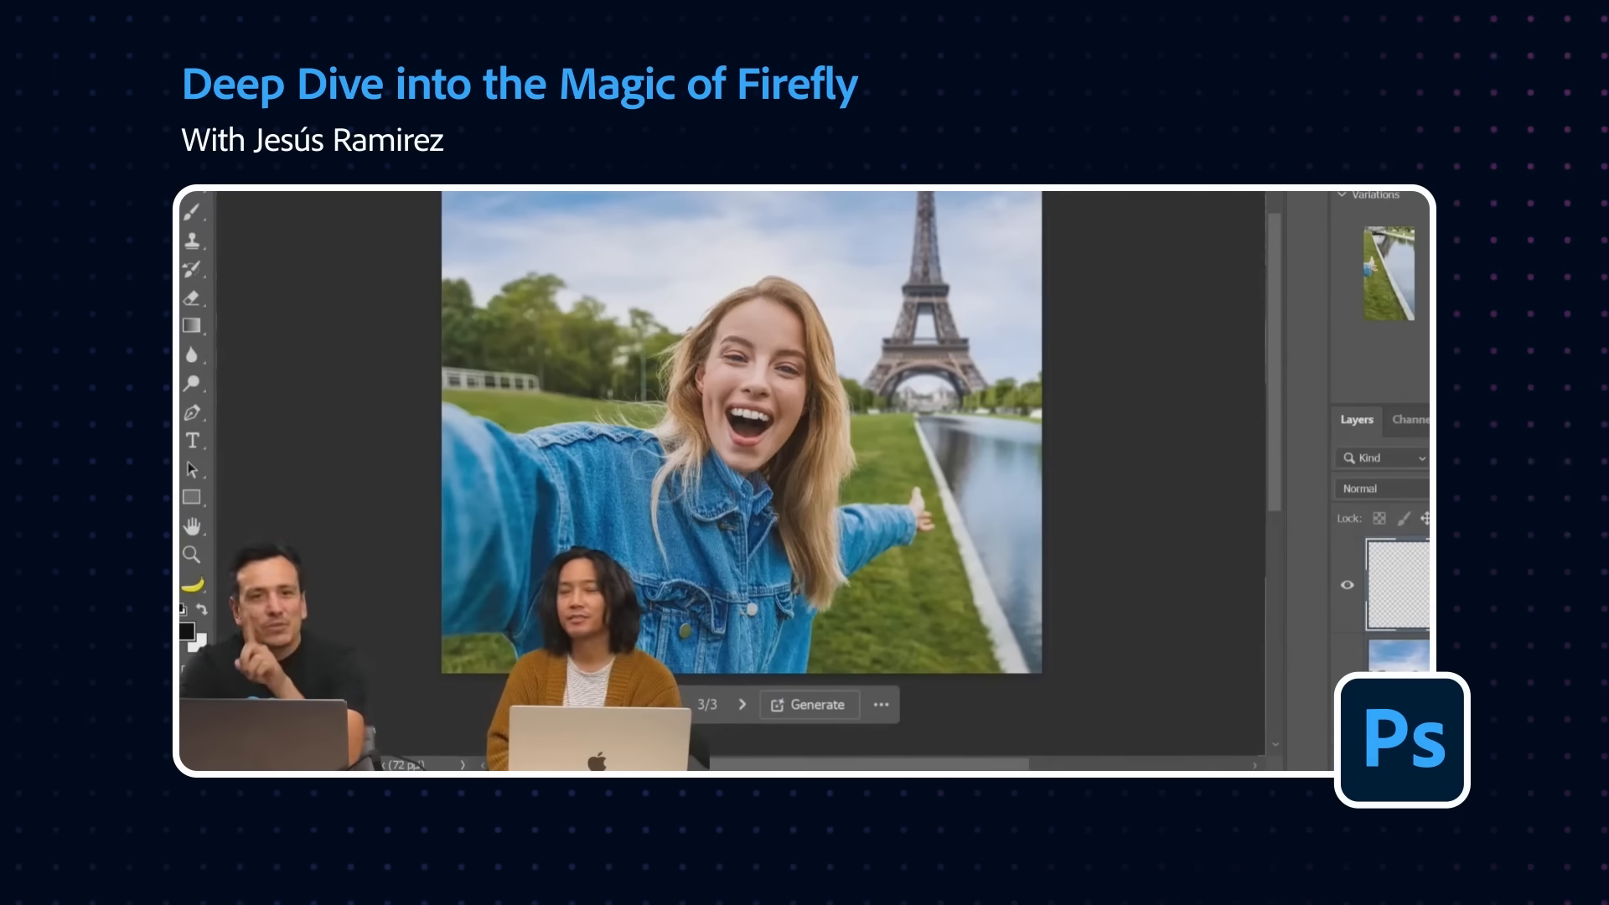
left_click(920, 52)
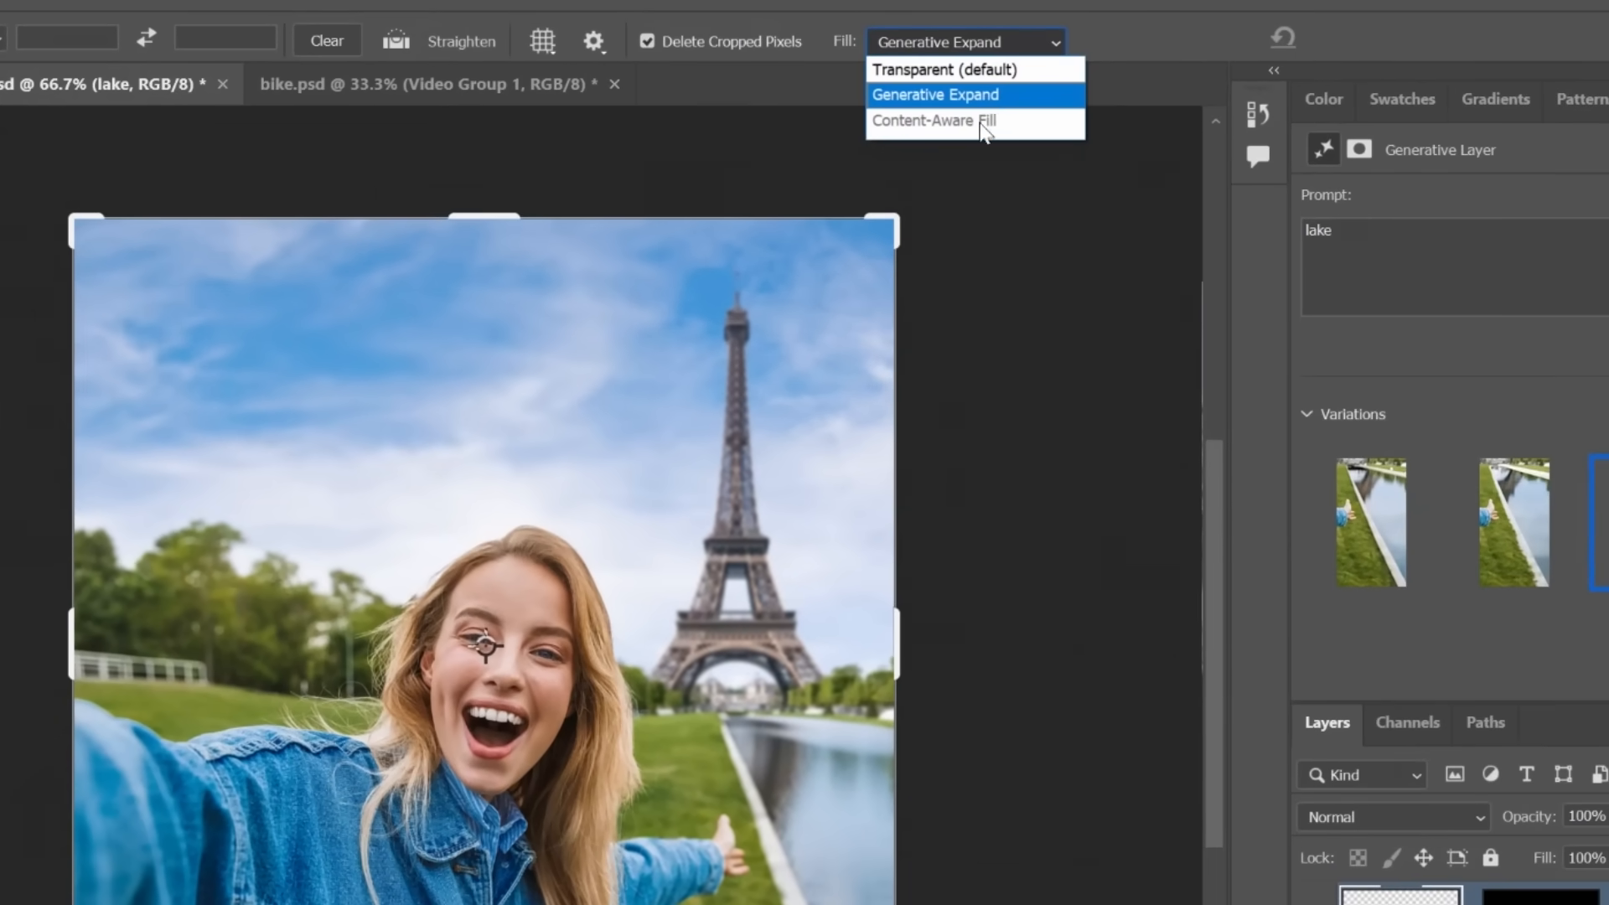
- Fill the widened landscape canvas with generated scenery using Generative Expand
left_click(935, 93)
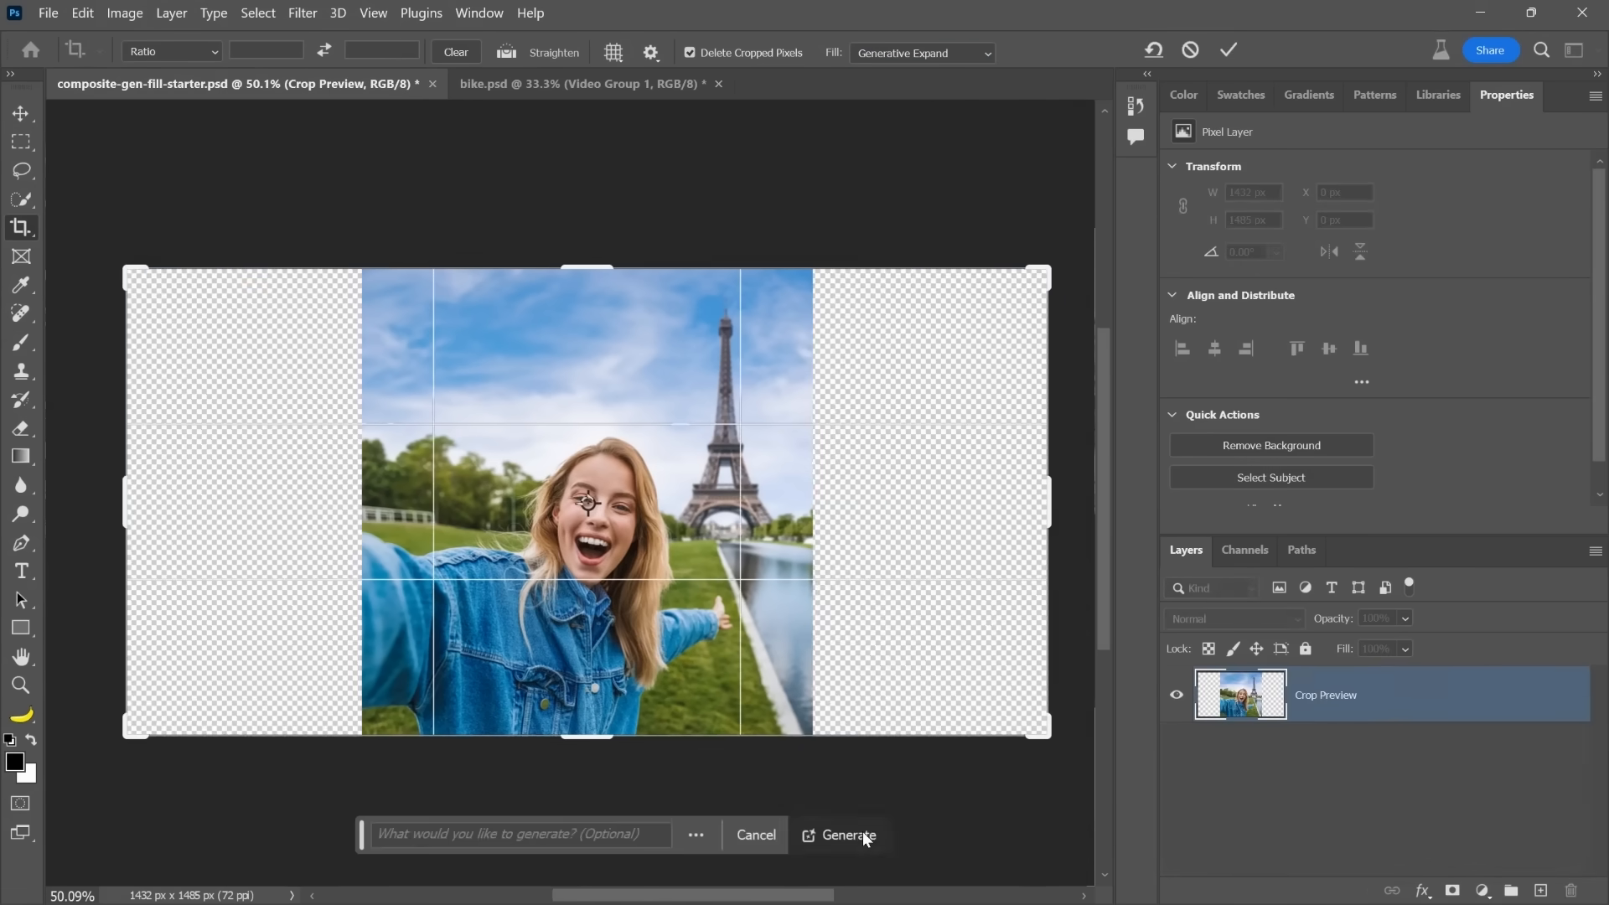
left_click(847, 835)
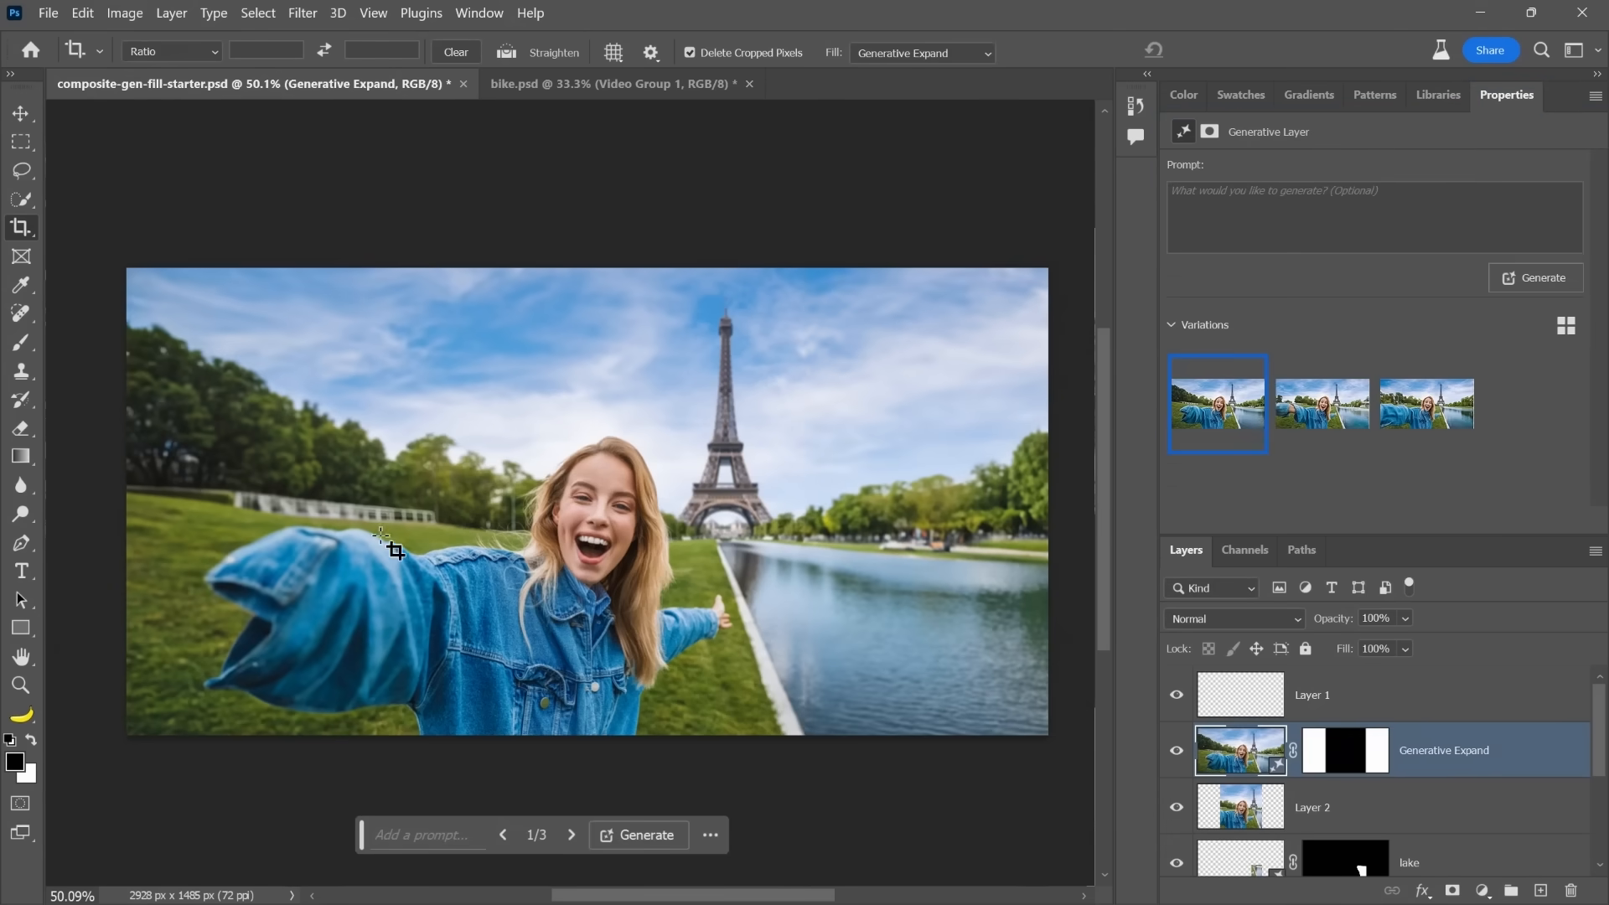
left_click(20, 170)
type("selfi")
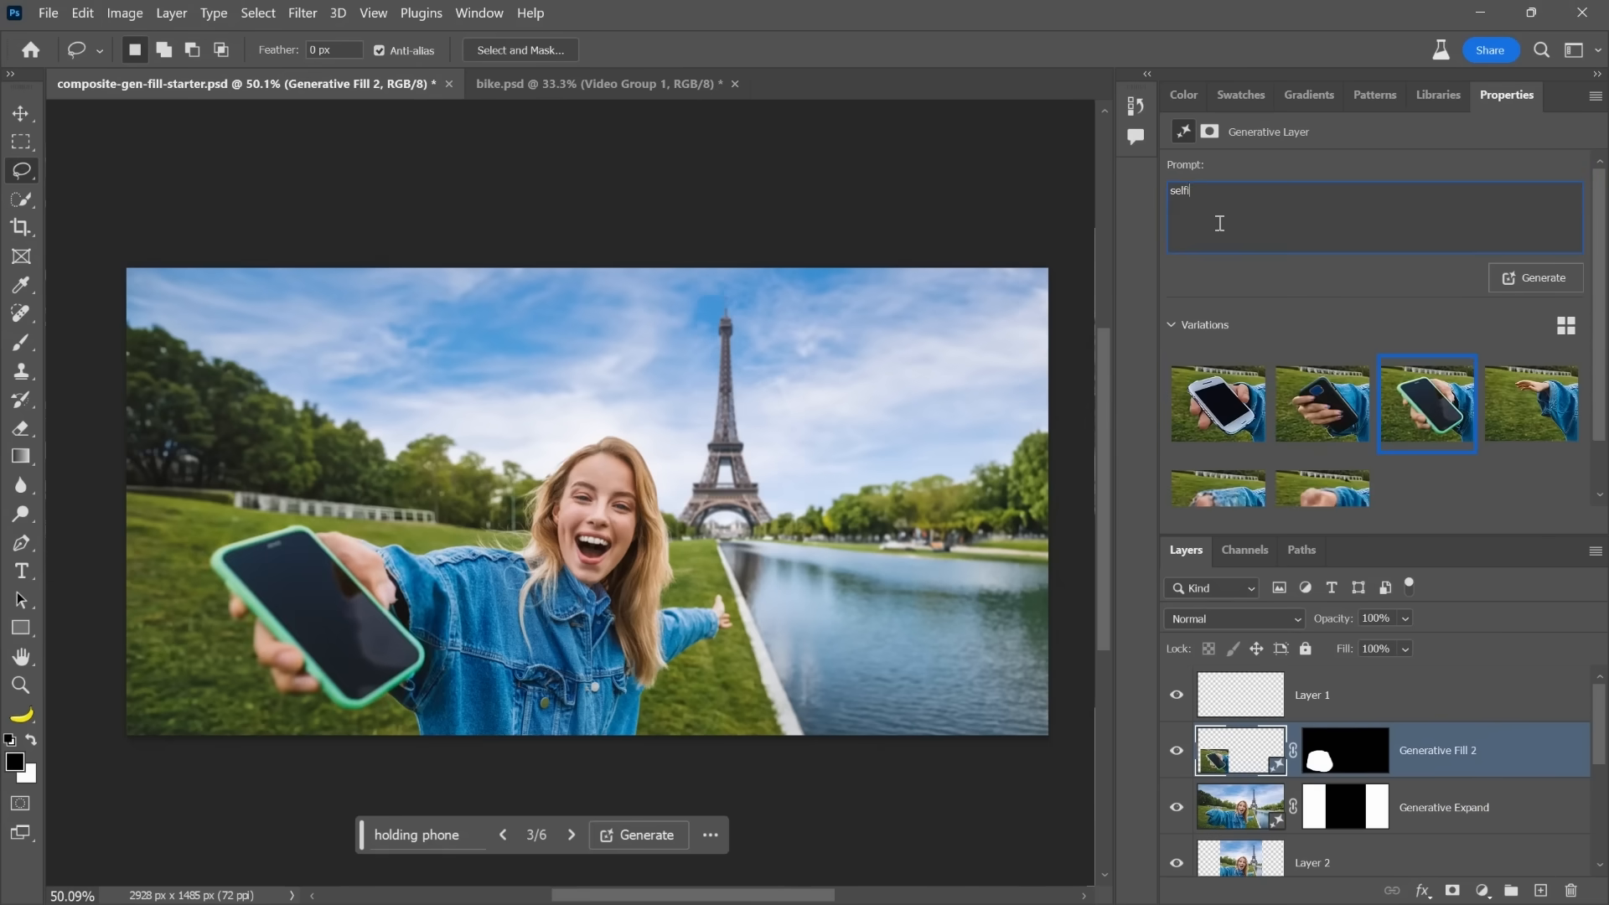
- Close the selfie composite and show the Timeline panel for the bike video
left_click(595, 83)
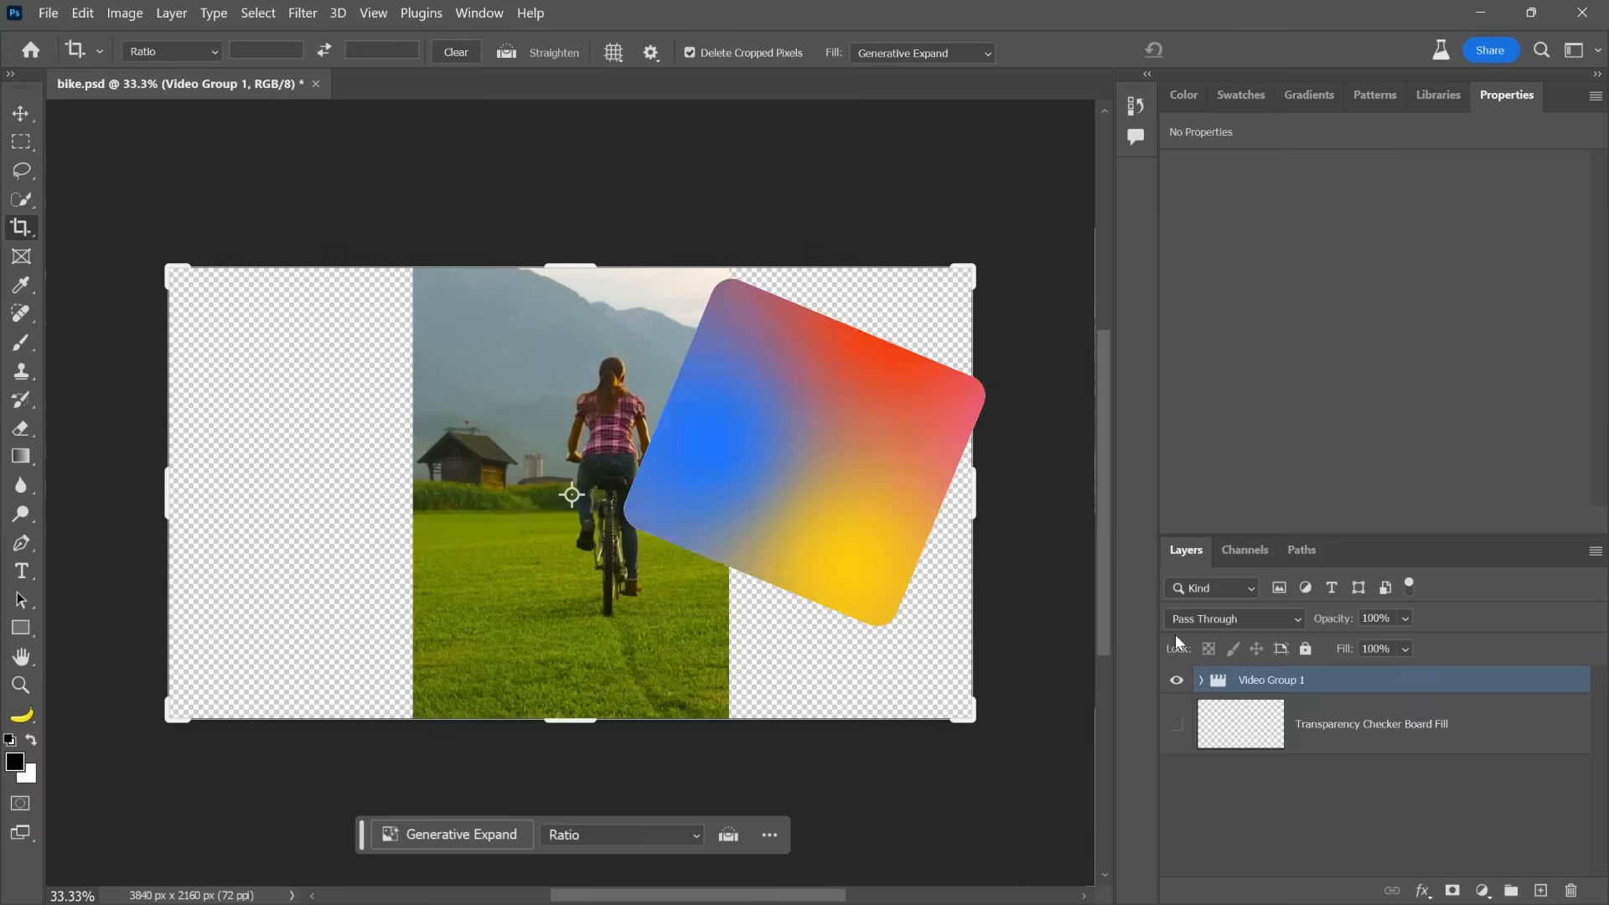
left_click(478, 12)
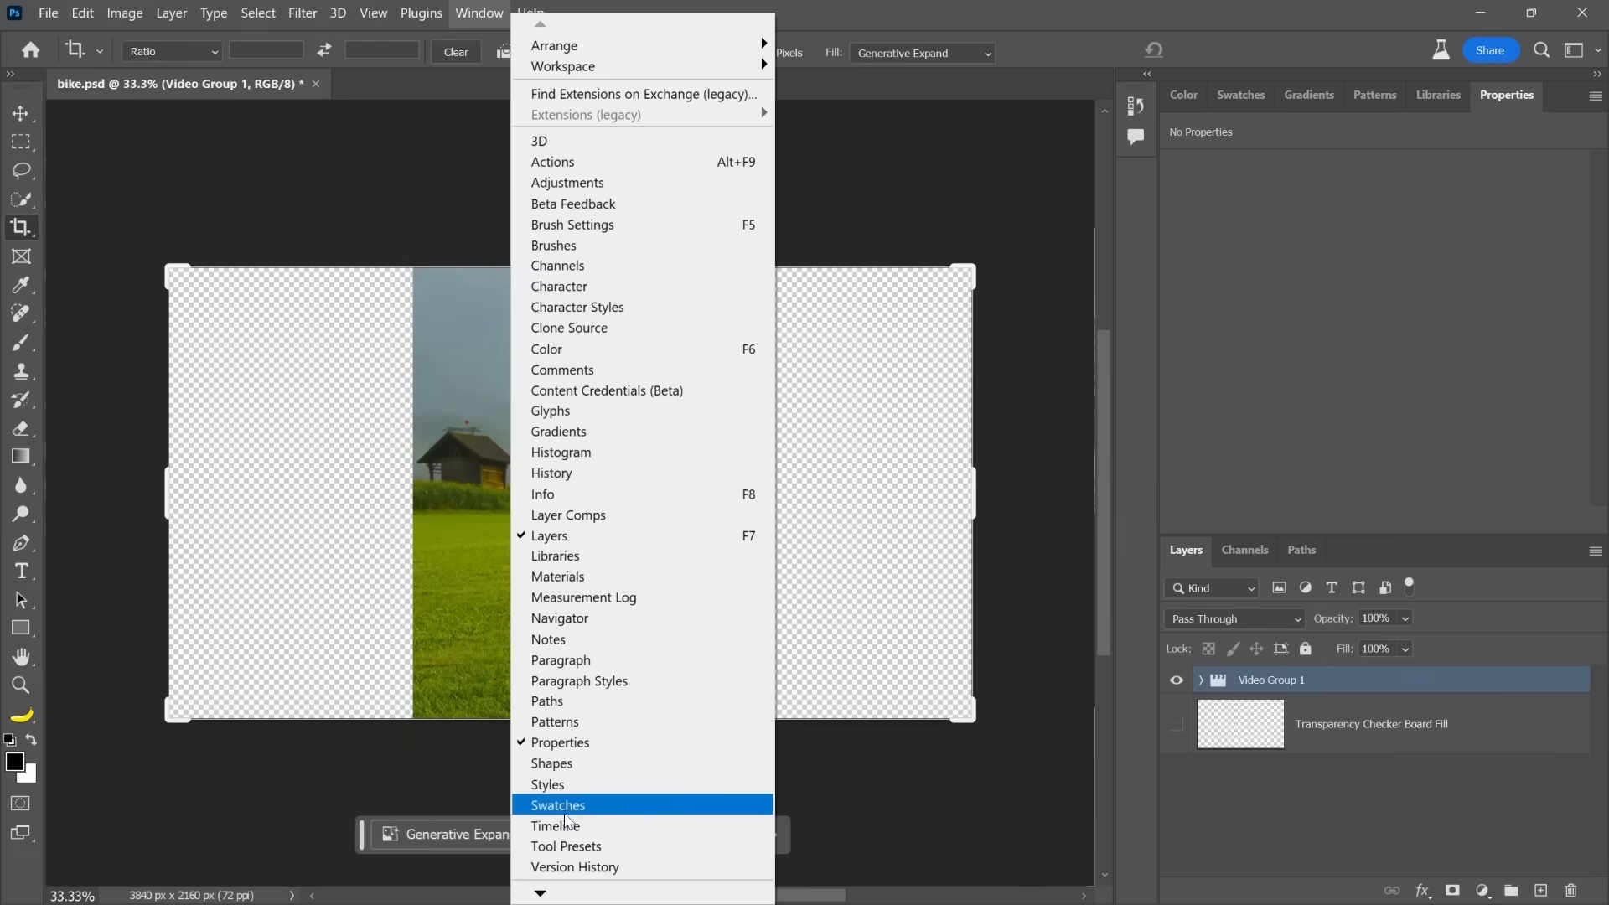
left_click(554, 824)
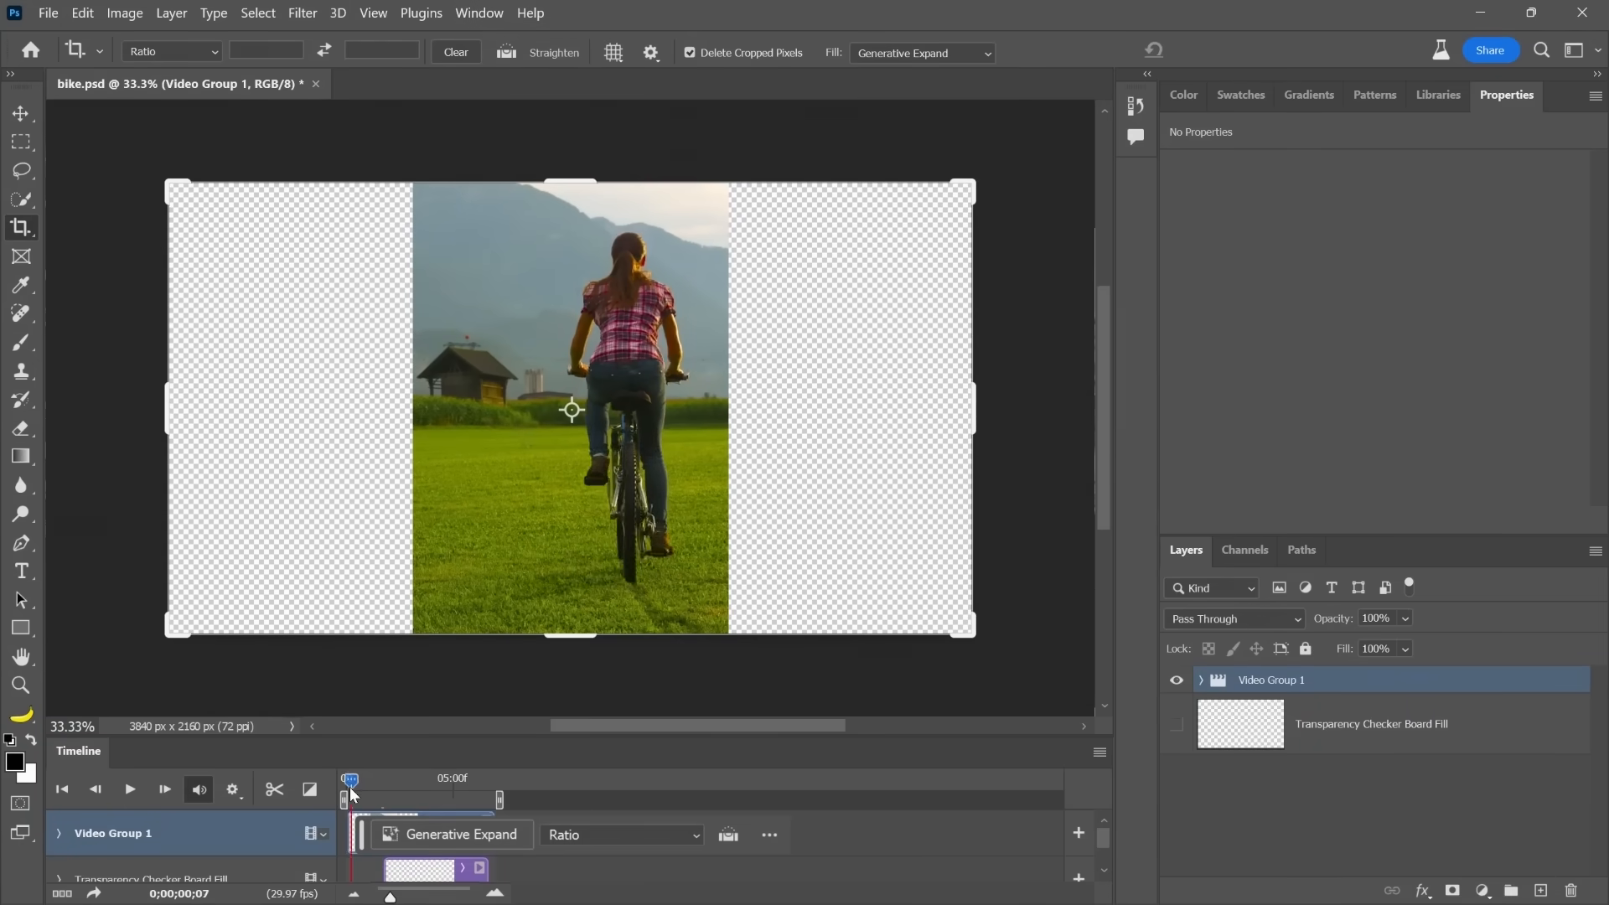
- Play the bike clip, generate expanded meadow scenery for the wide frame, and stop playback
left_click(129, 789)
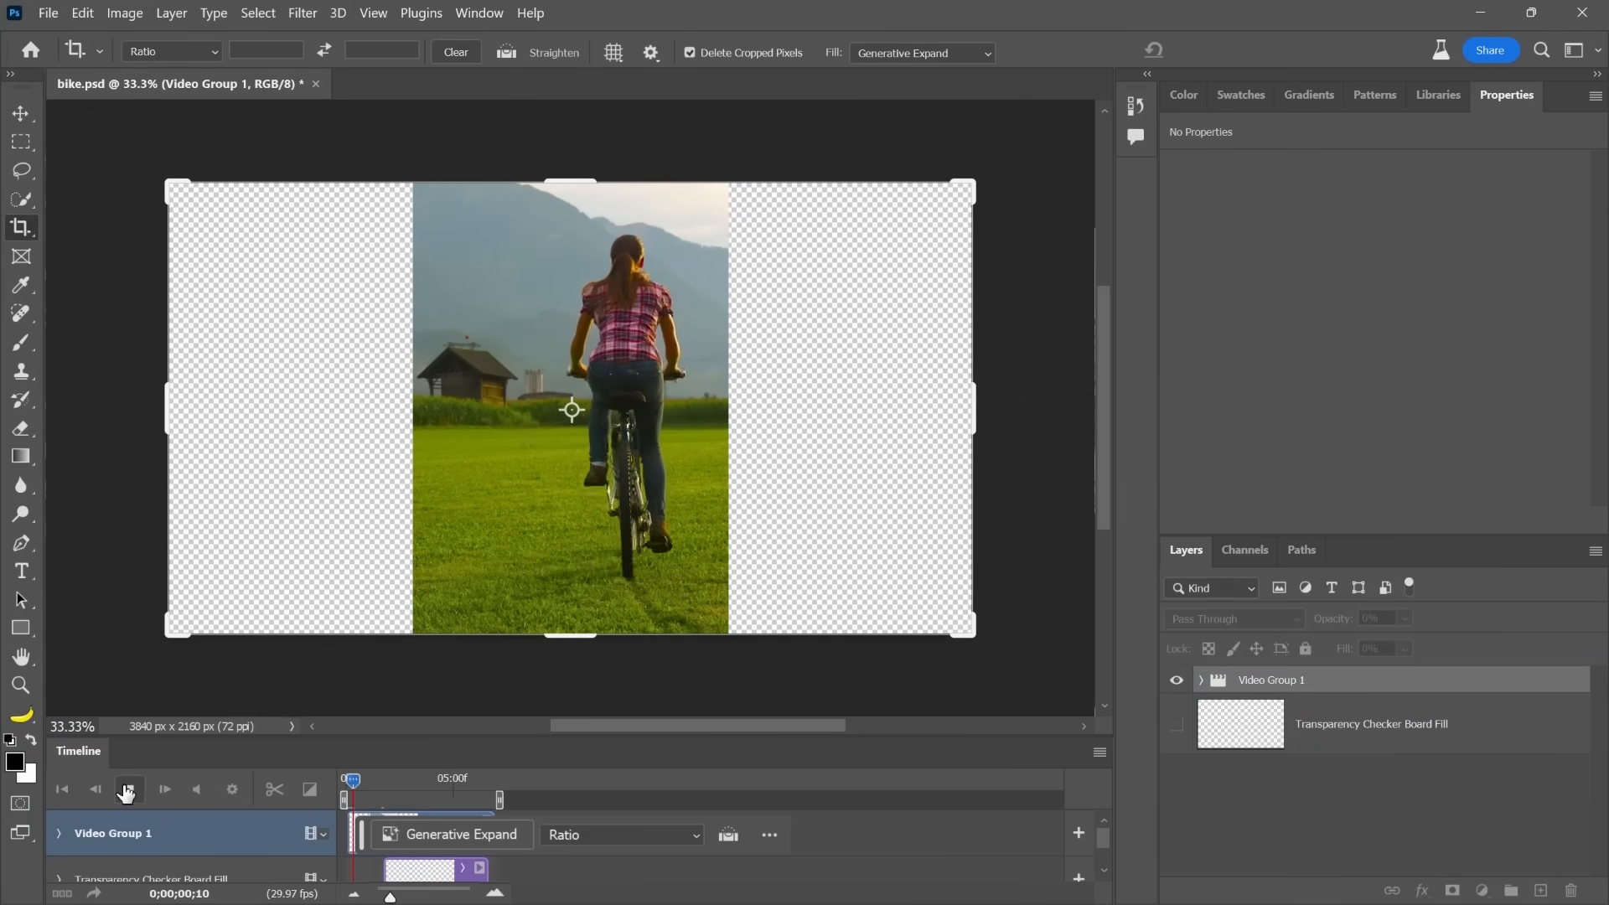
left_click(127, 789)
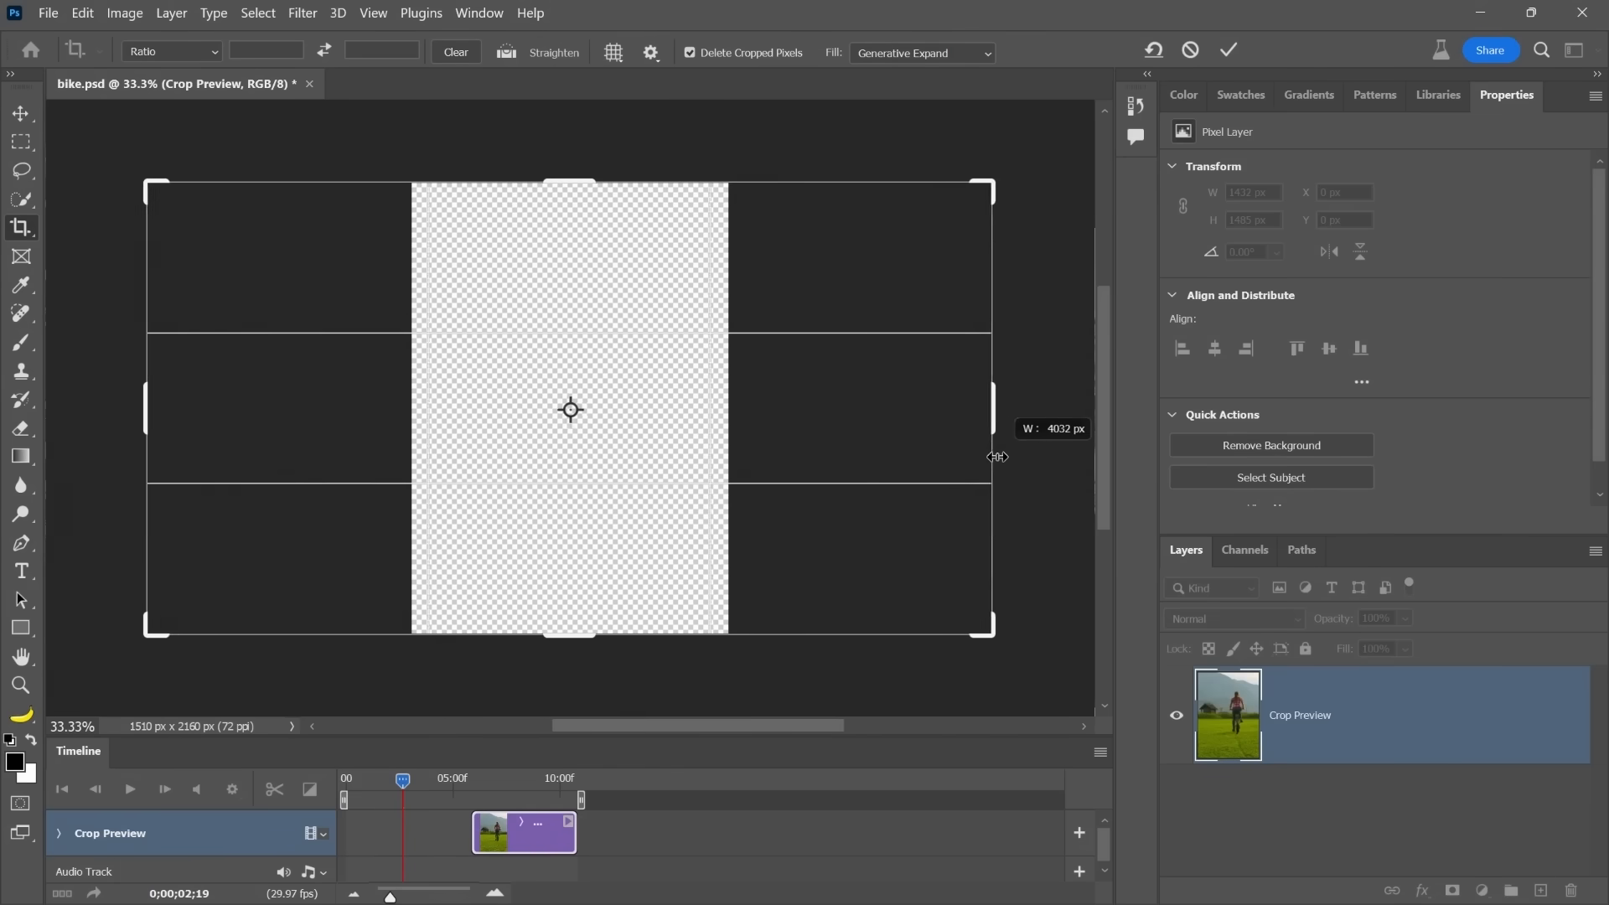
left_click(1228, 49)
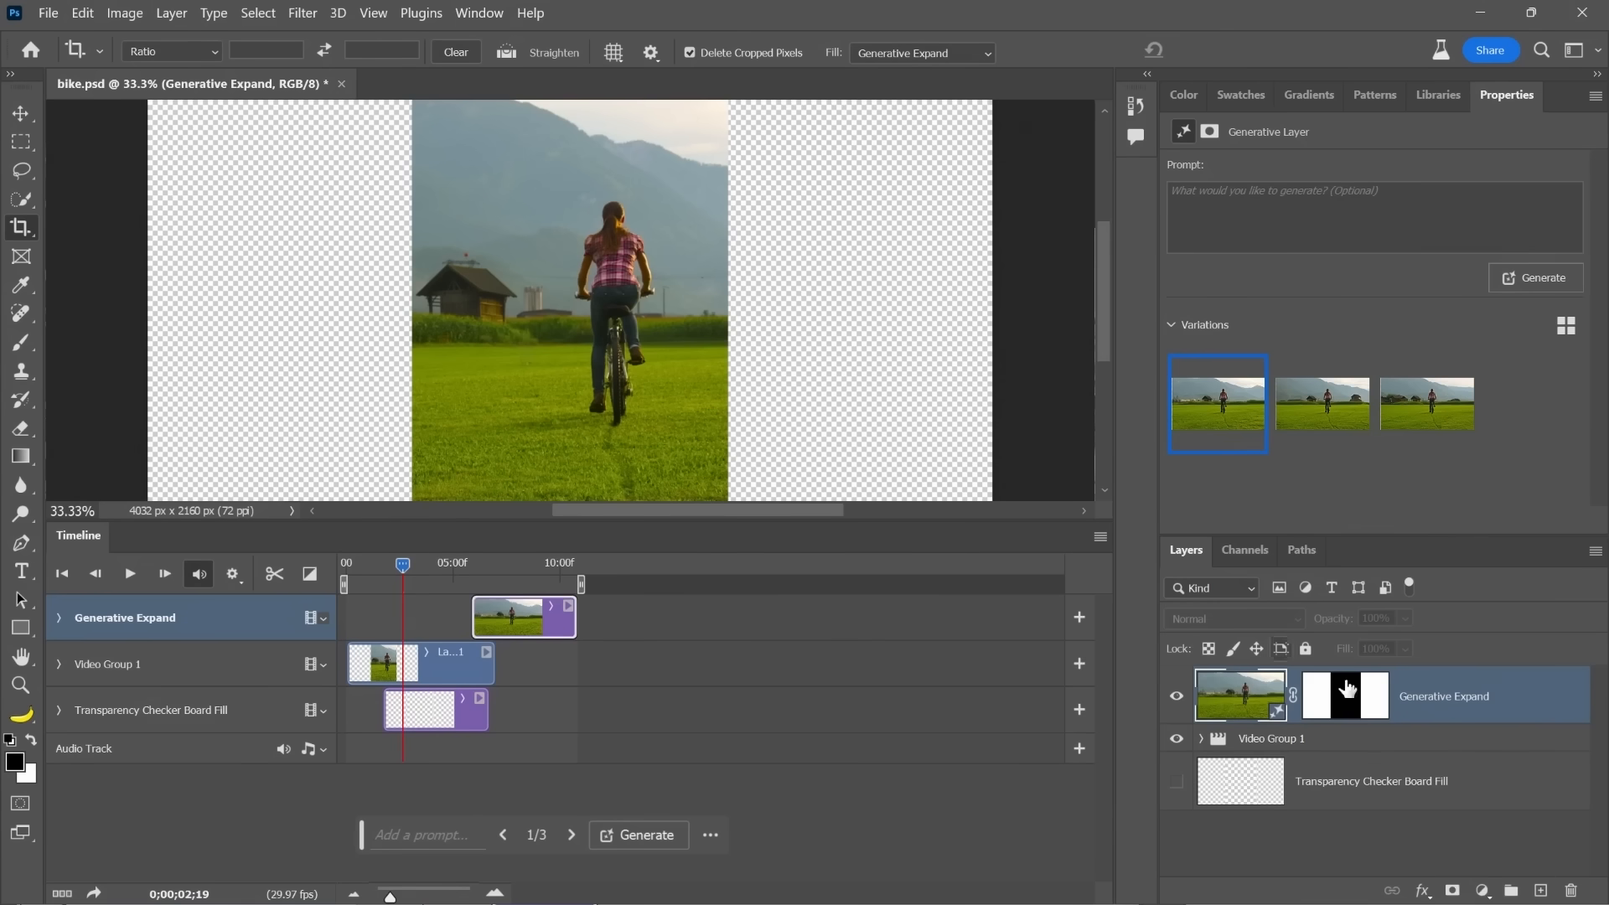
mouse_move(524, 626)
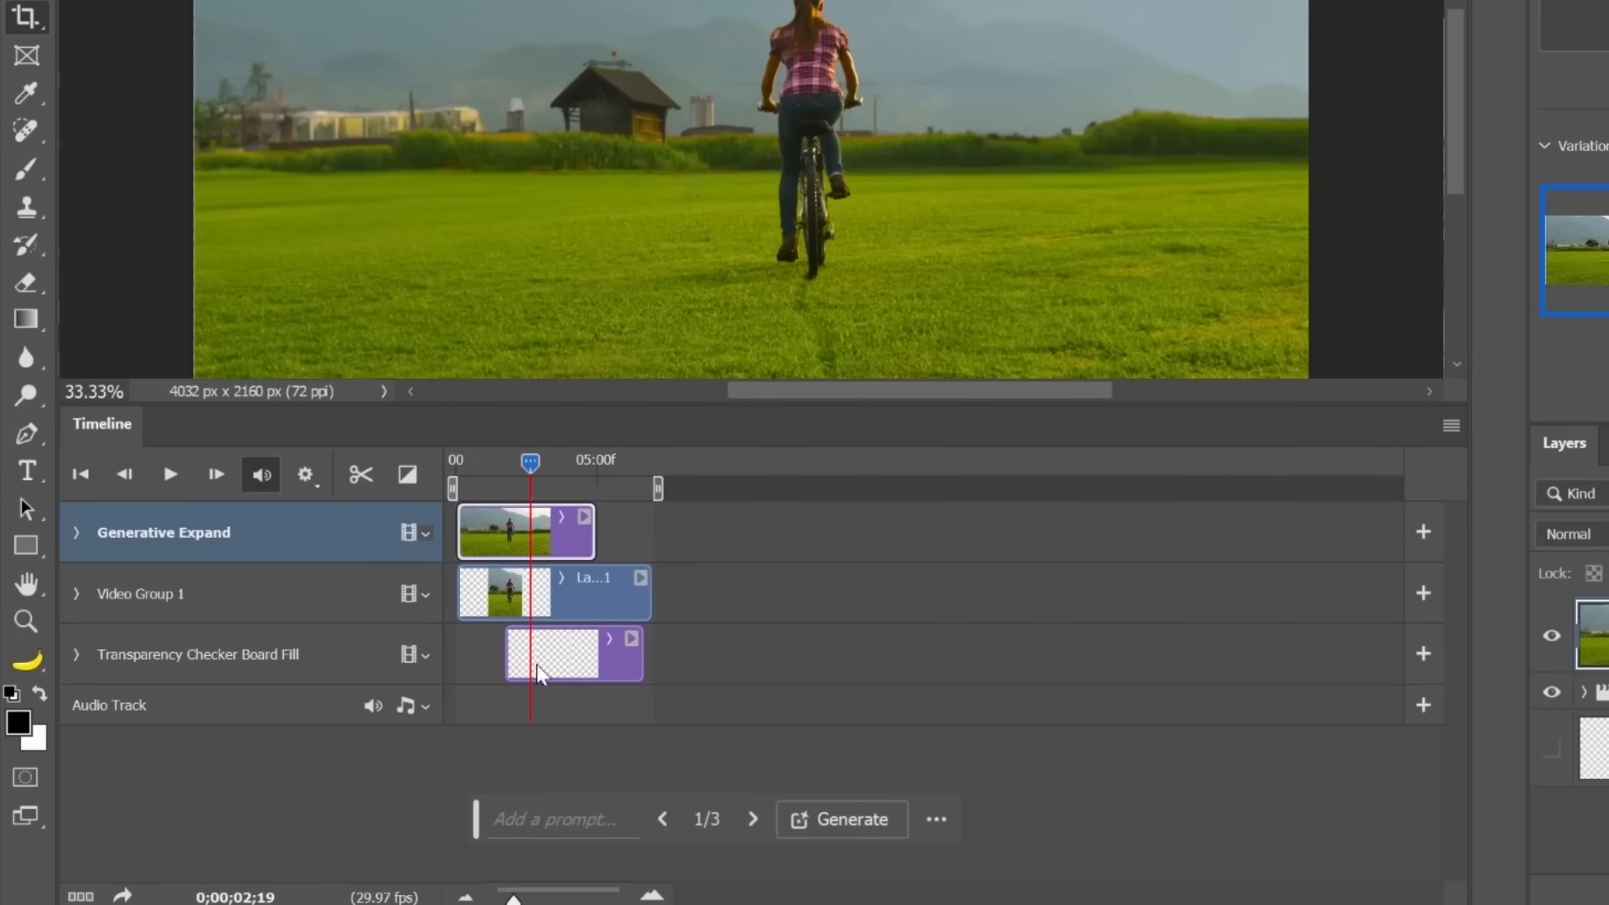
mouse_move(628, 407)
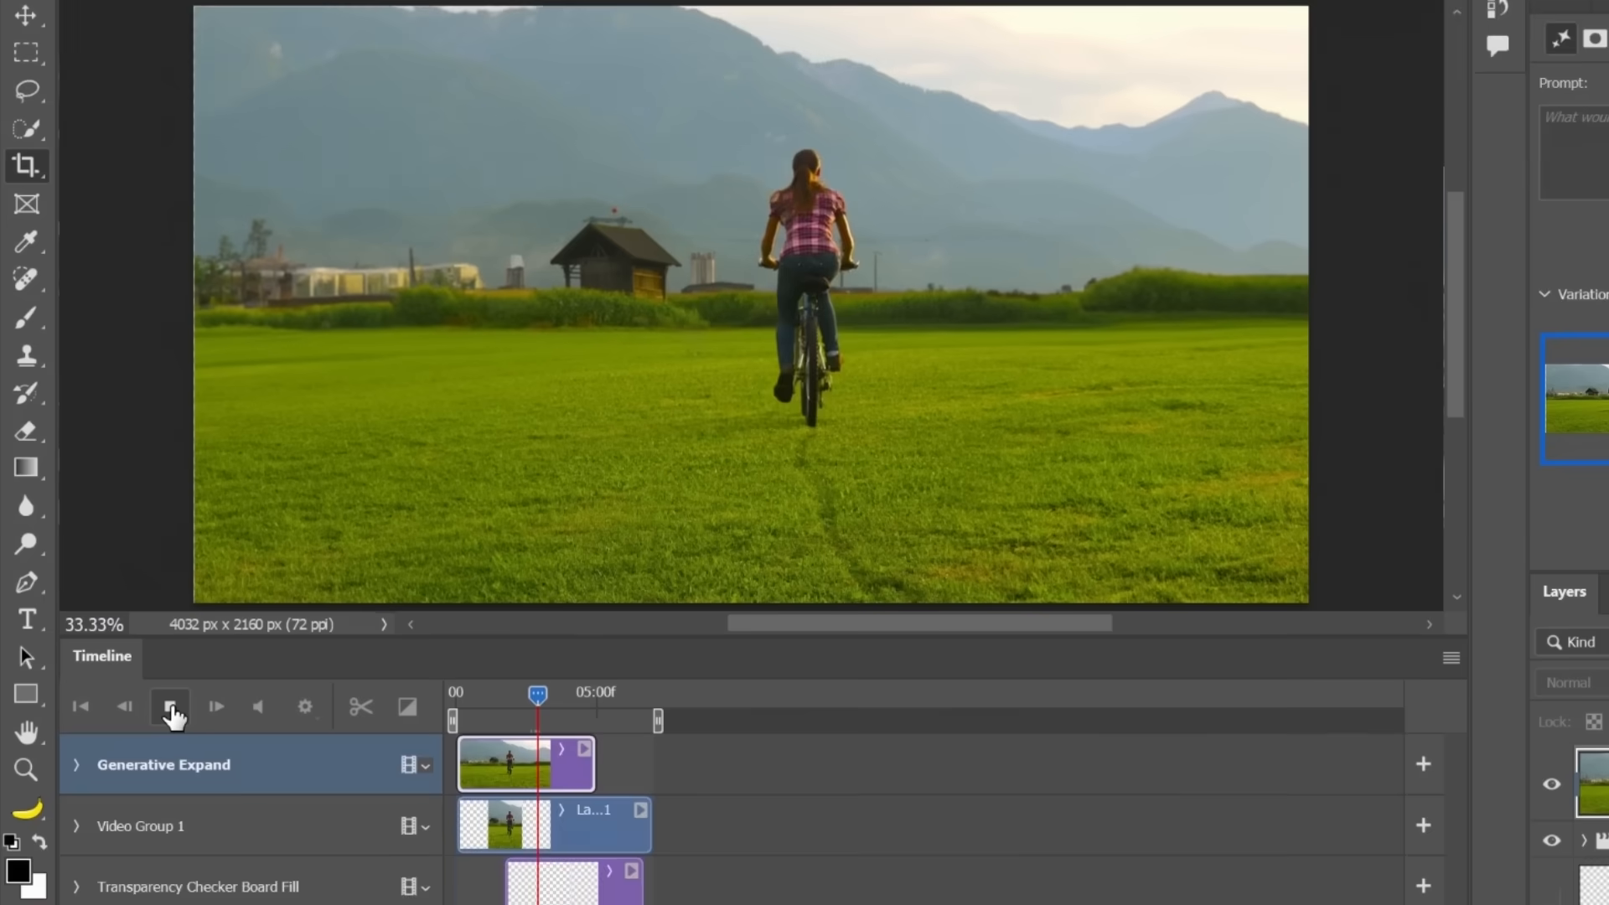
left_click(169, 705)
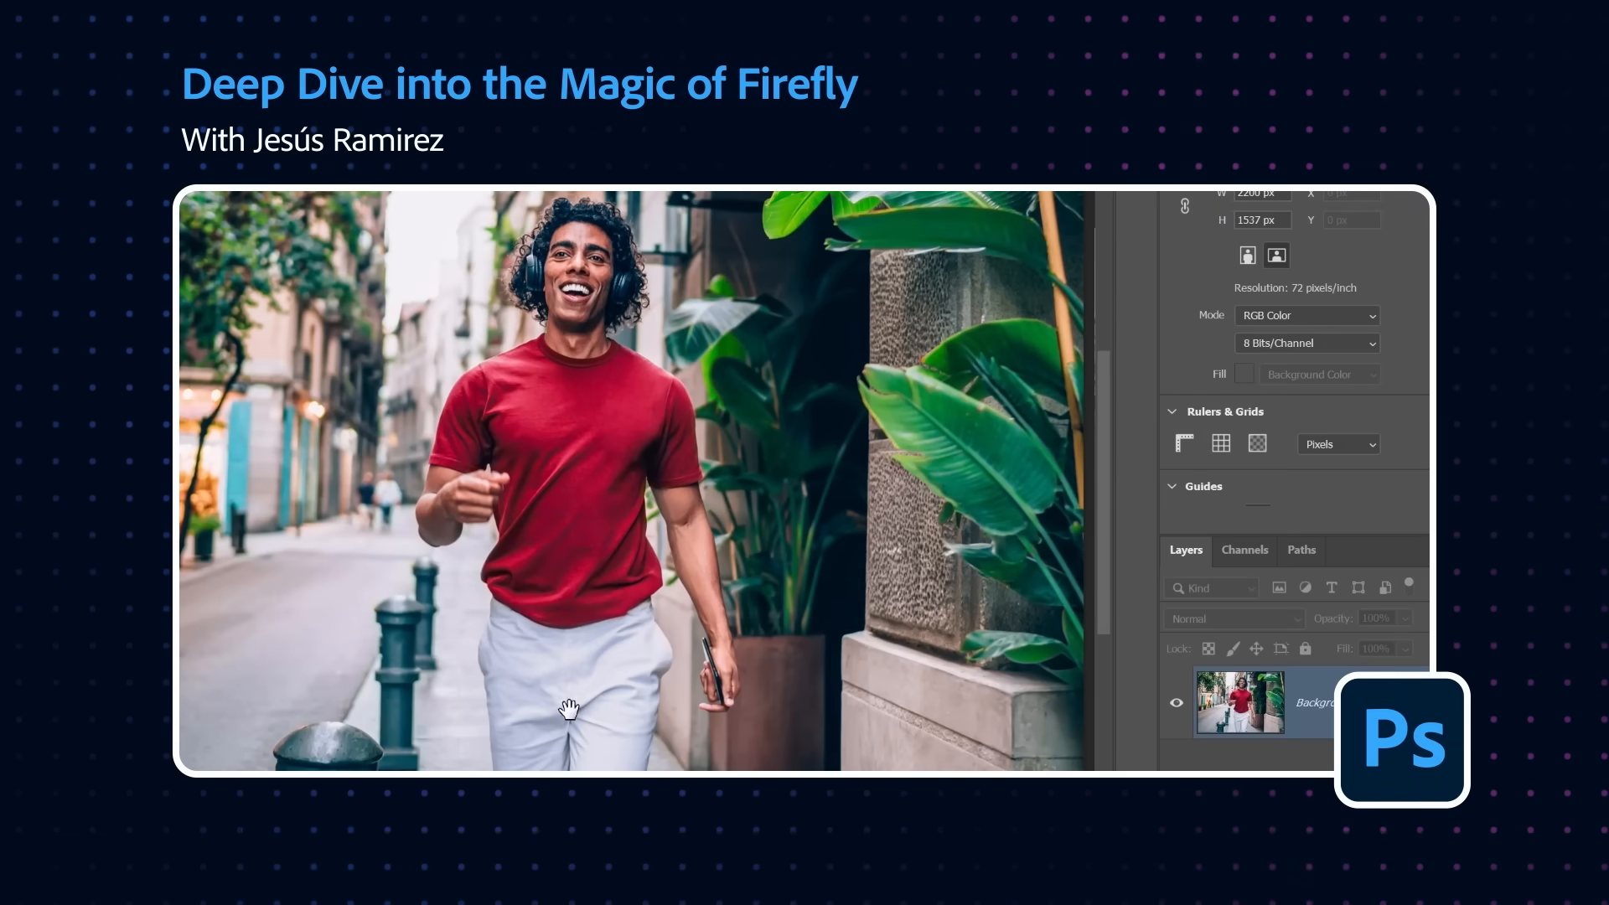
mouse_move(679, 613)
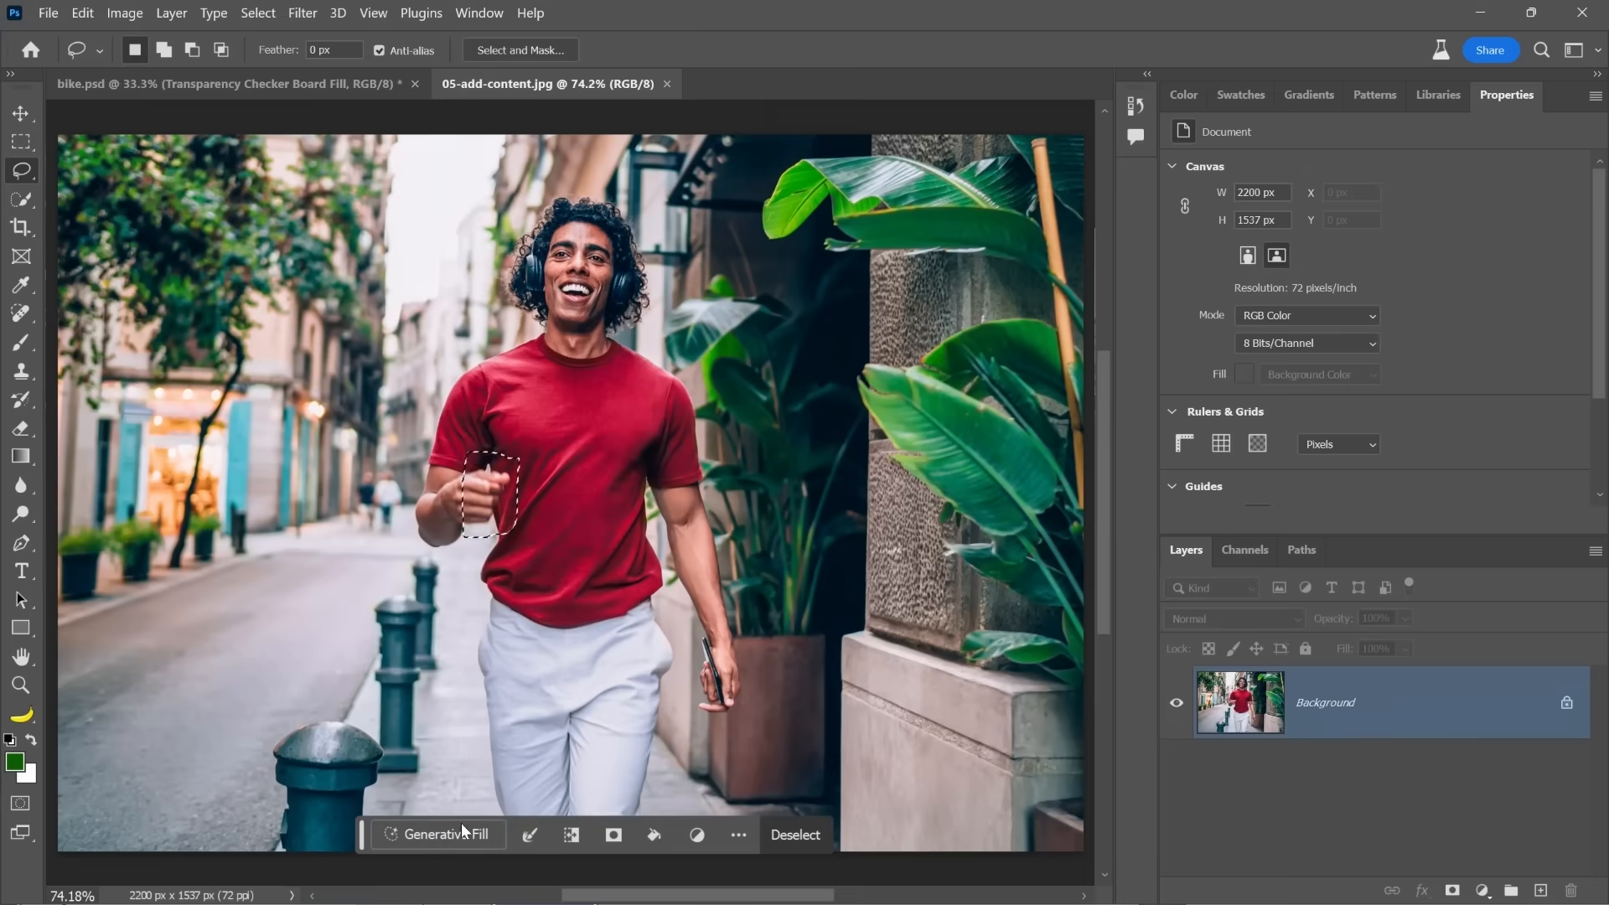
- Generate a fill for the fist area, then a 'Venetian canal' left of the man
left_click(445, 835)
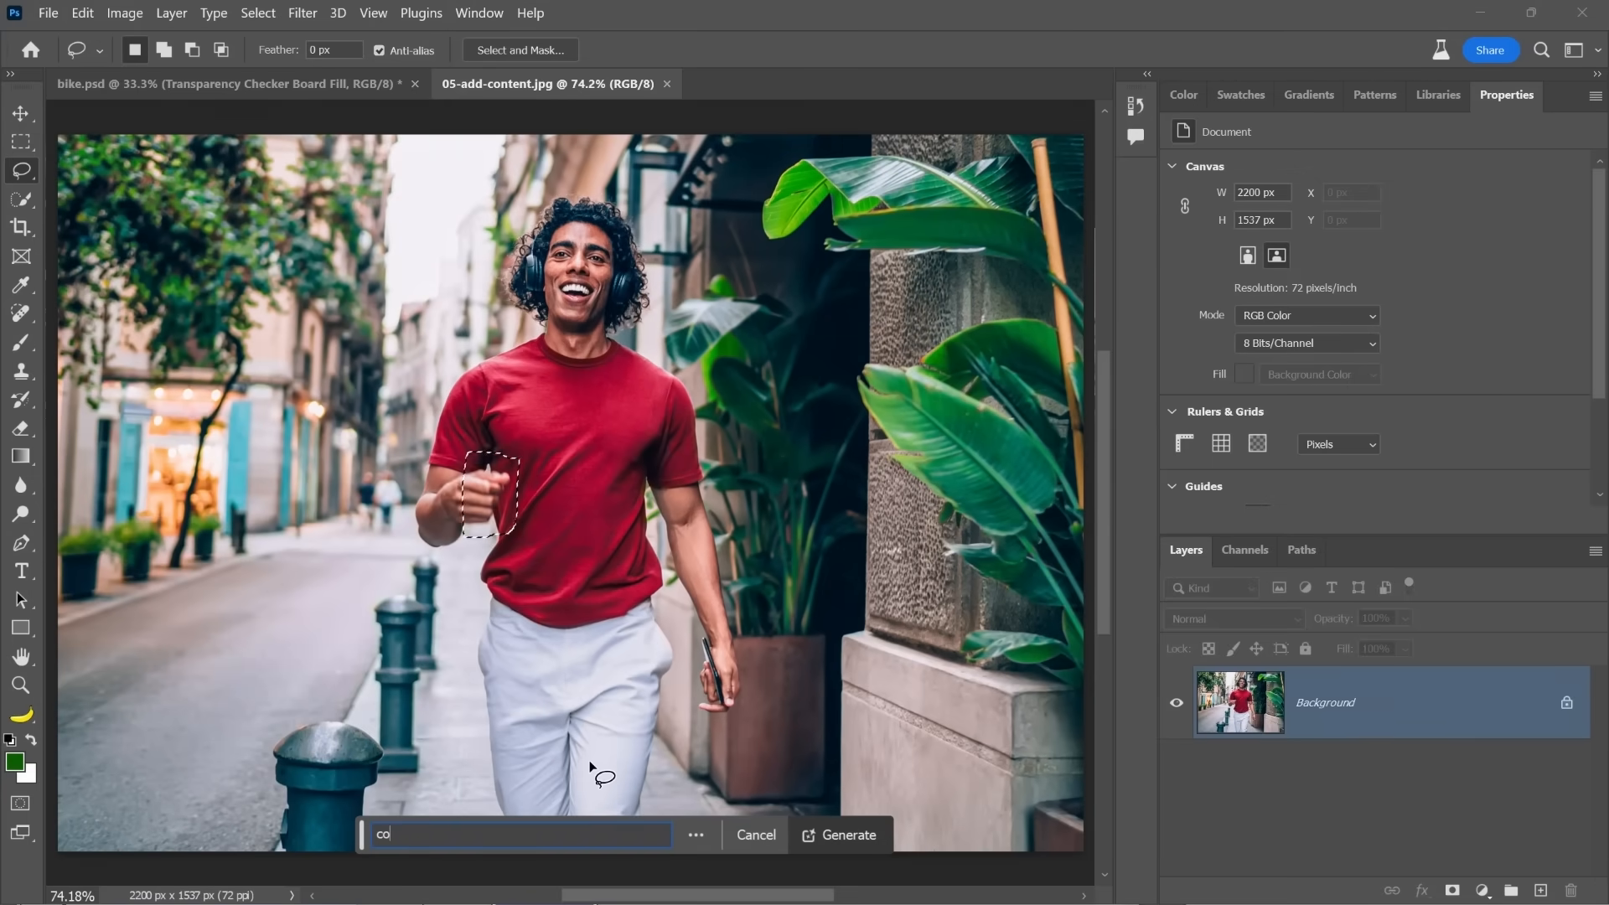
left_click(847, 835)
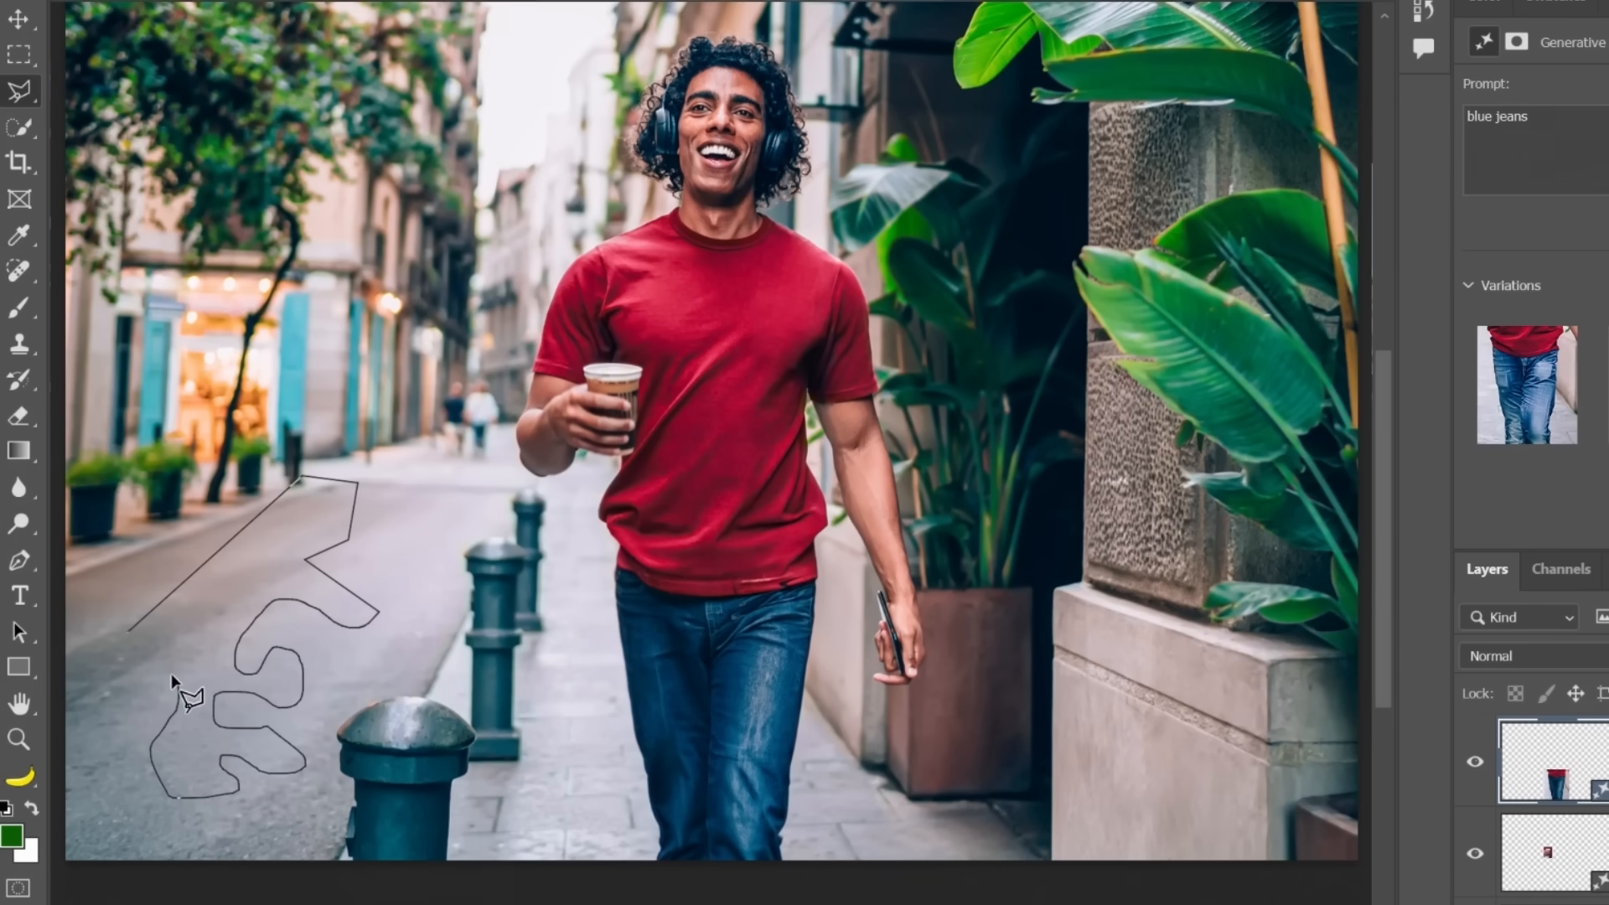
mouse_move(119, 713)
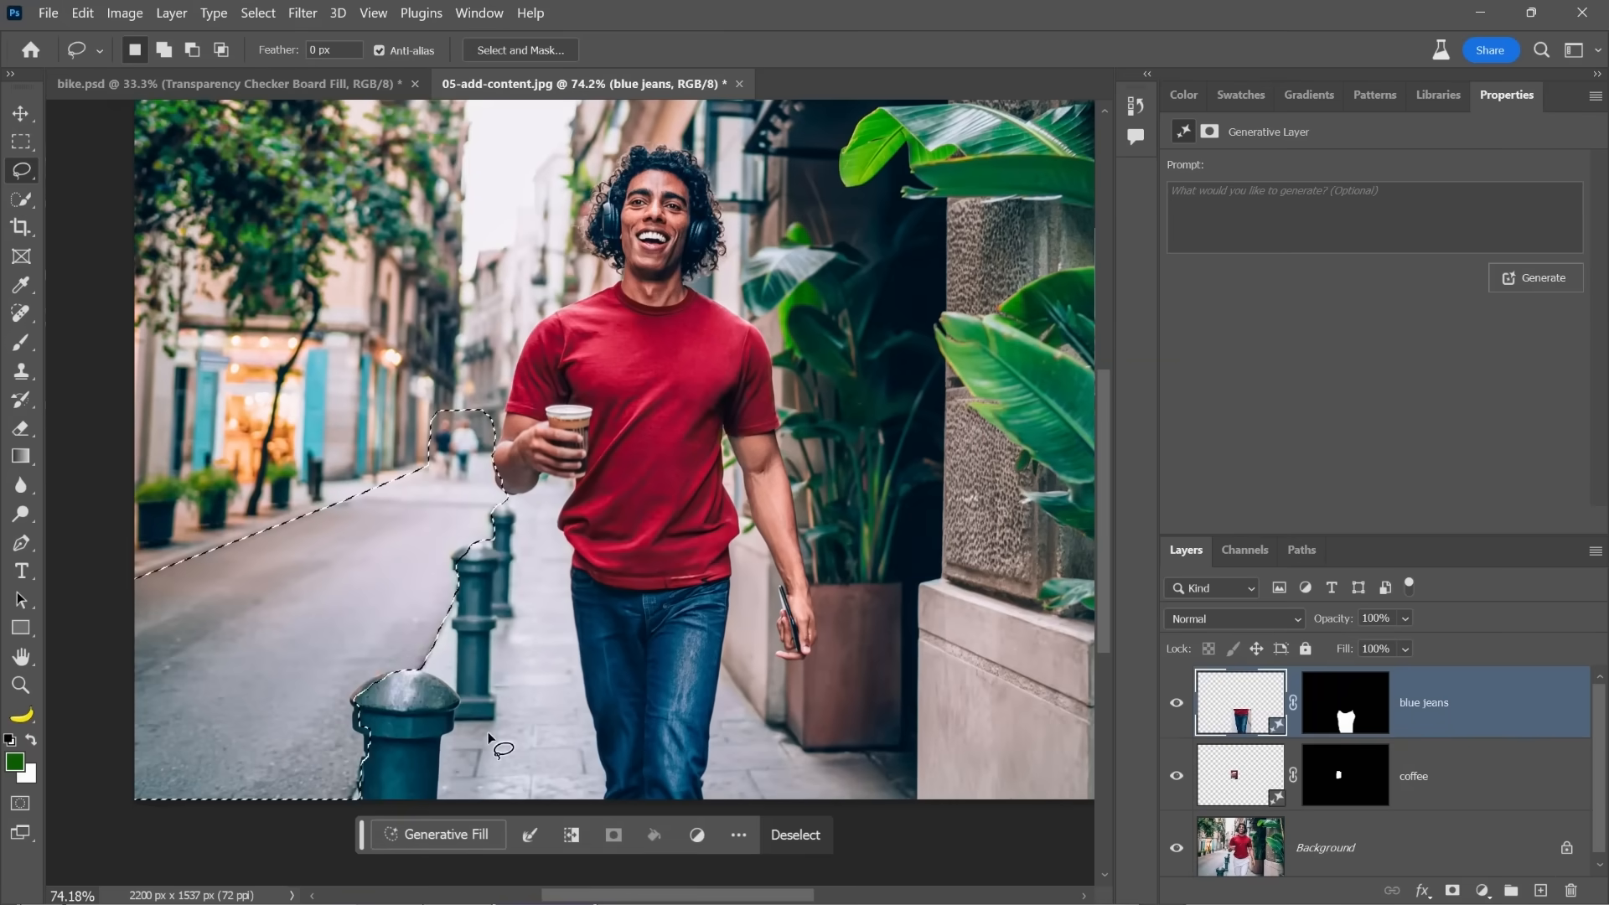
left_click(444, 834)
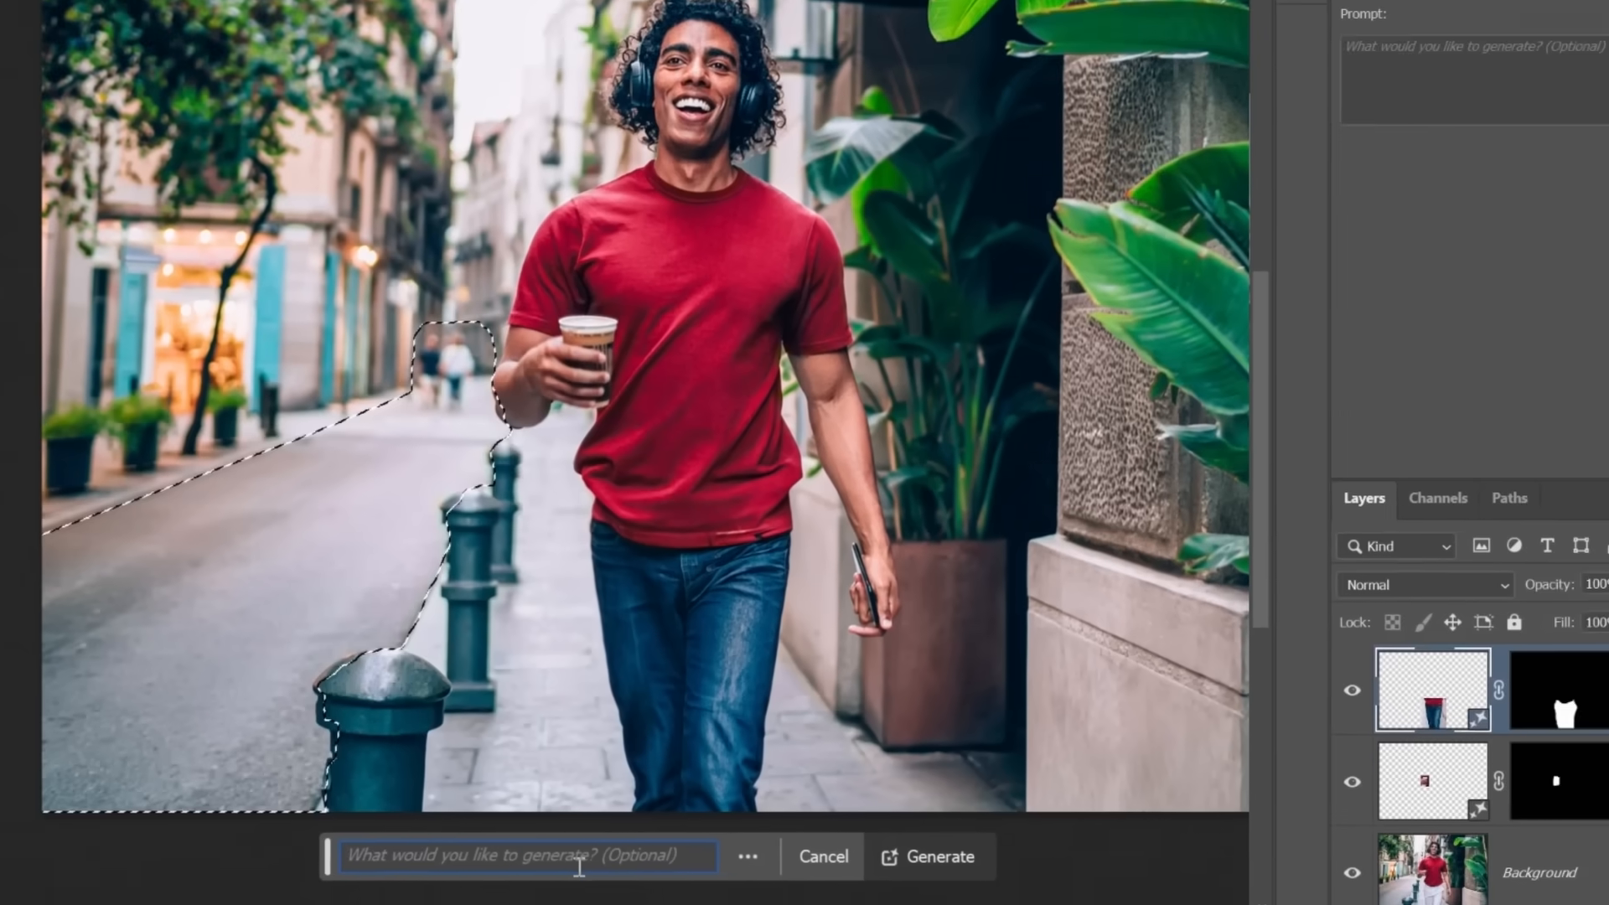
type("Venitian cana")
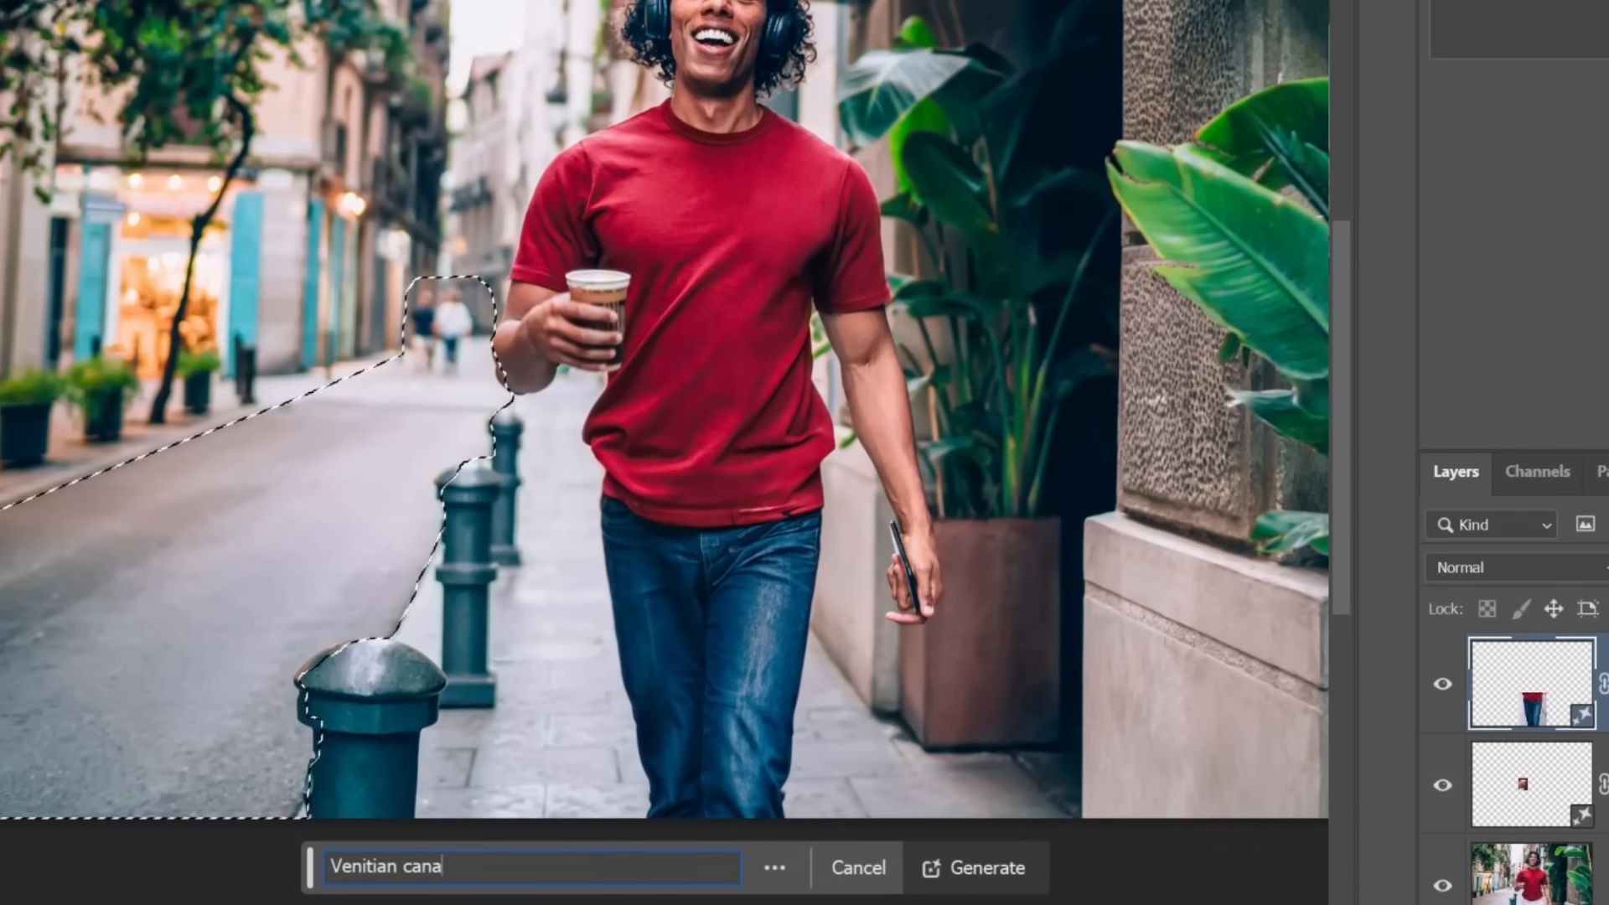
left_click(973, 867)
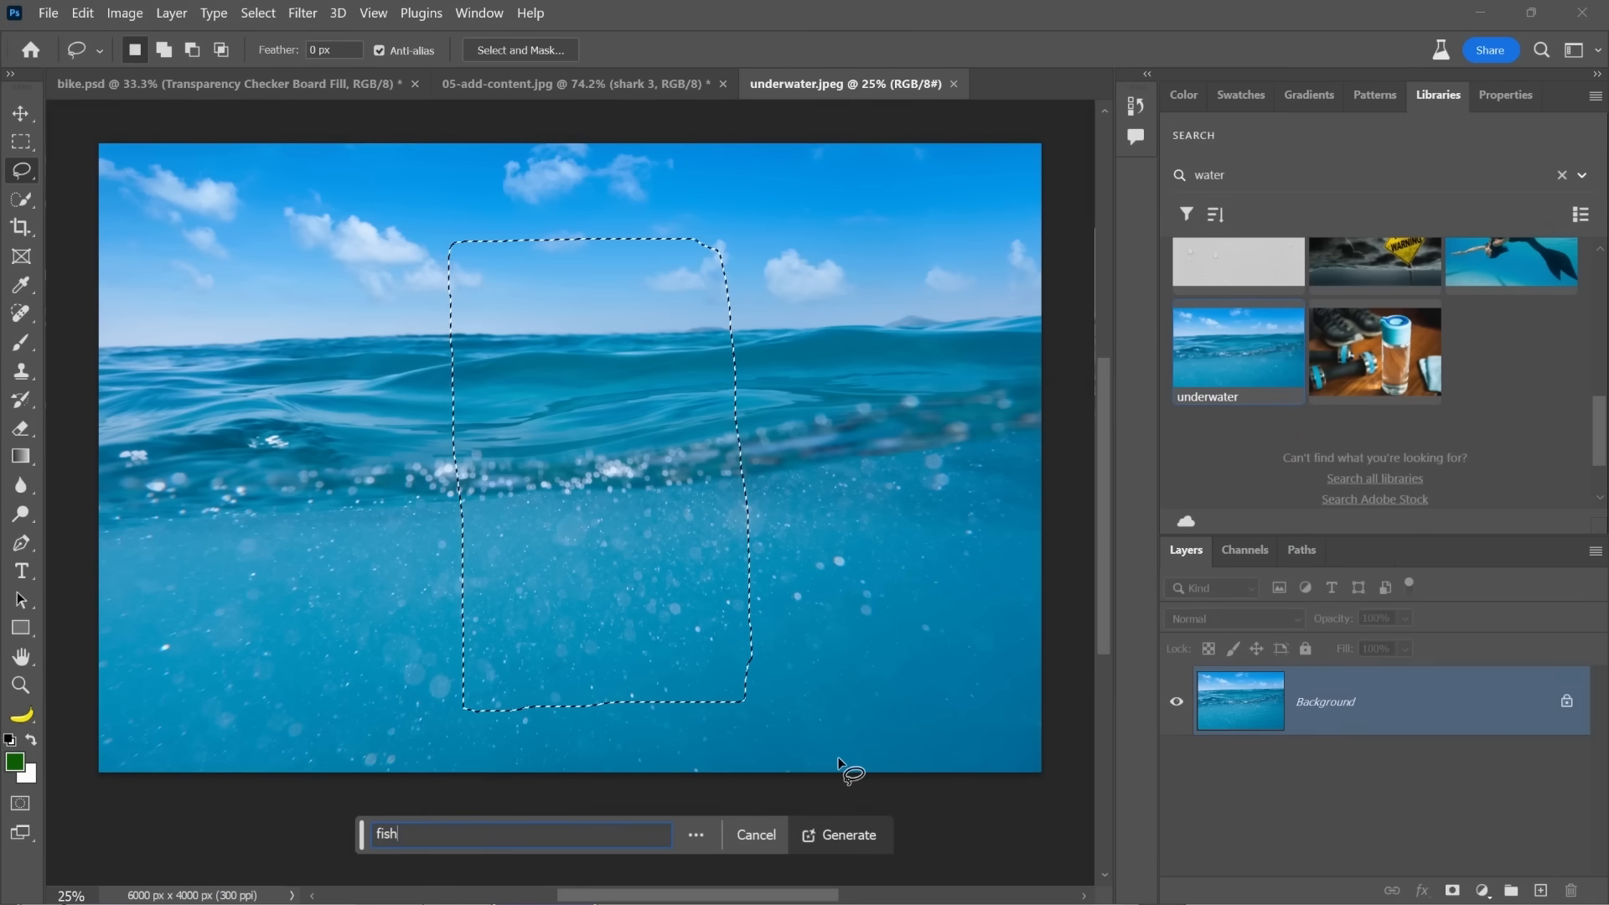
- Generate a fish in the selected water area, then hide the fish layer
left_click(847, 835)
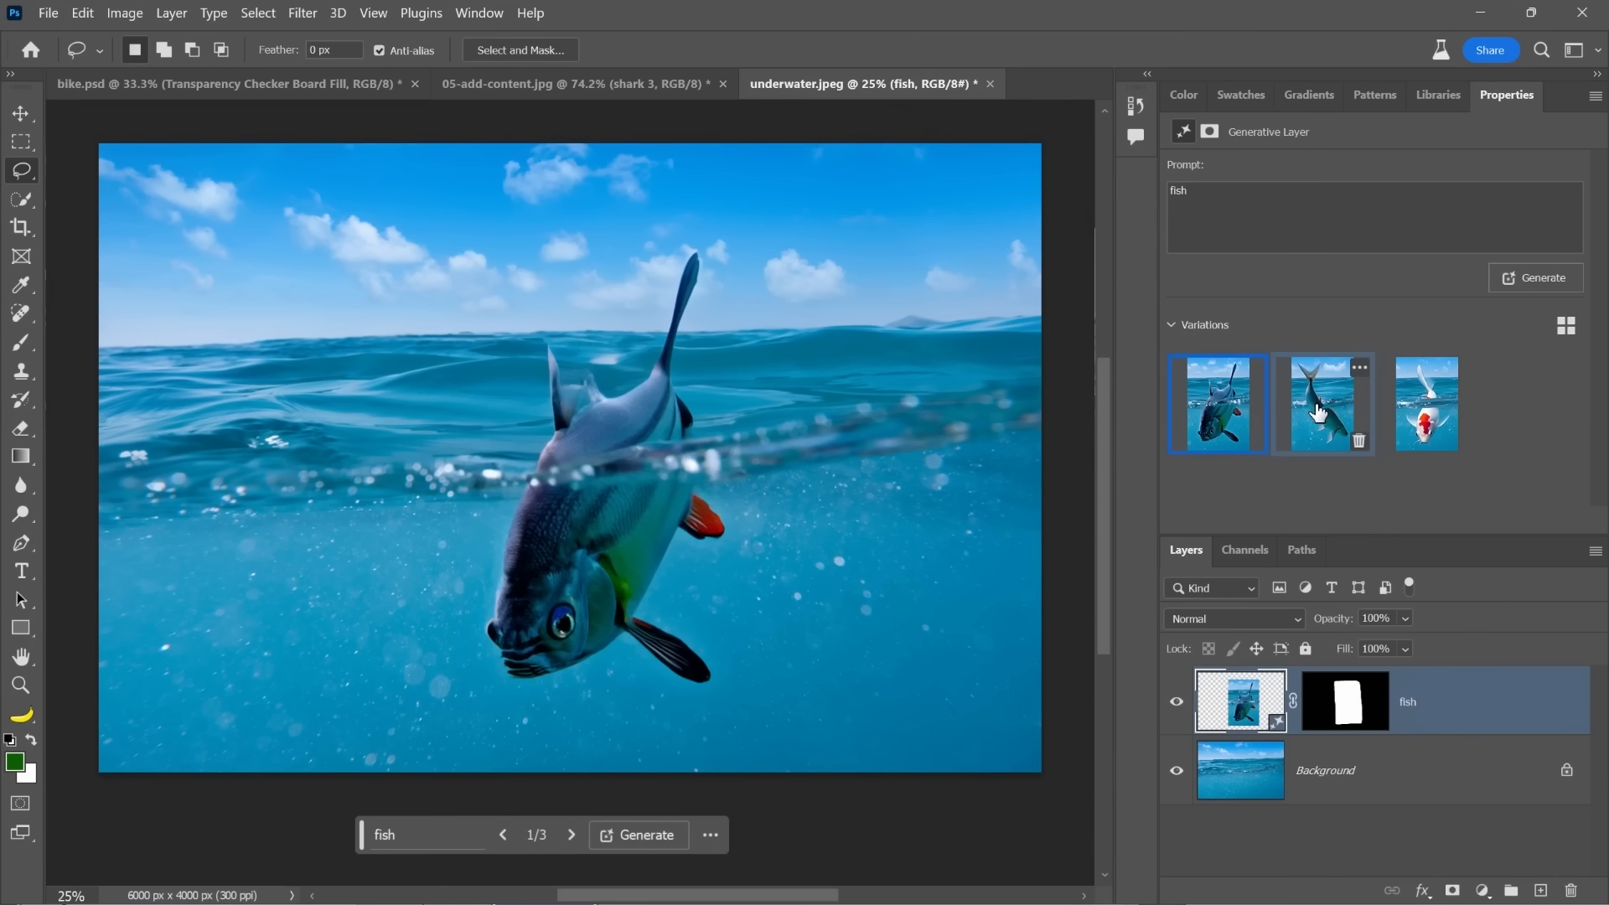
mouse_move(605, 513)
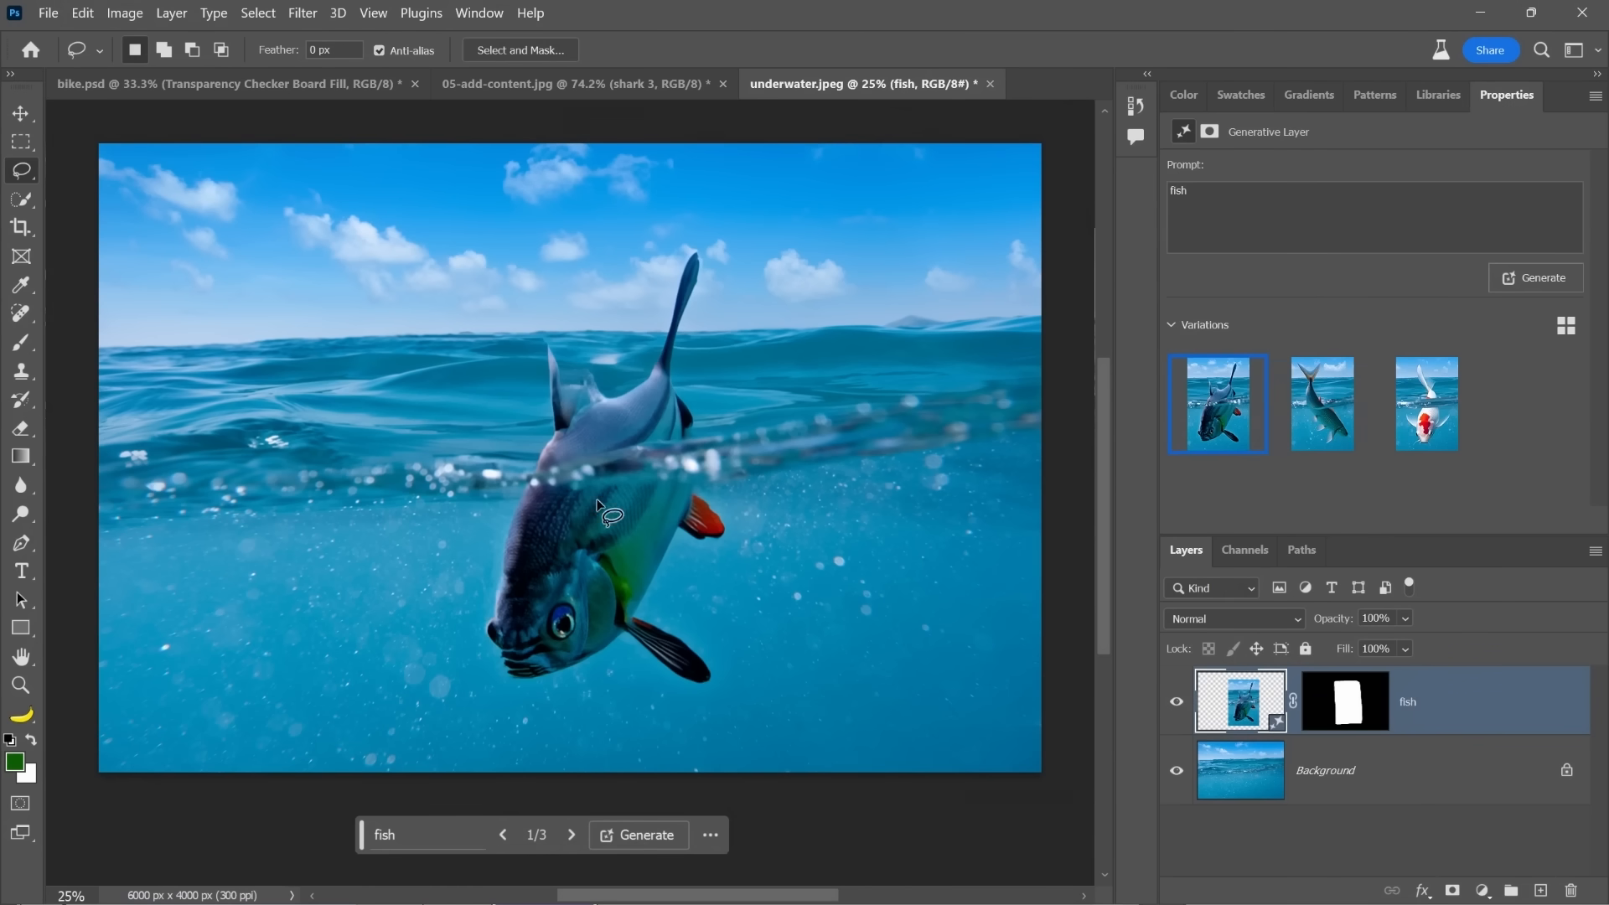
mouse_move(695, 449)
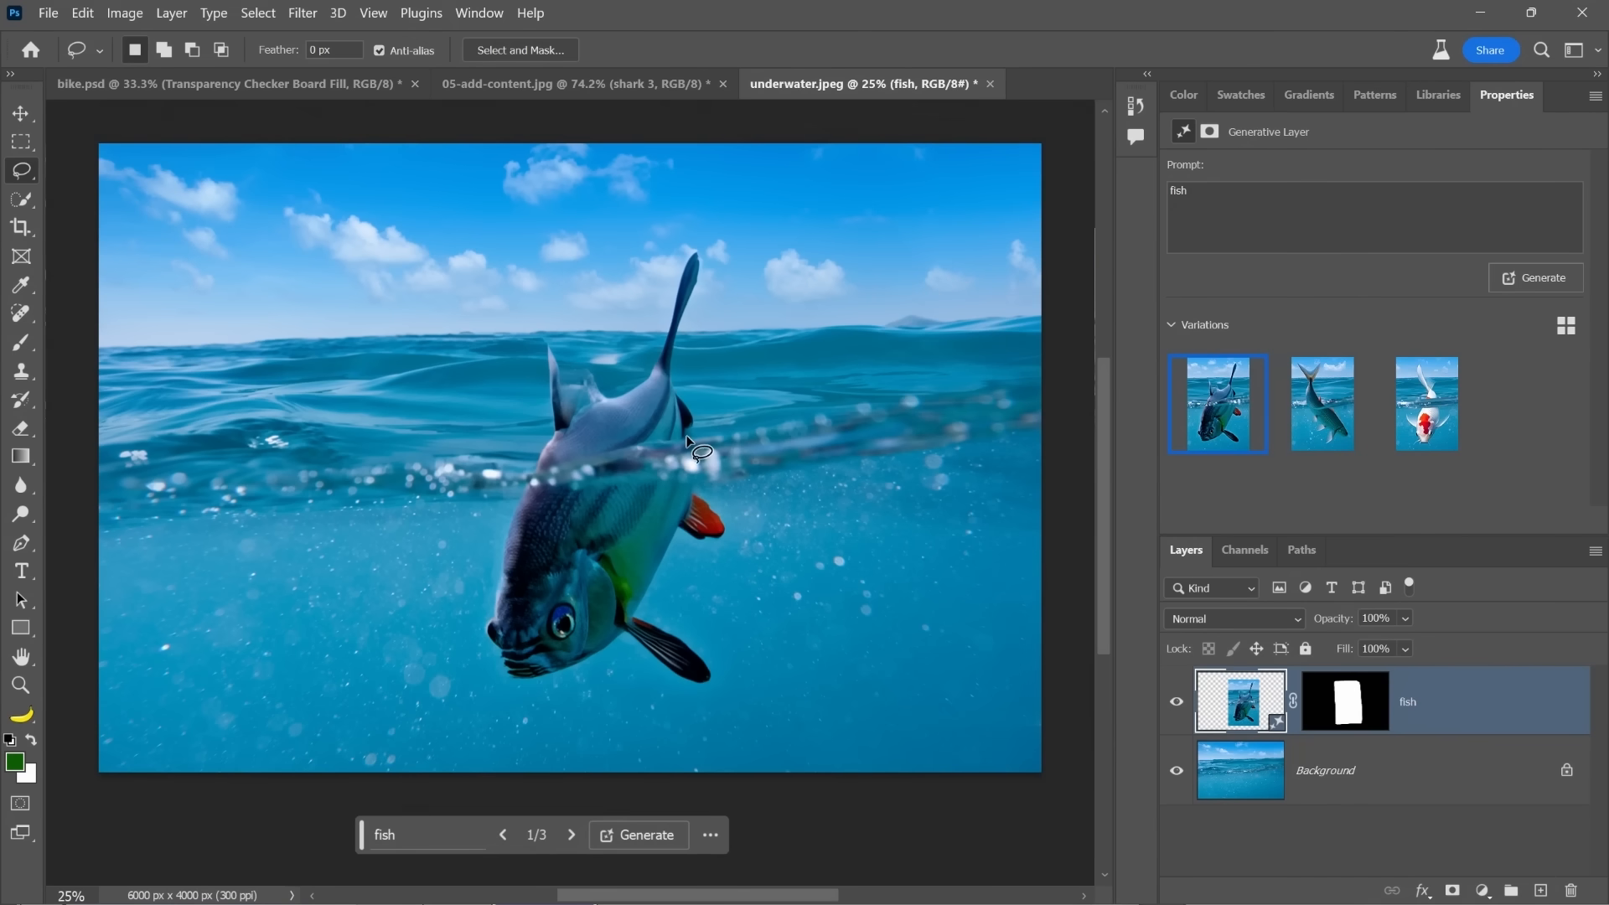
left_click(1426, 403)
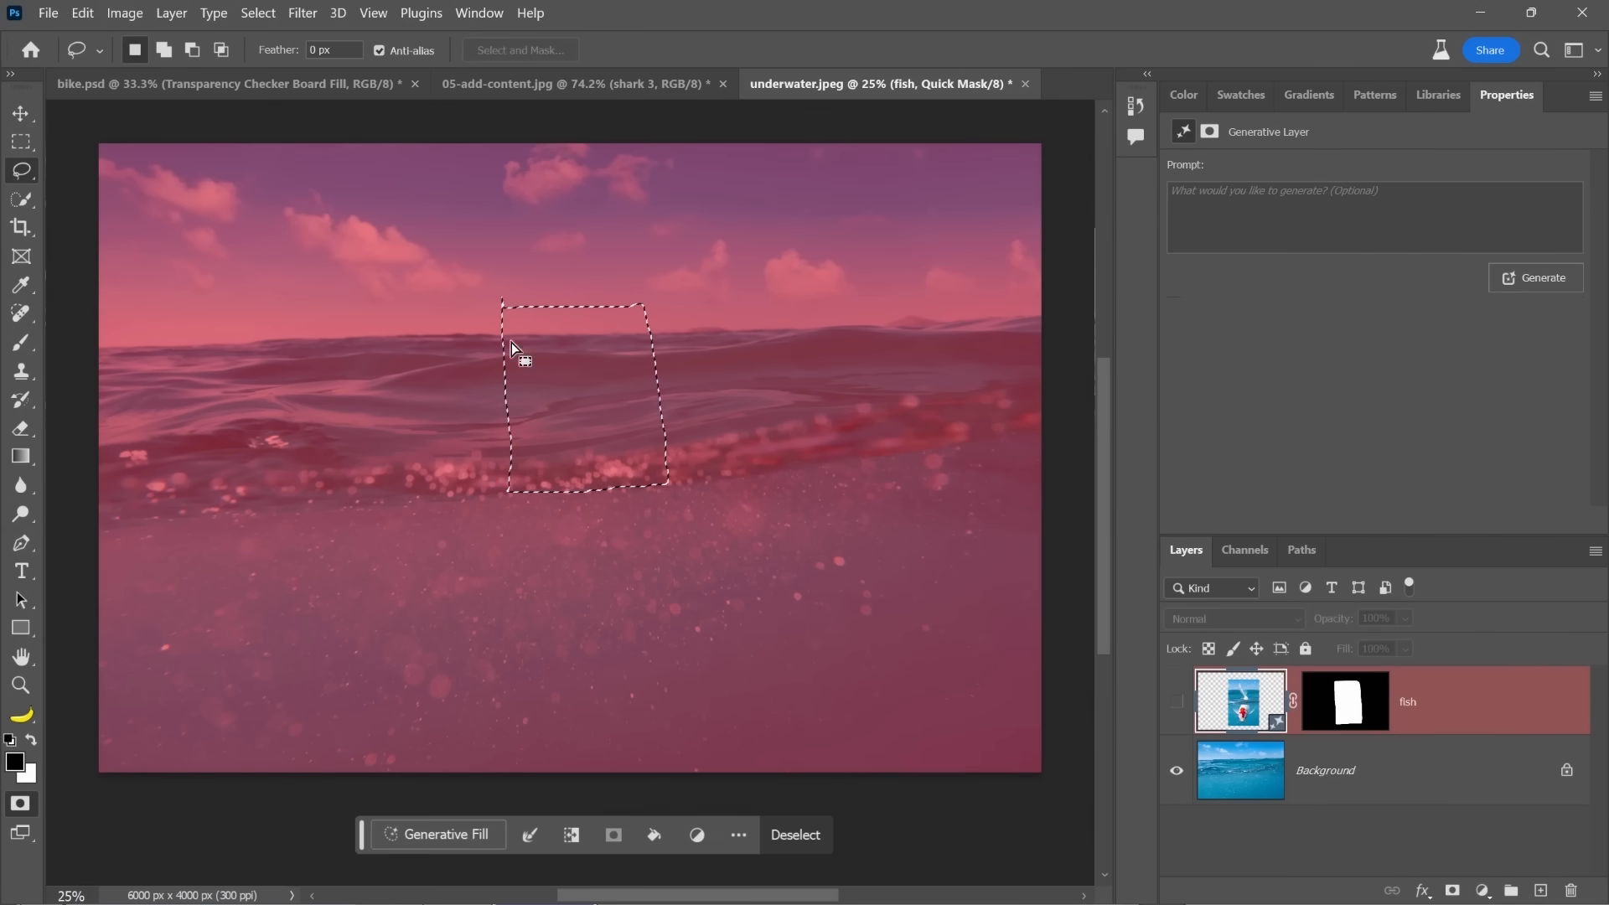
mouse_move(169, 713)
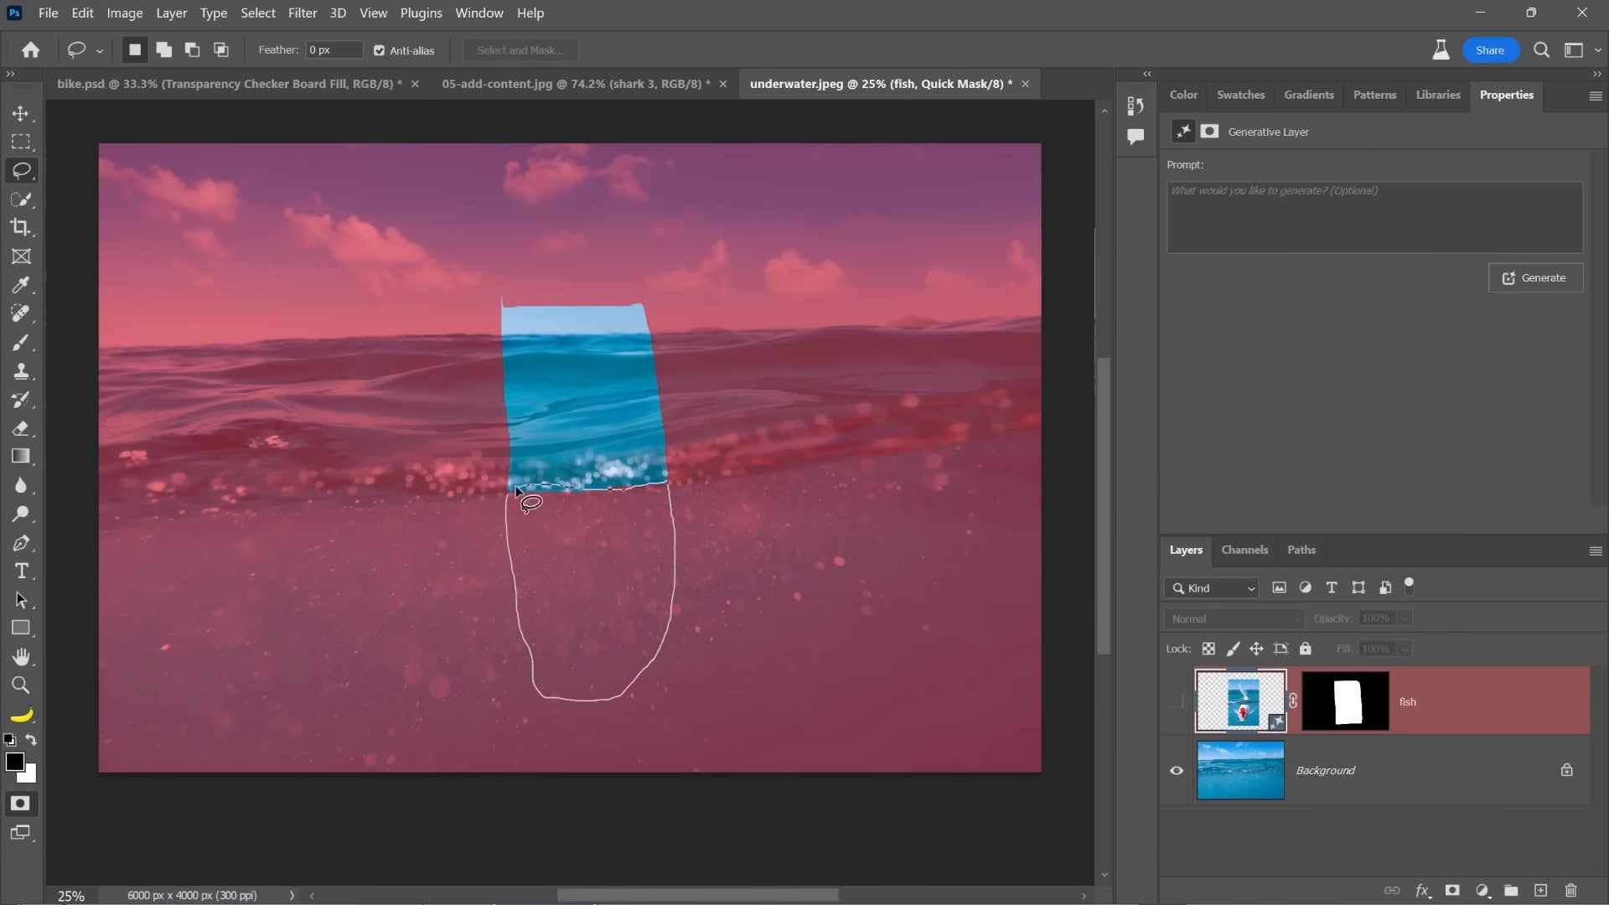
- Change the Quick Mask painting colour and choose the second leaping-fish variation
left_click(15, 759)
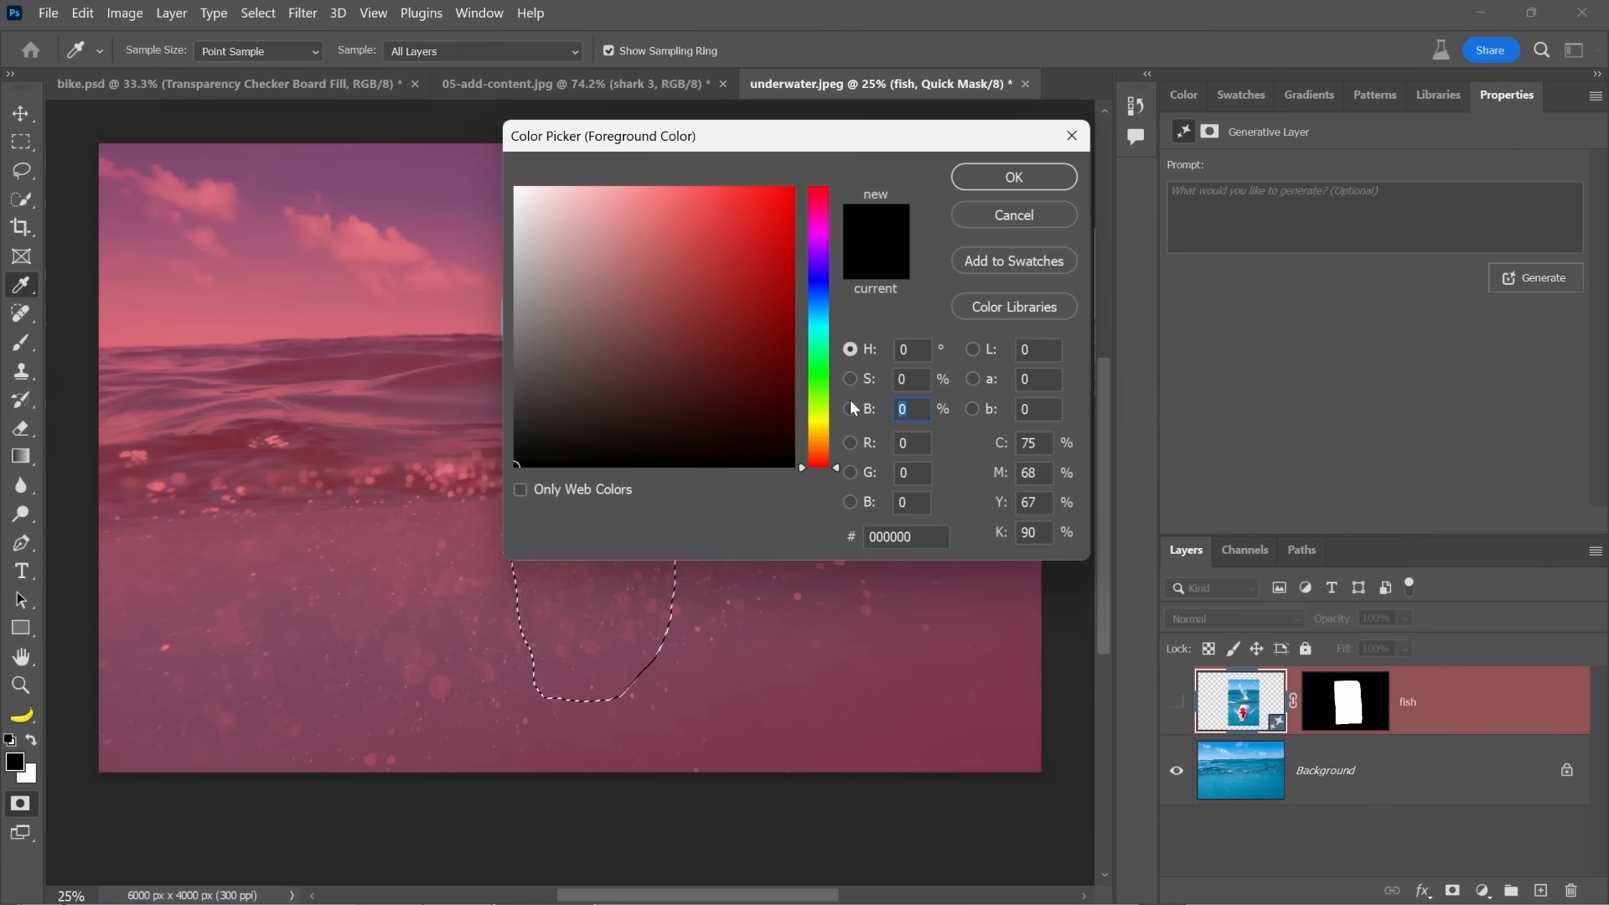
left_click(1012, 177)
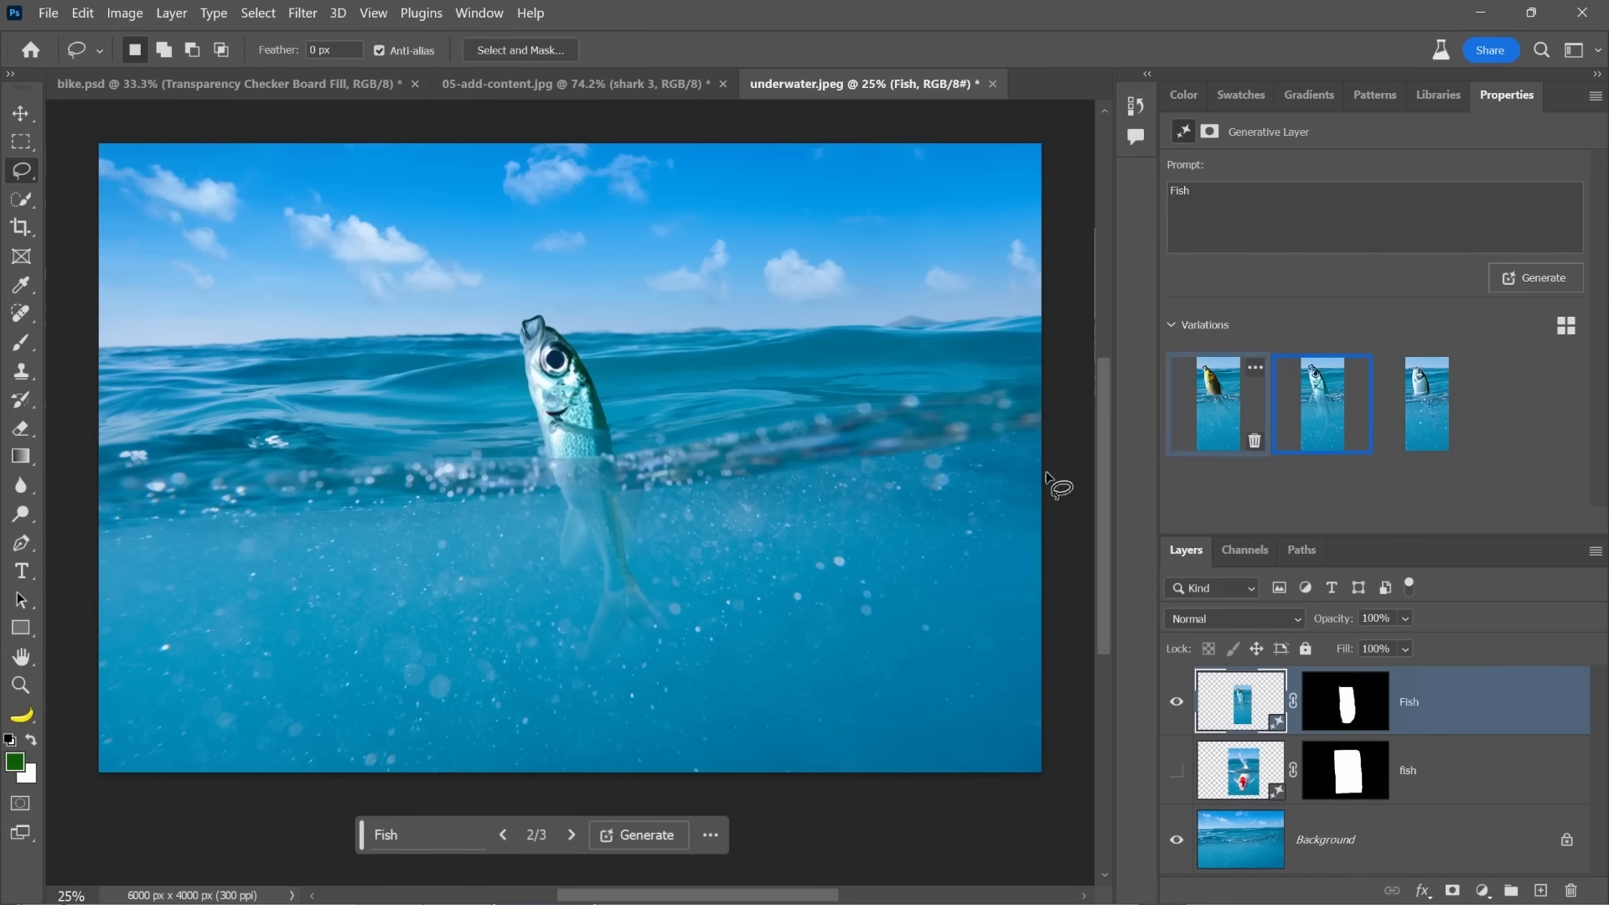
mouse_move(636, 631)
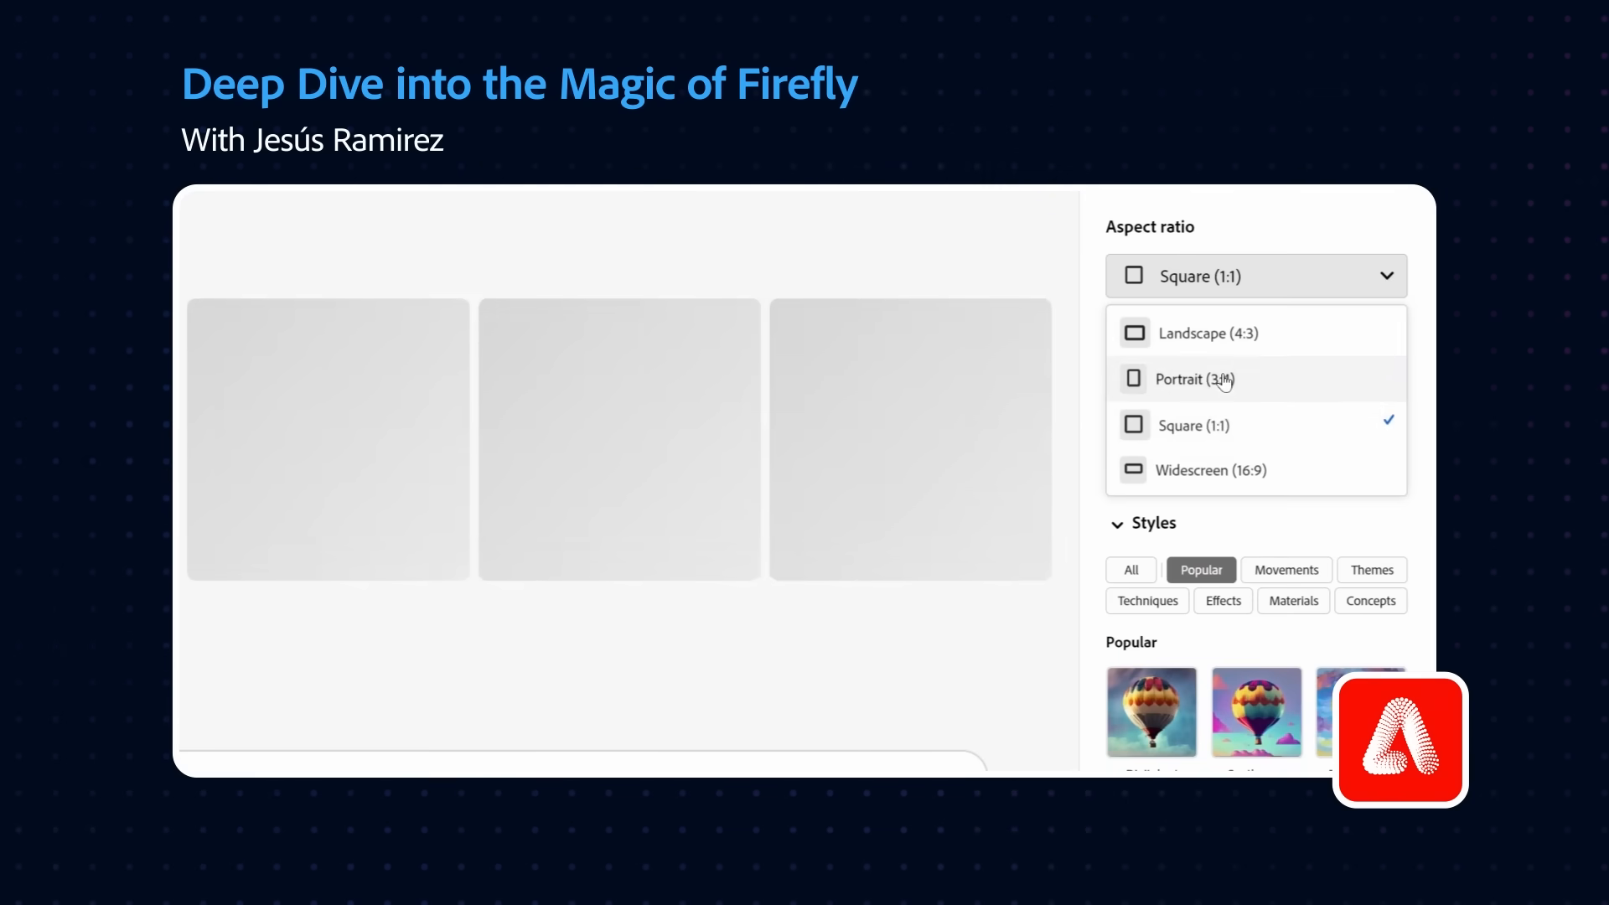
- Set the aspect ratio, use the bottom-right living room as reference, and generate Victorian rooms
left_click(1210, 470)
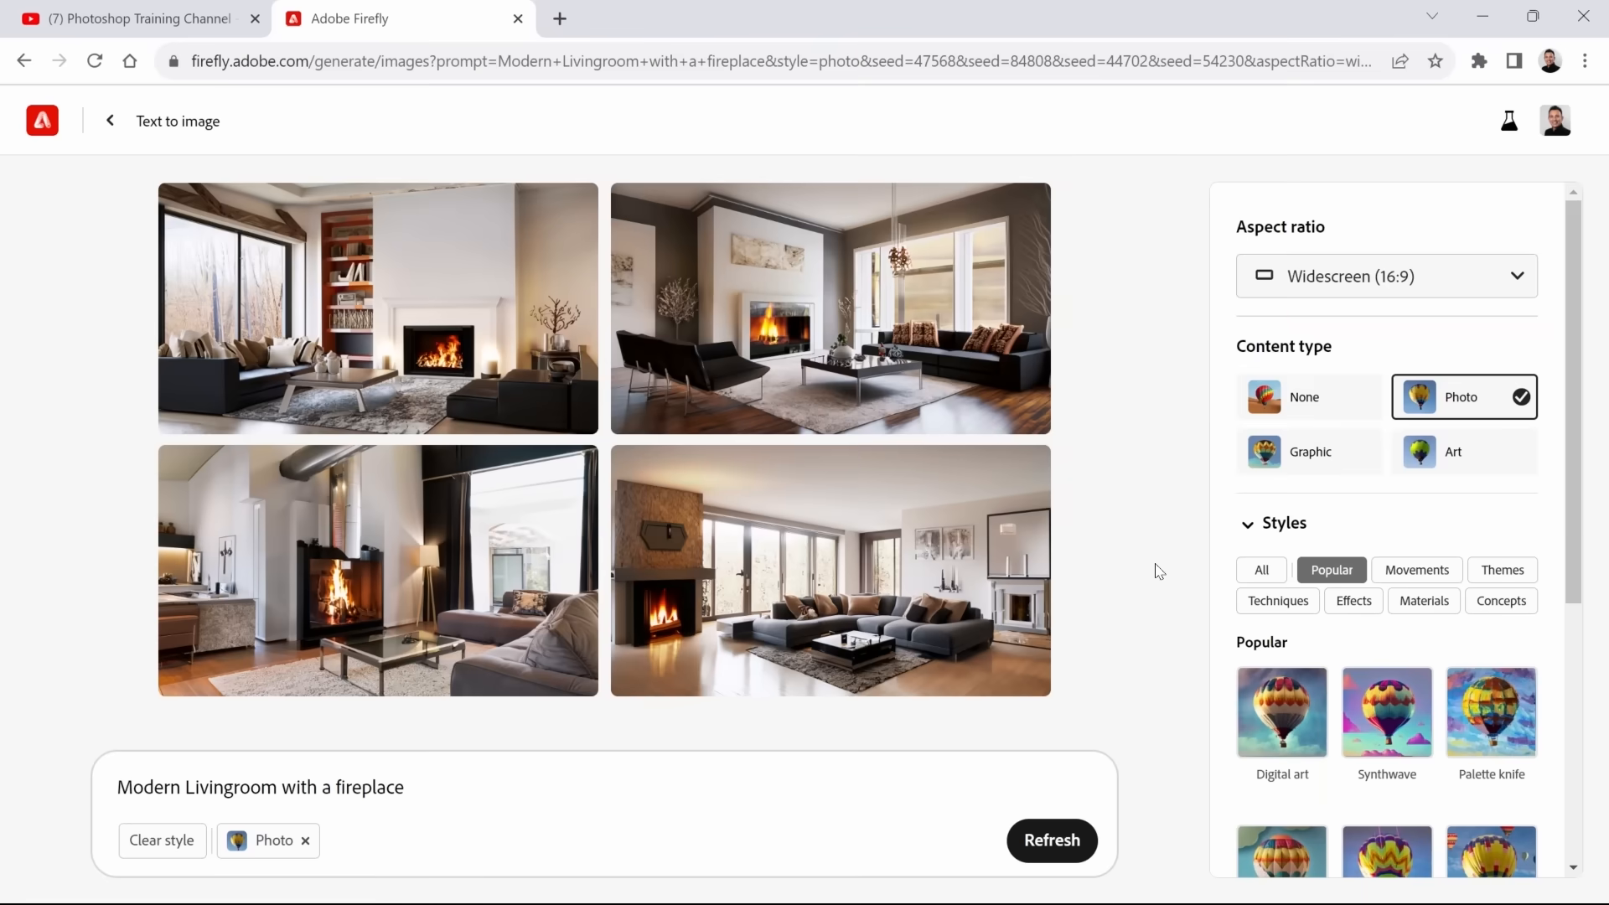
mouse_move(657, 599)
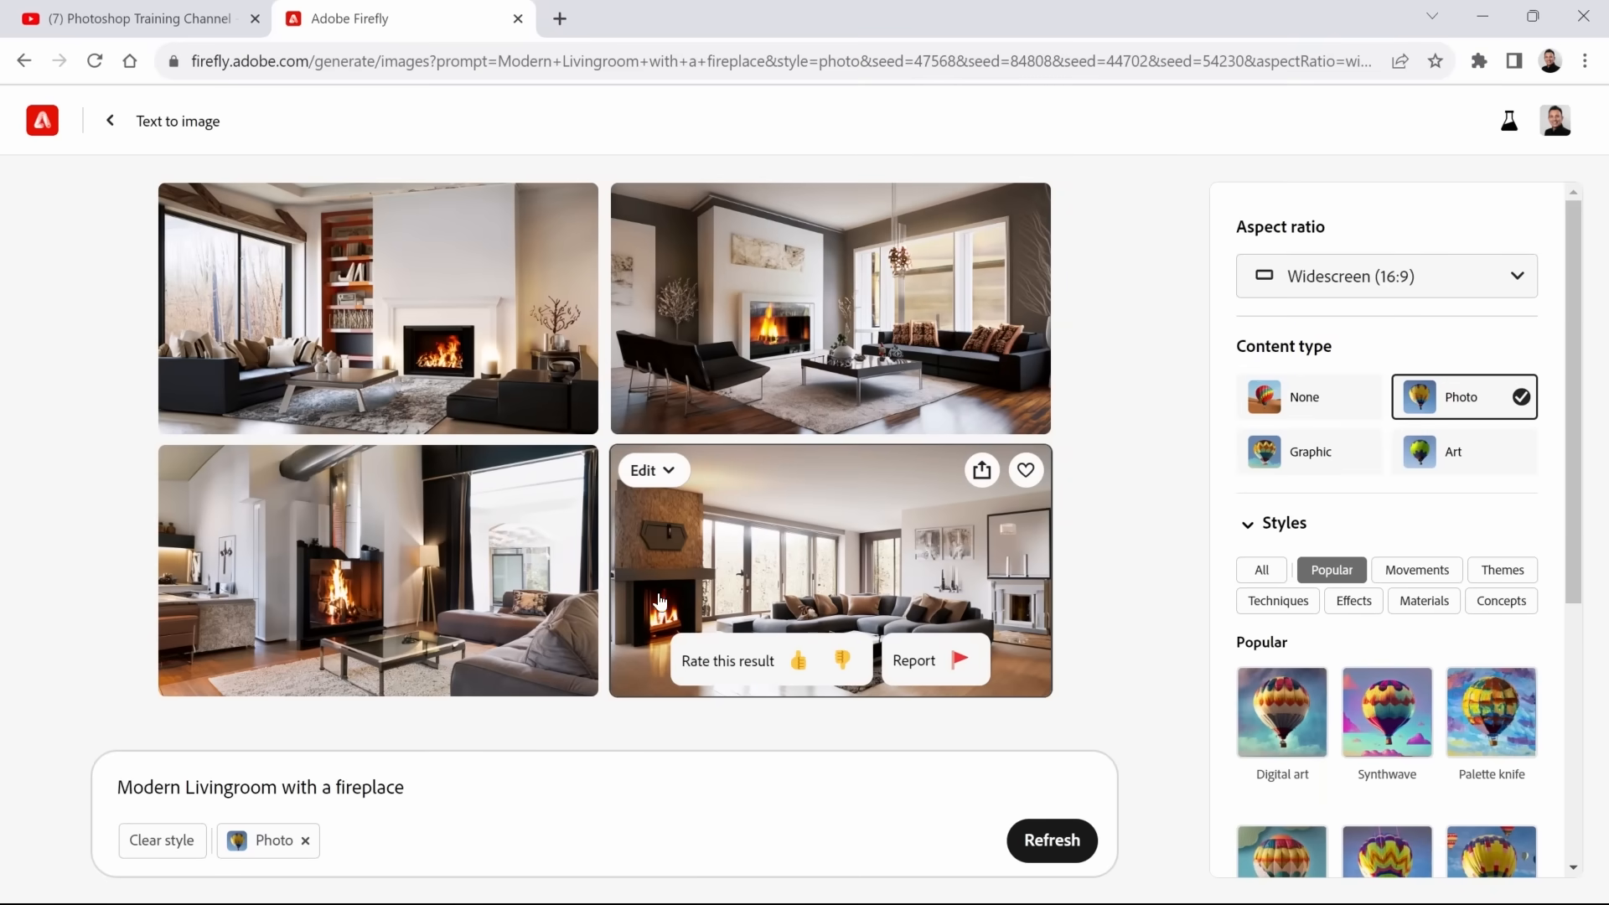
mouse_move(716, 585)
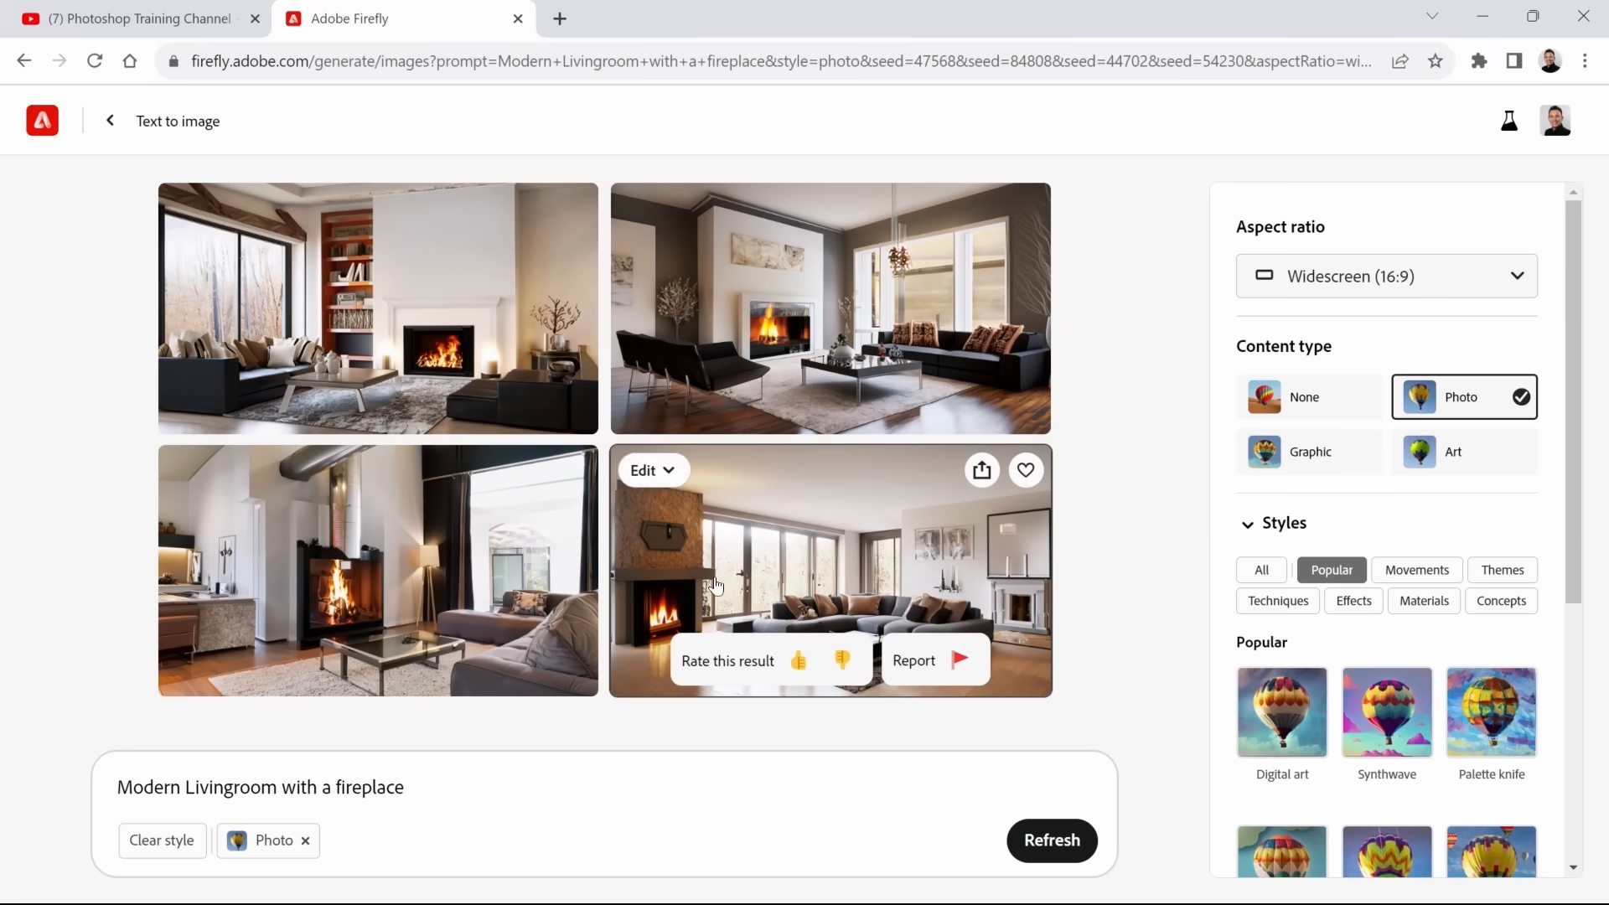
left_click(646, 470)
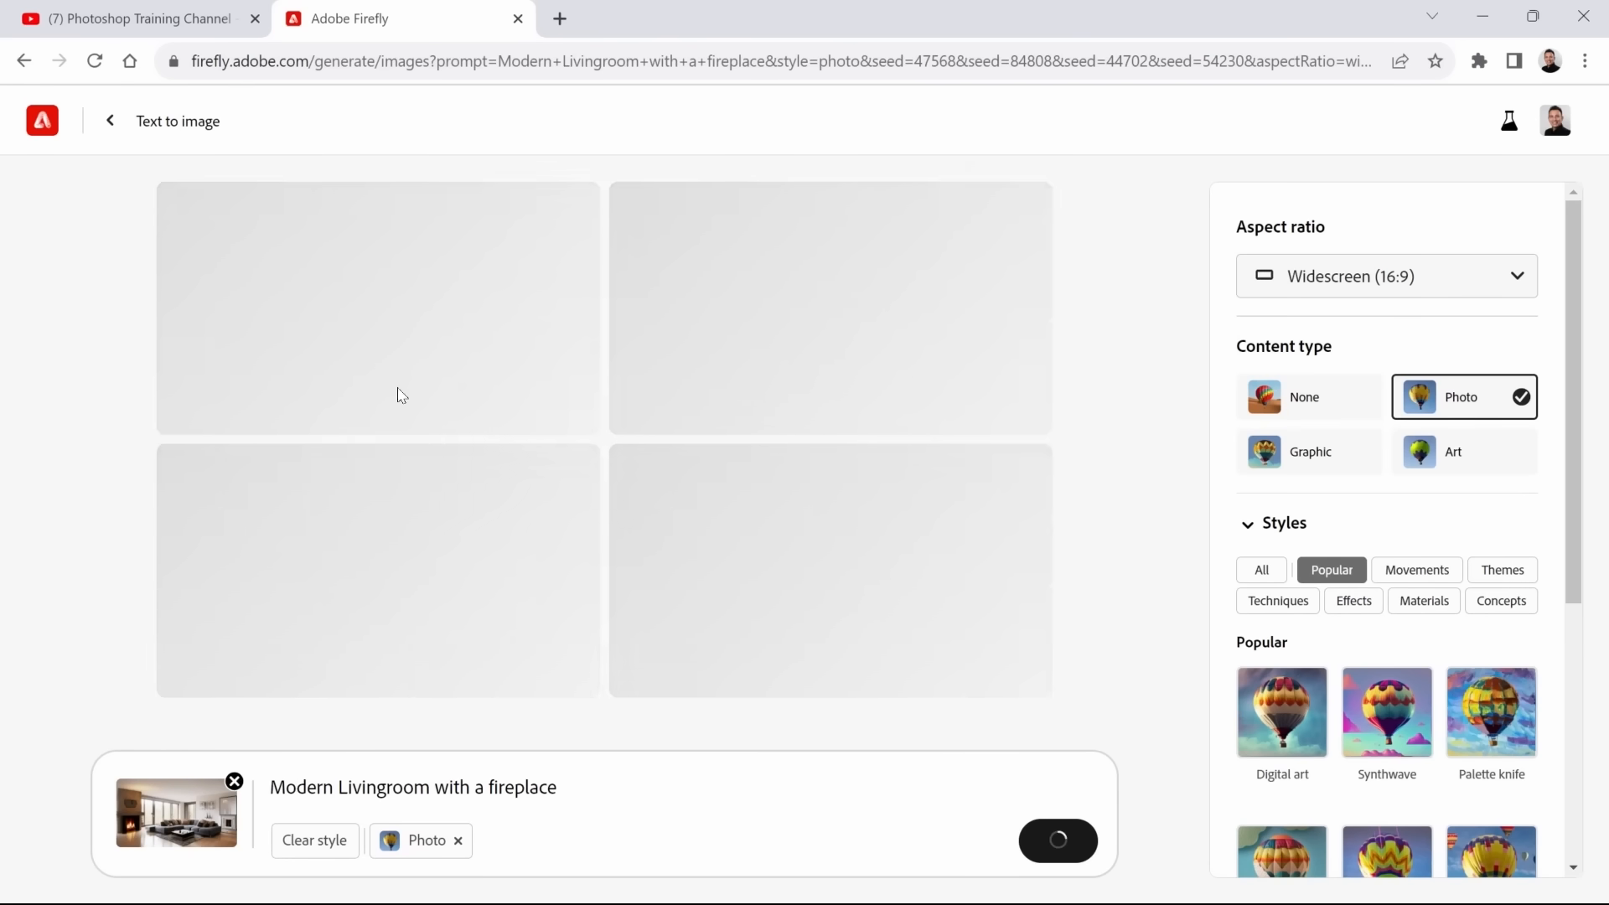
mouse_move(289, 669)
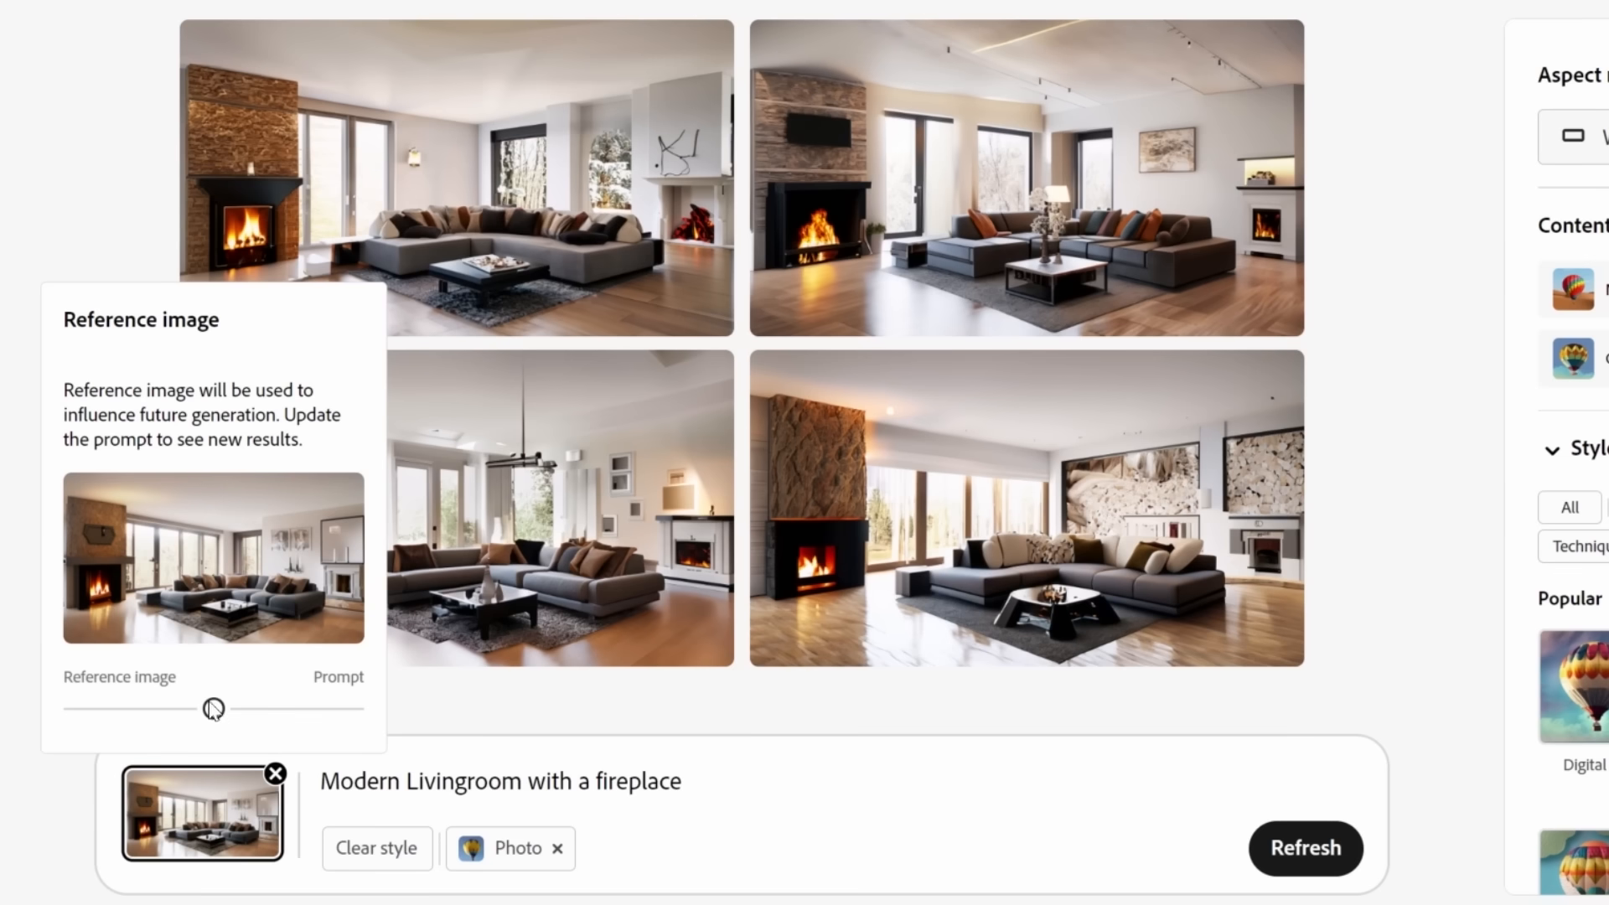
mouse_move(223, 727)
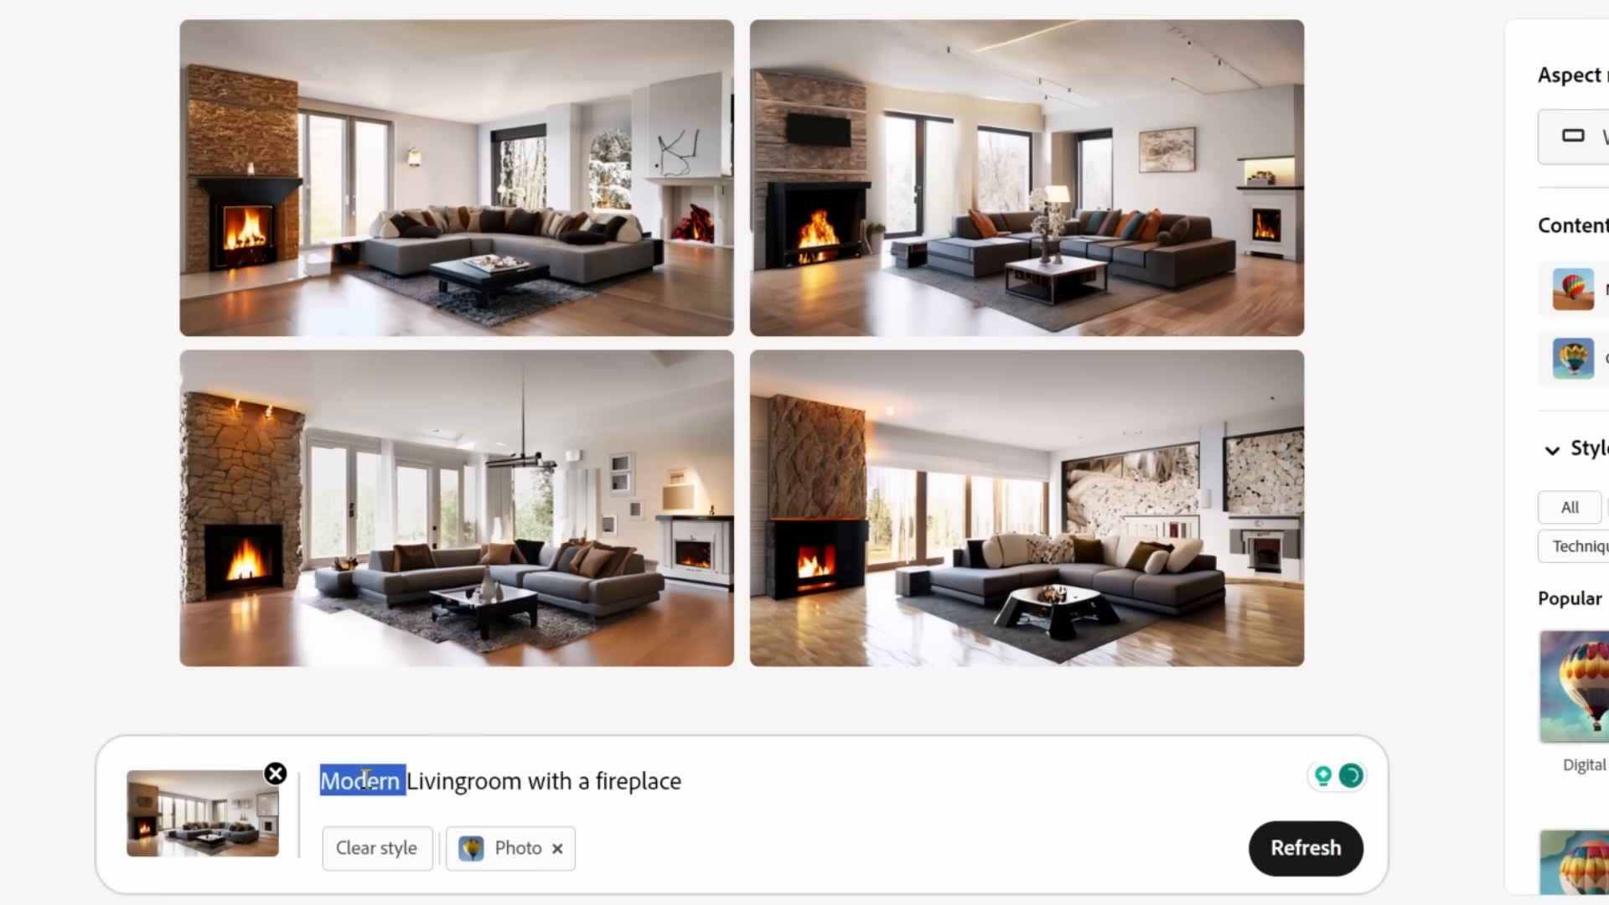
type("Vicn")
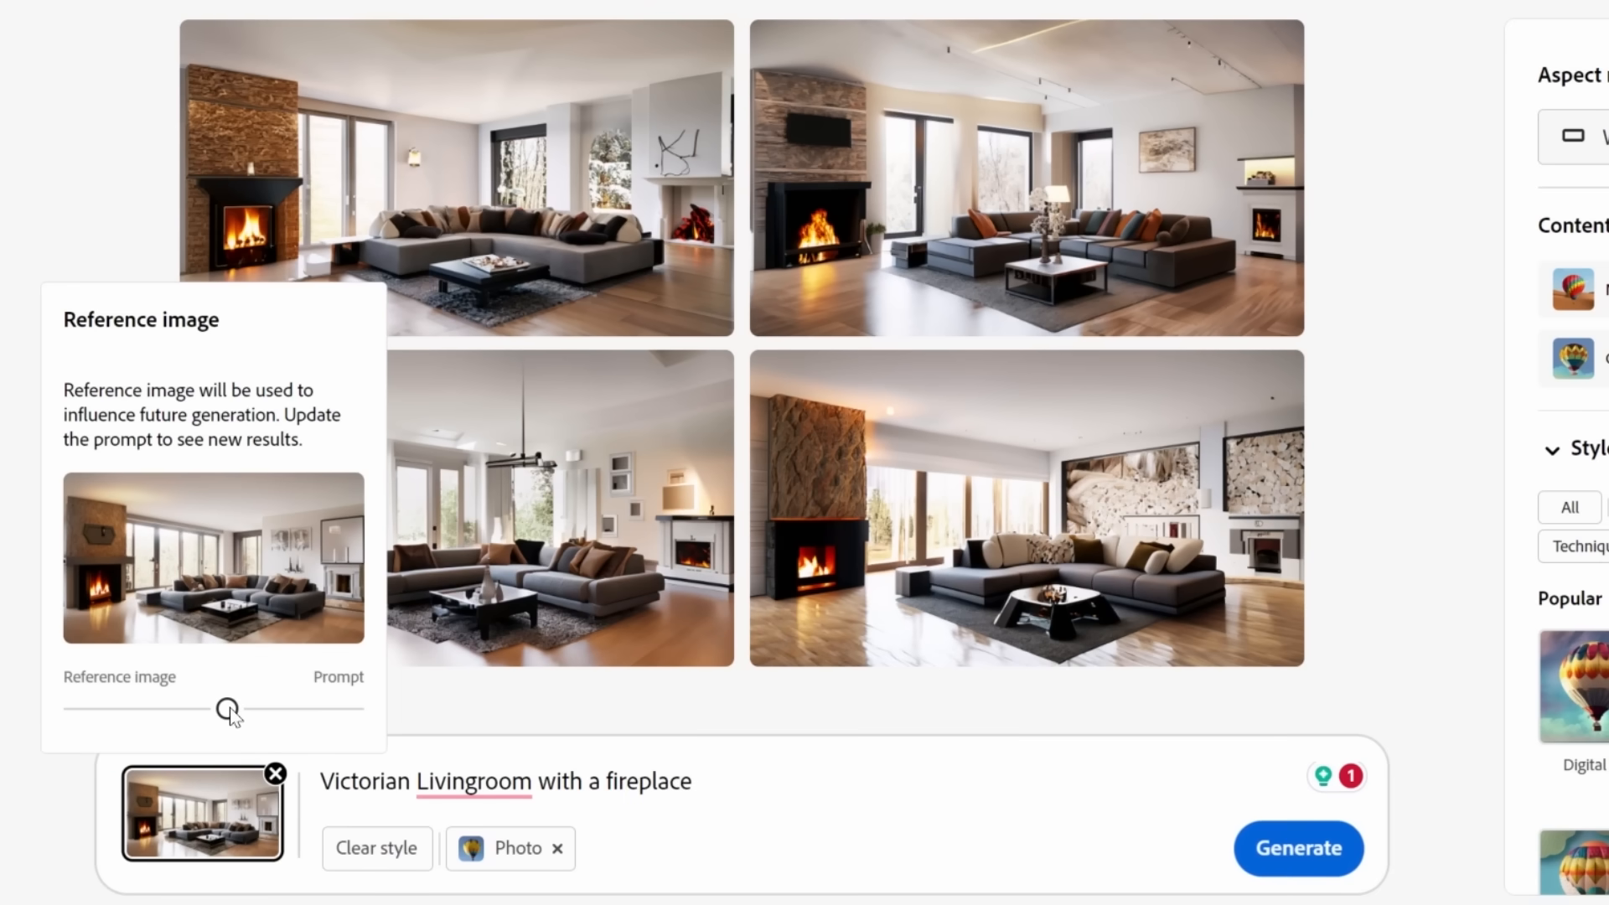
left_click(1297, 848)
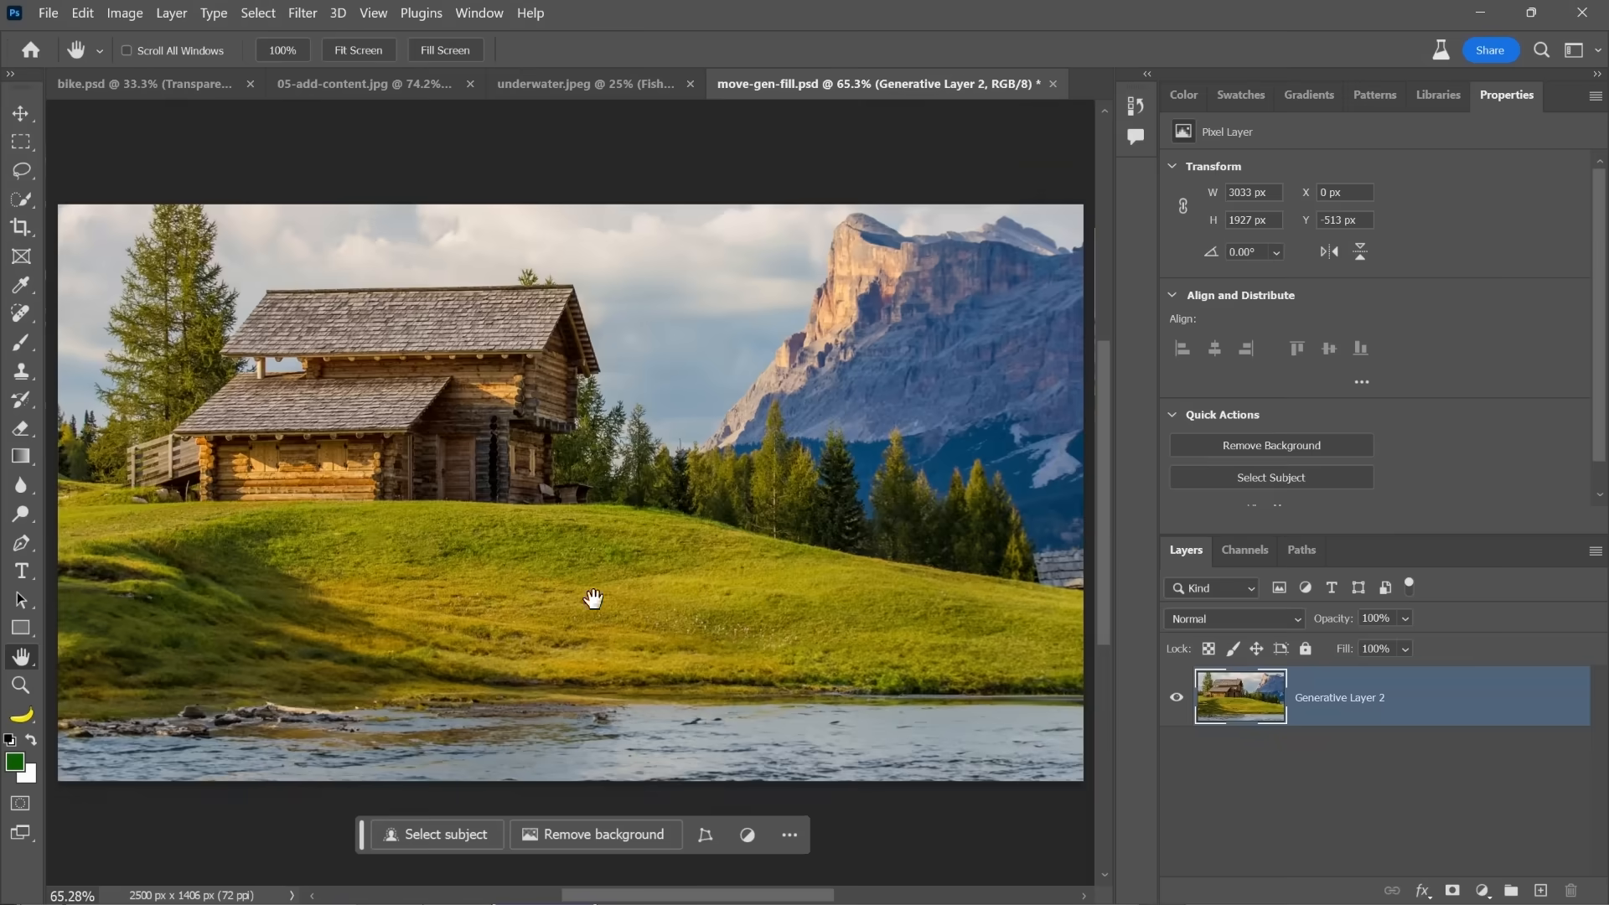
- Generate an old red truck in the lassoed meadow and commit its position below the mountain
left_click(20, 170)
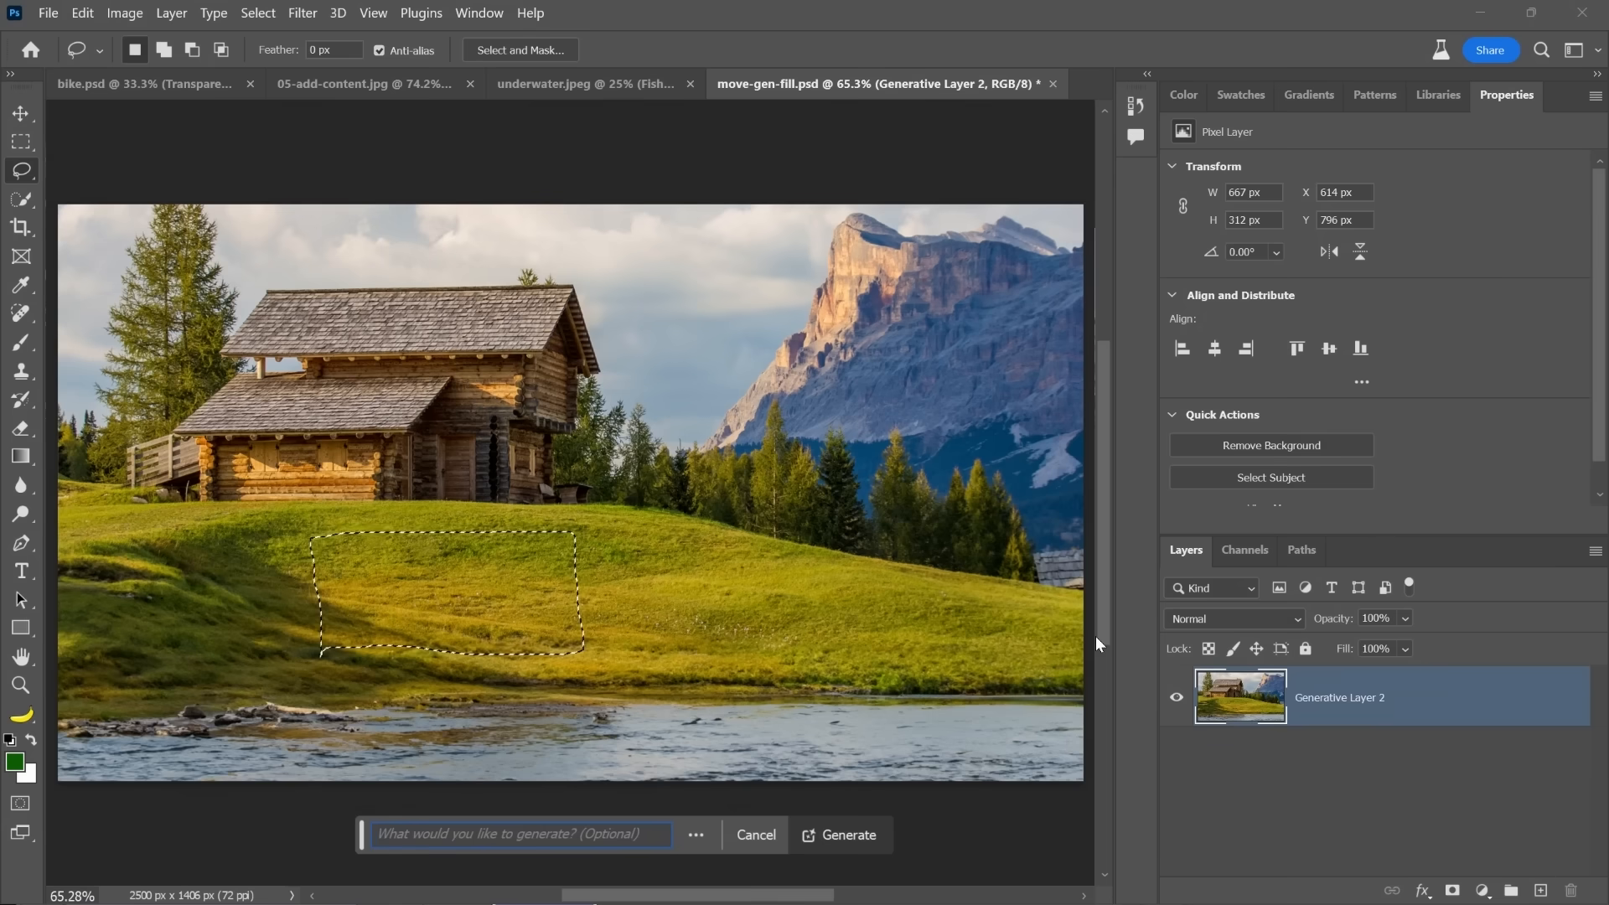
left_click(838, 835)
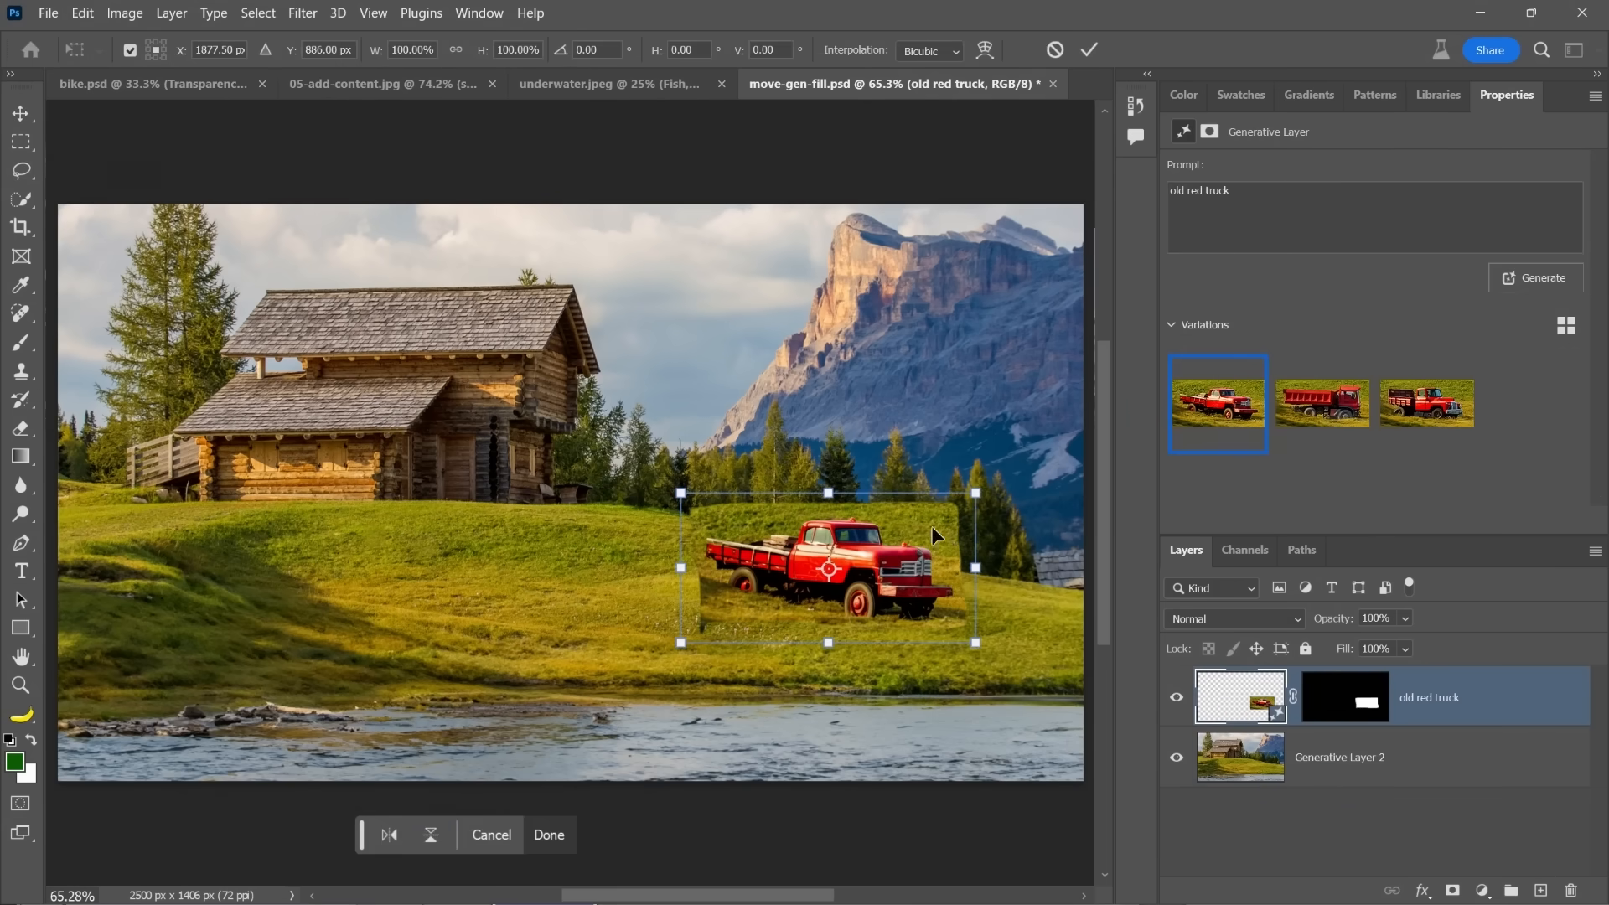
left_click(257, 13)
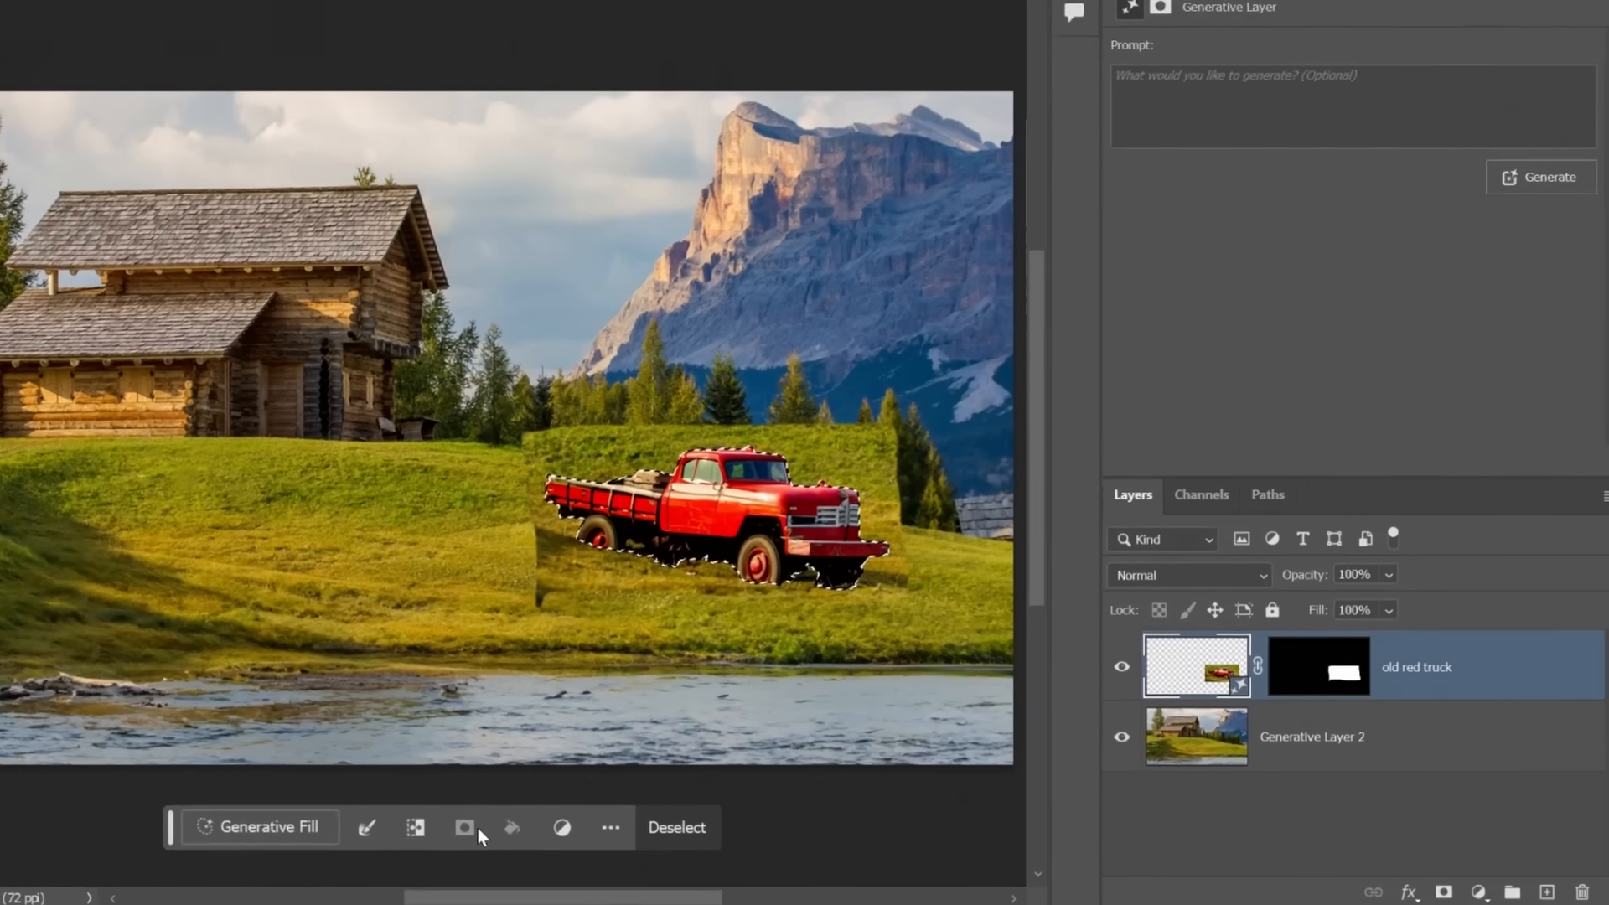
- Replace the truck layer's rectangular mask with a mask following the truck's outline
right_click(1316, 665)
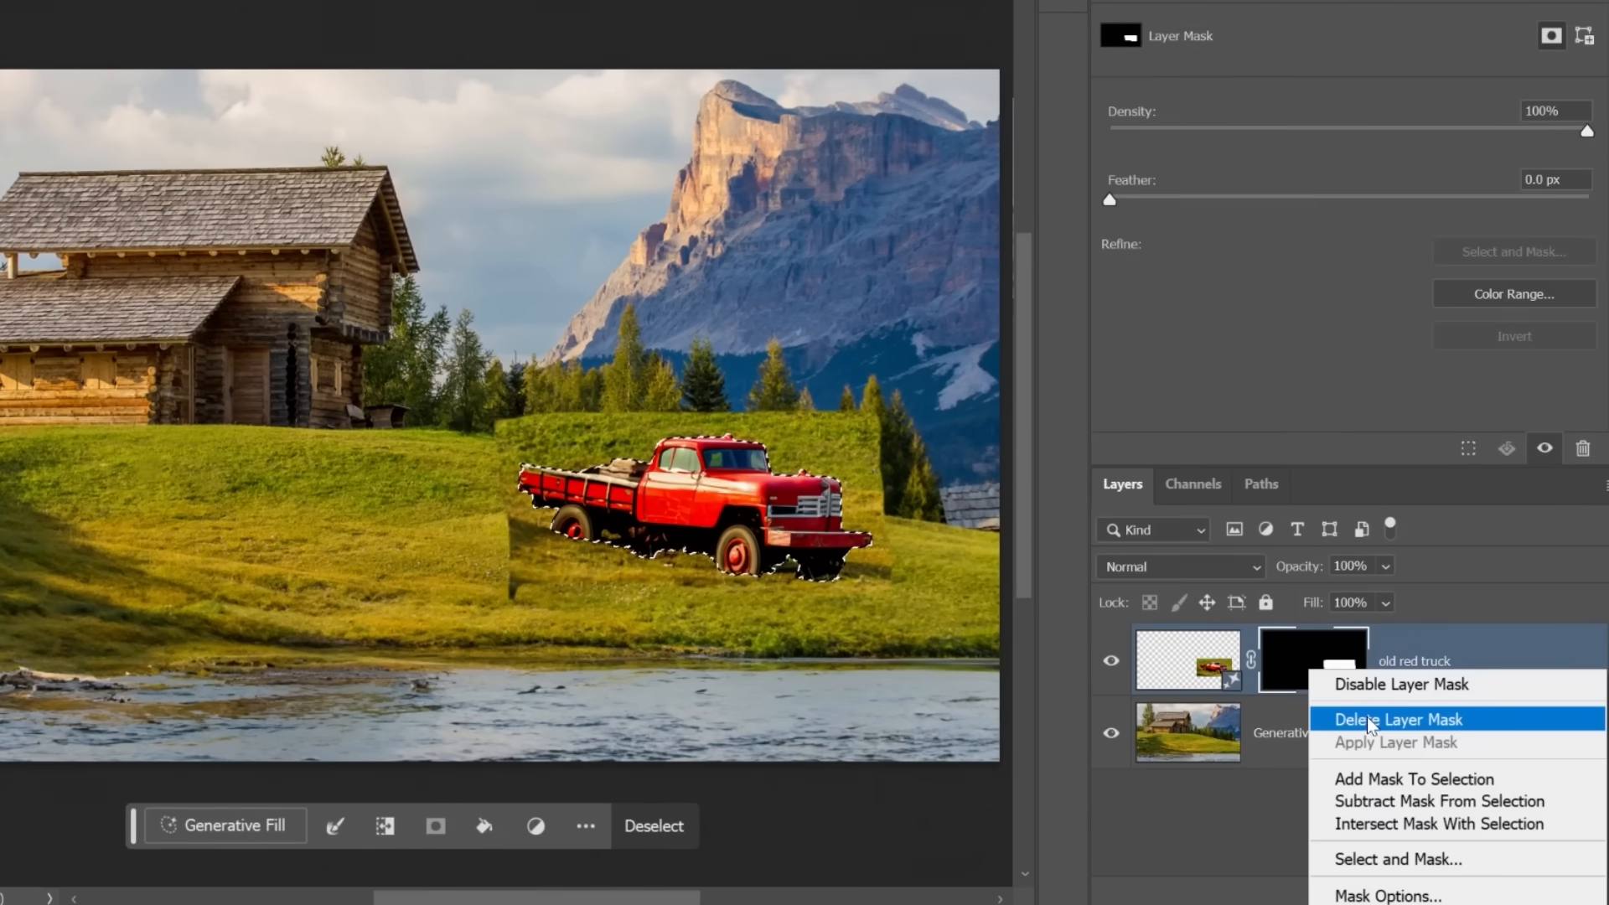
left_click(1395, 718)
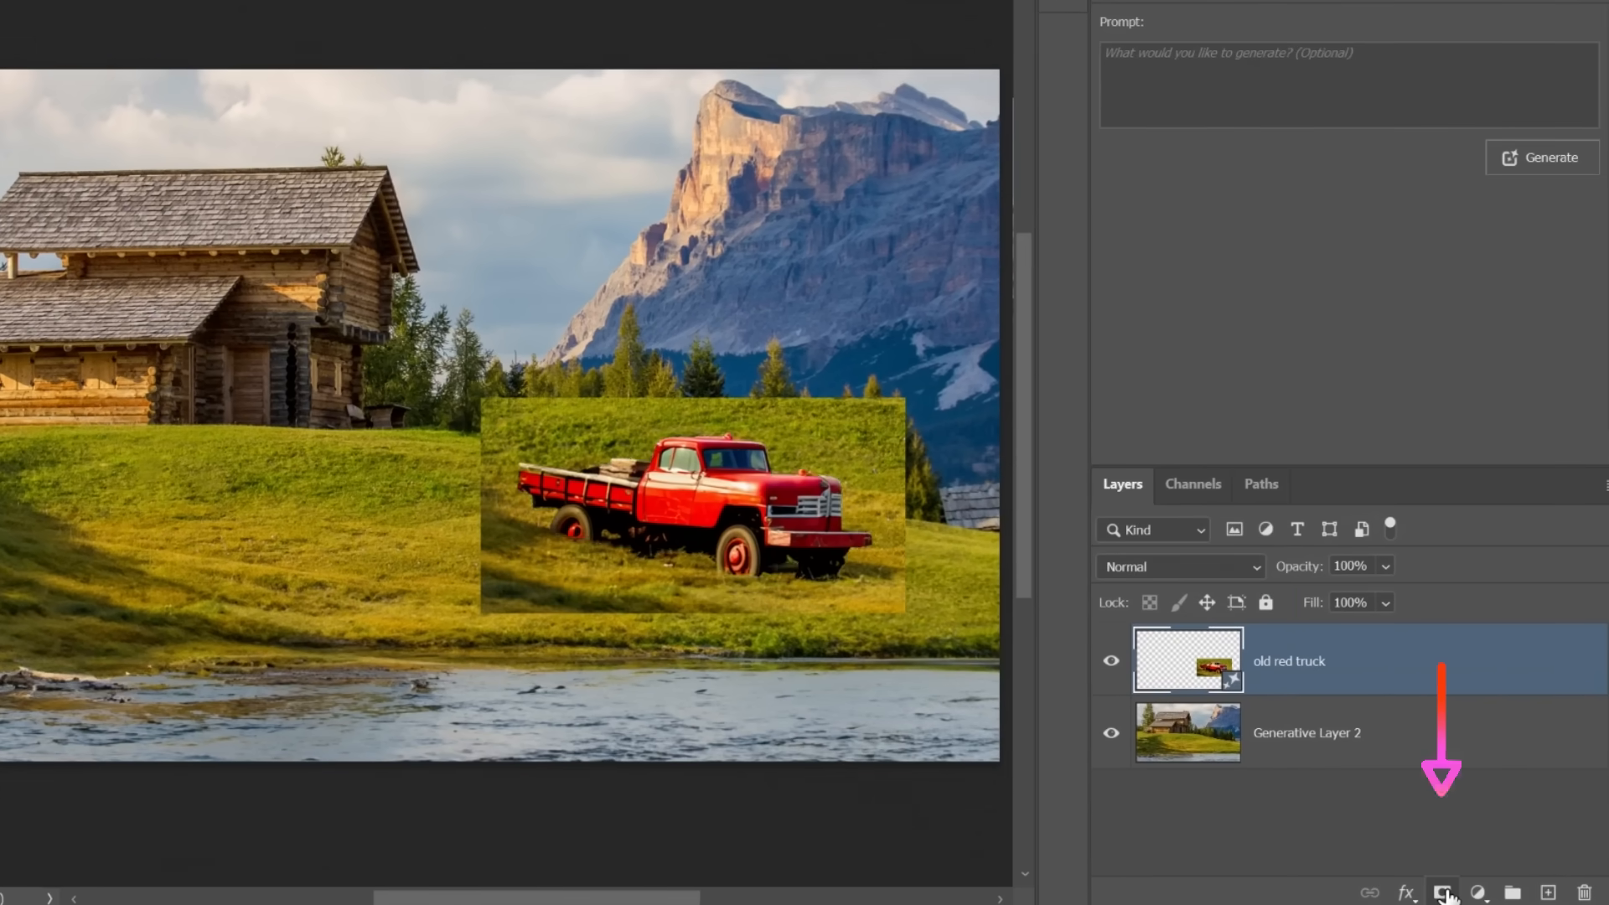
left_click(1440, 892)
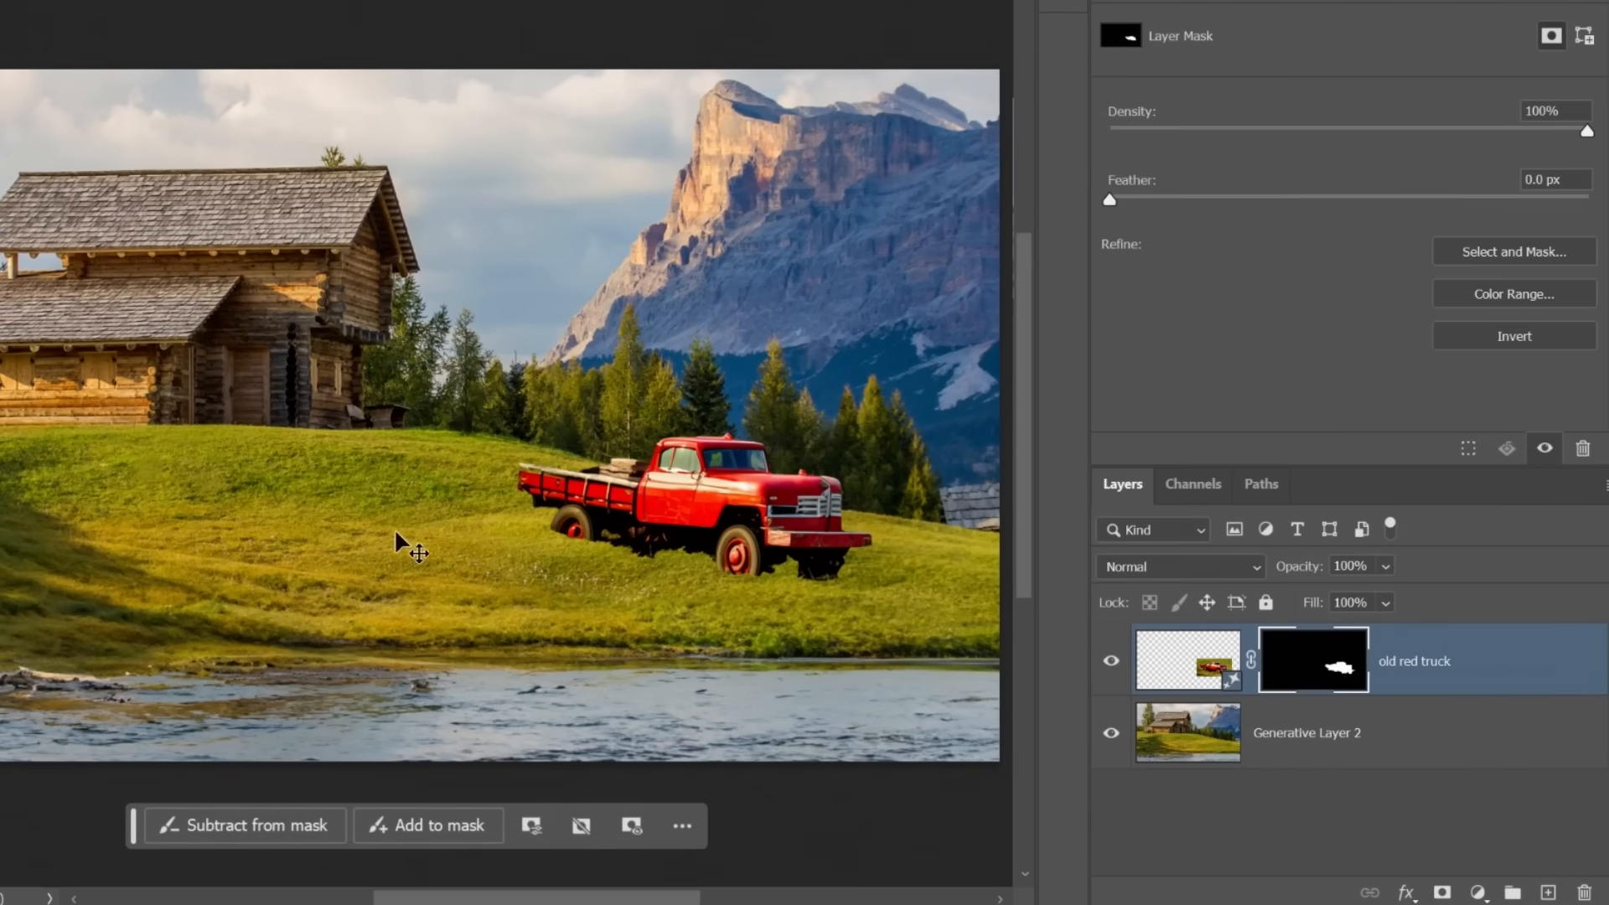